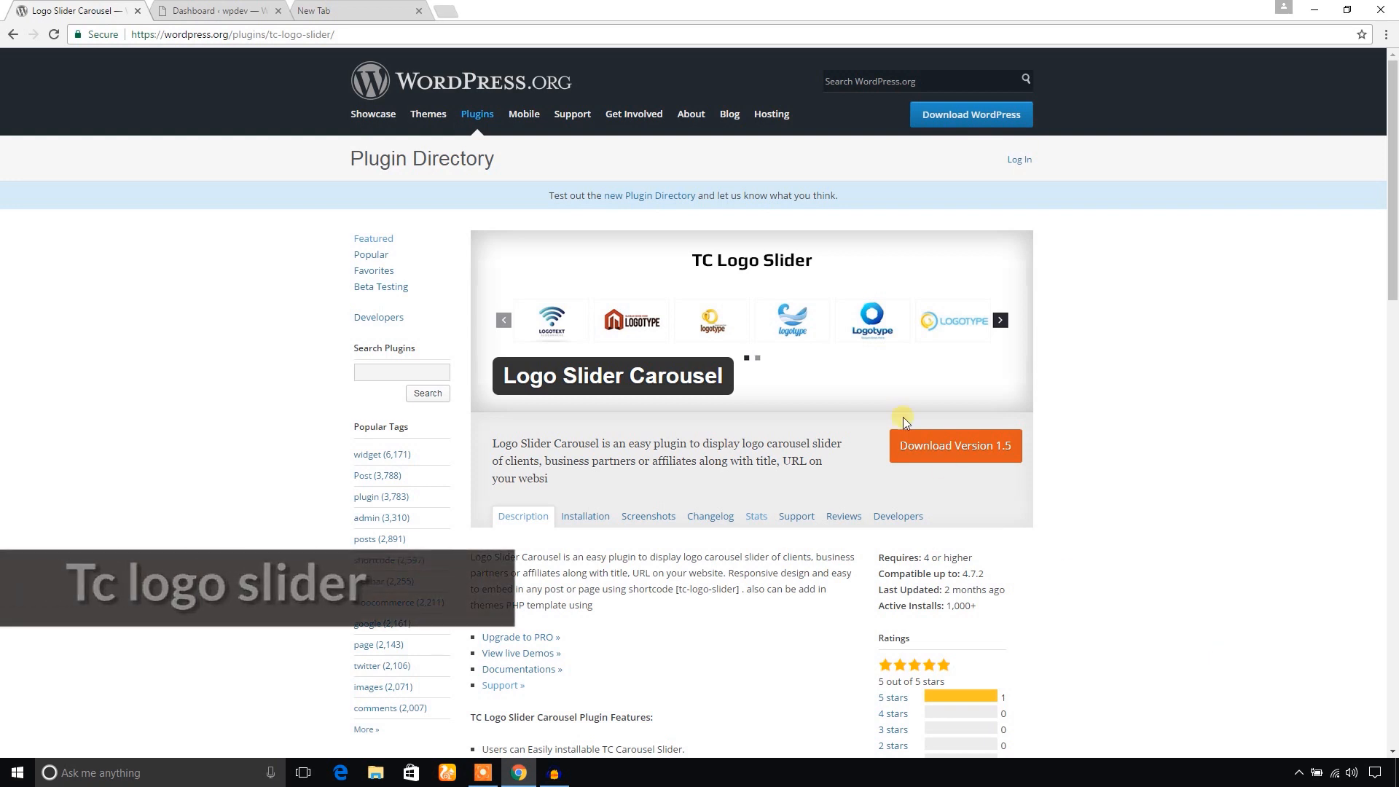
# - Switch to the wpdev site's Dashboard tab
pyautogui.click(212, 10)
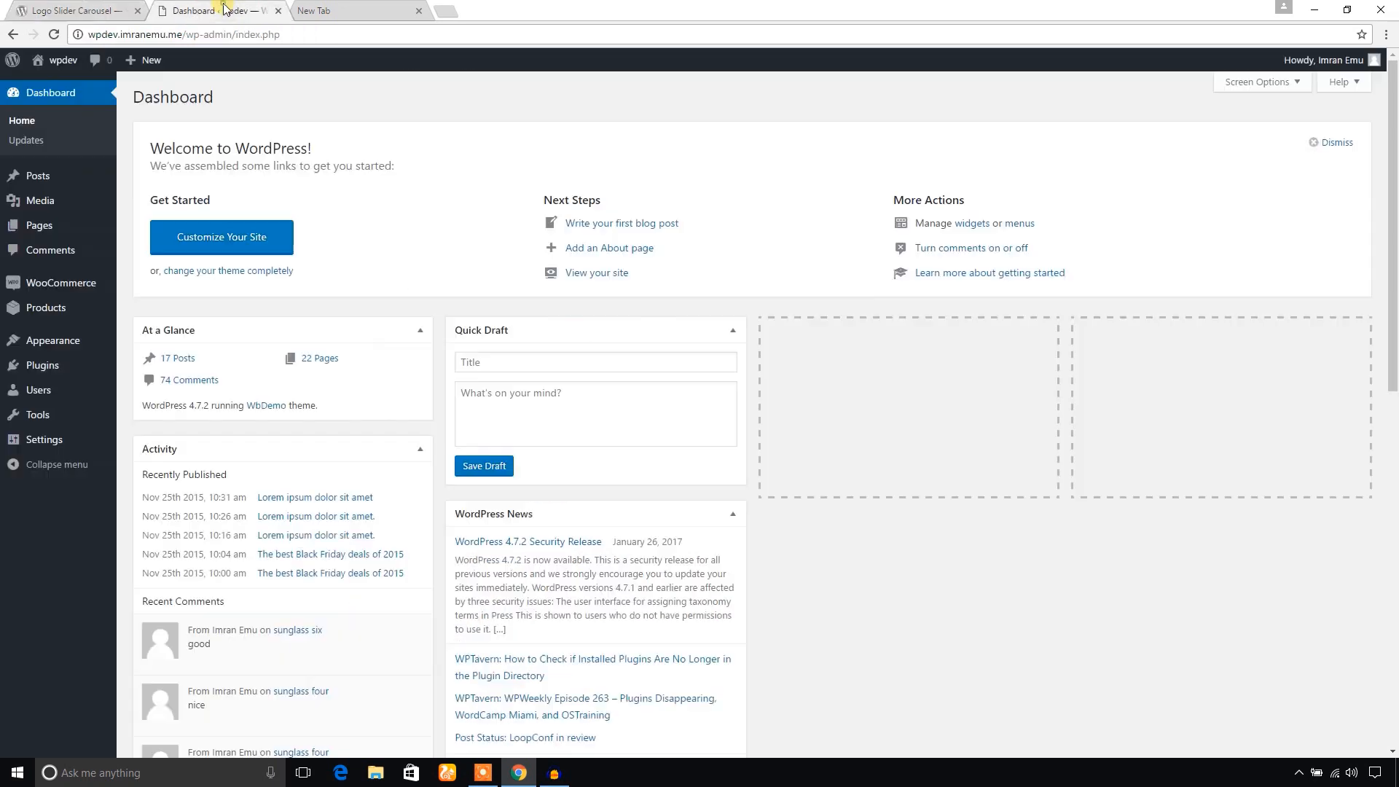
pyautogui.moveTo(347, 125)
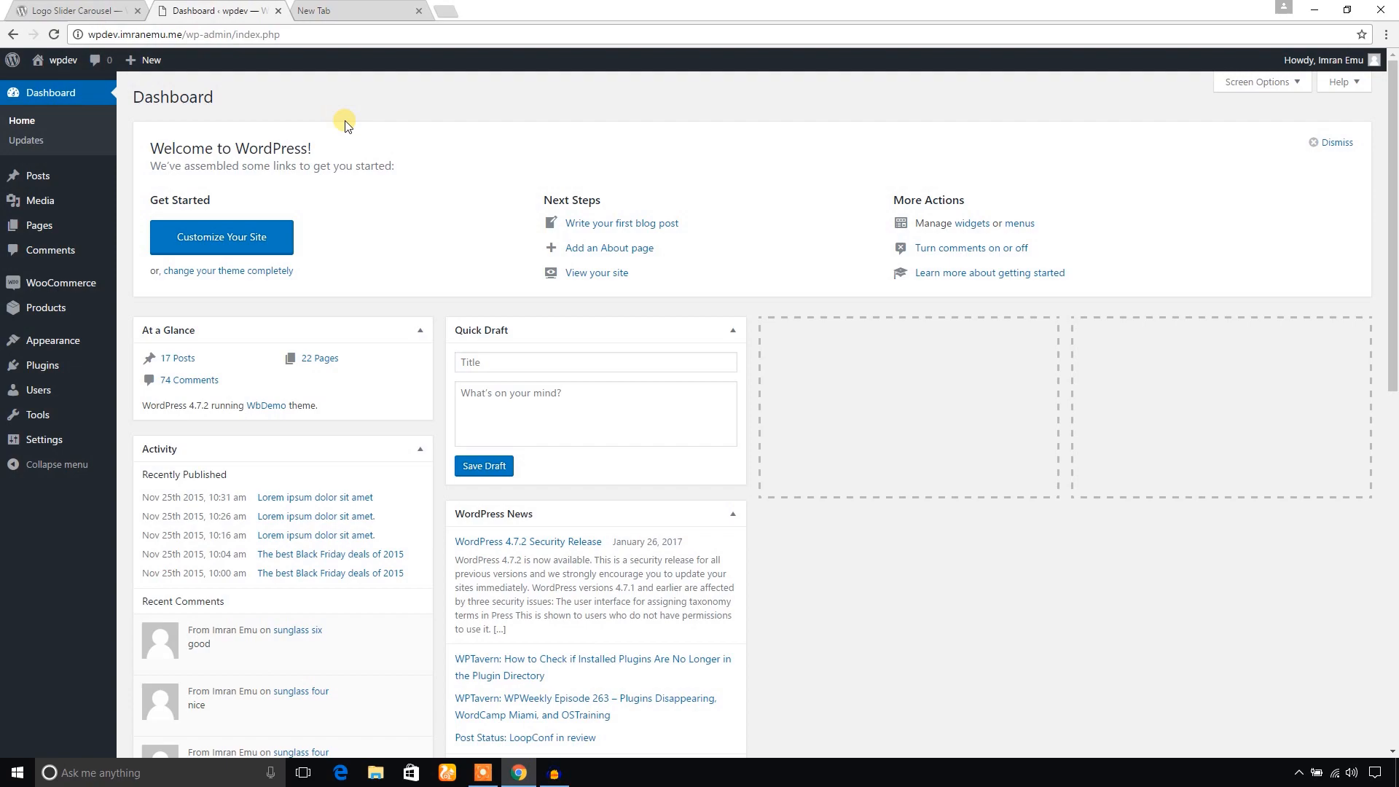
pyautogui.moveTo(42, 364)
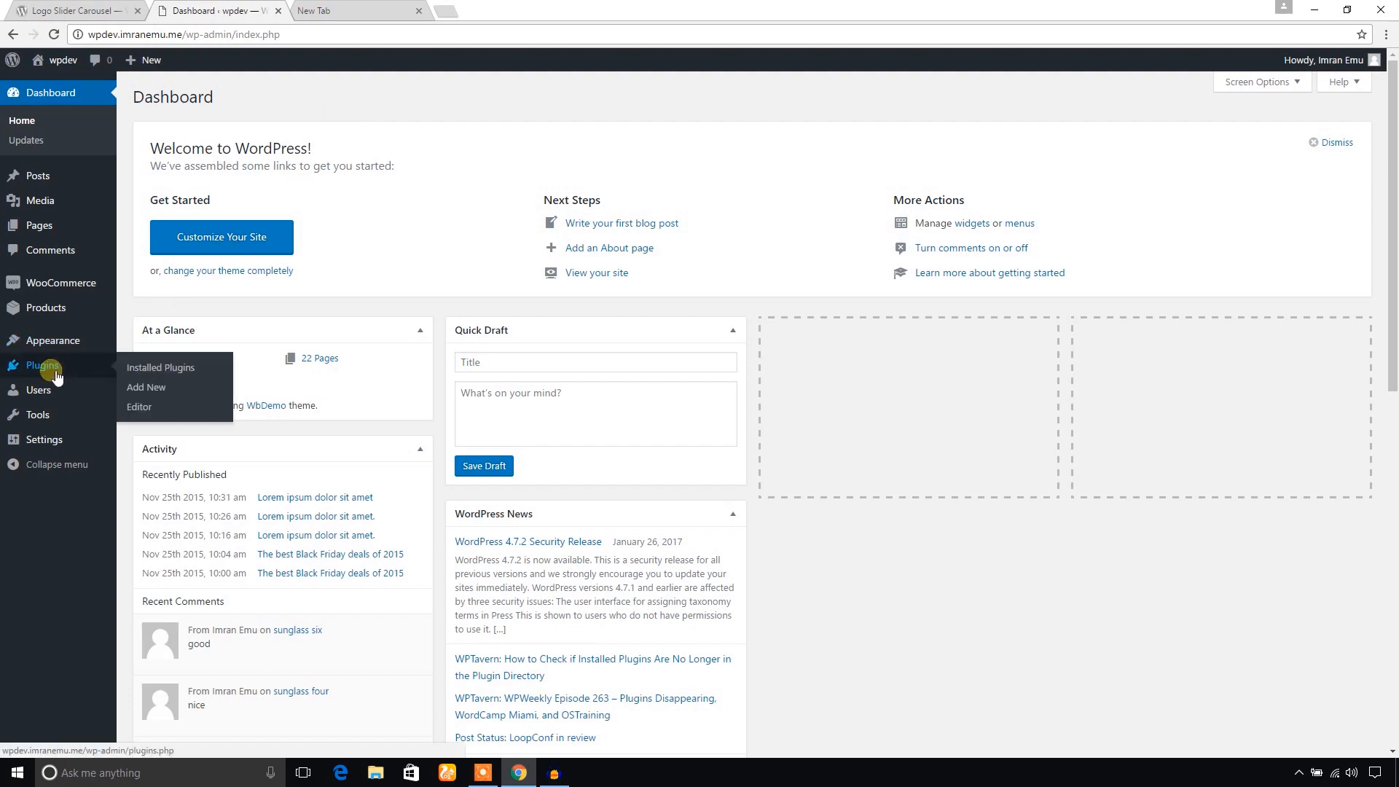
# - Search the plugin directory for 'TC logo s' and install Logo Slider Carousel by themesCode
pyautogui.click(146, 388)
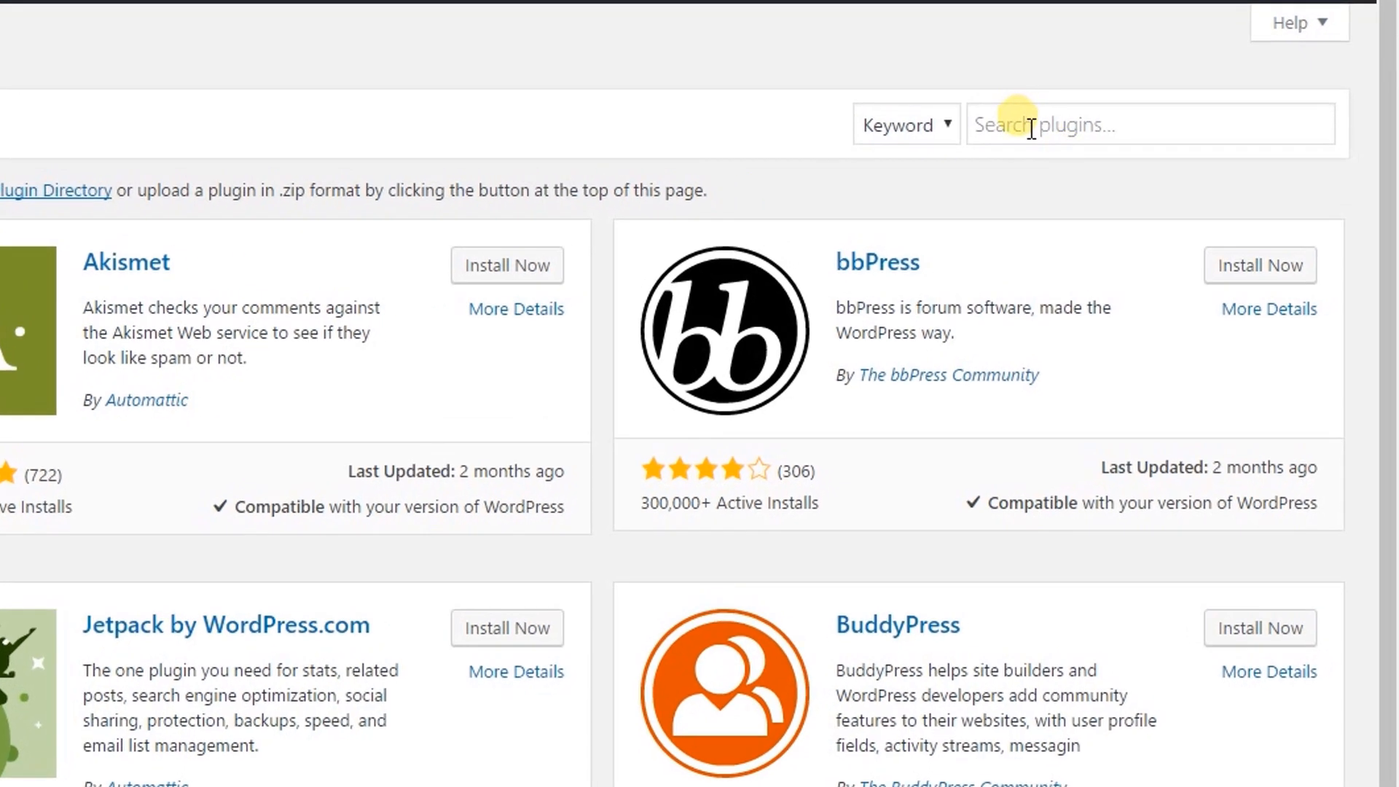
pyautogui.moveTo(1035, 142)
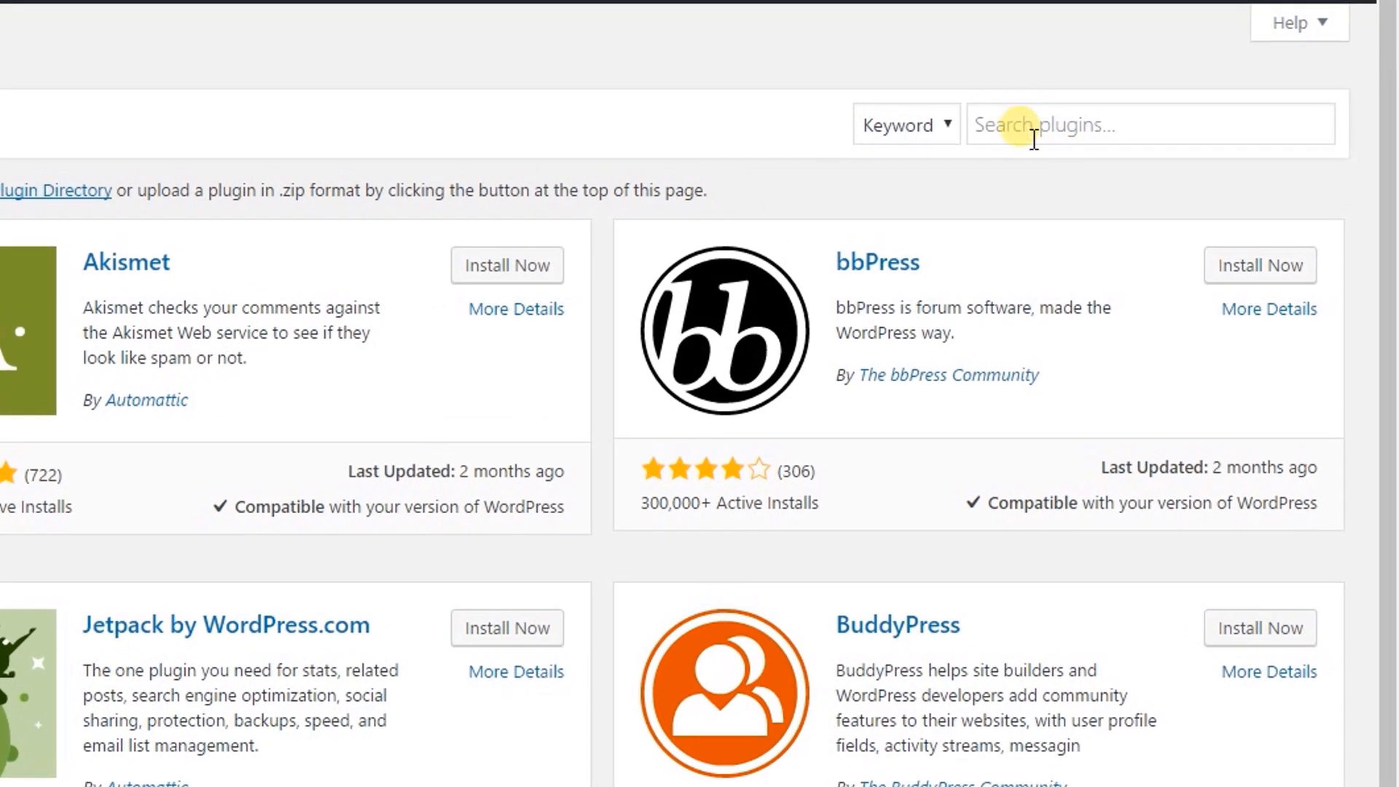
pyautogui.click(1032, 124)
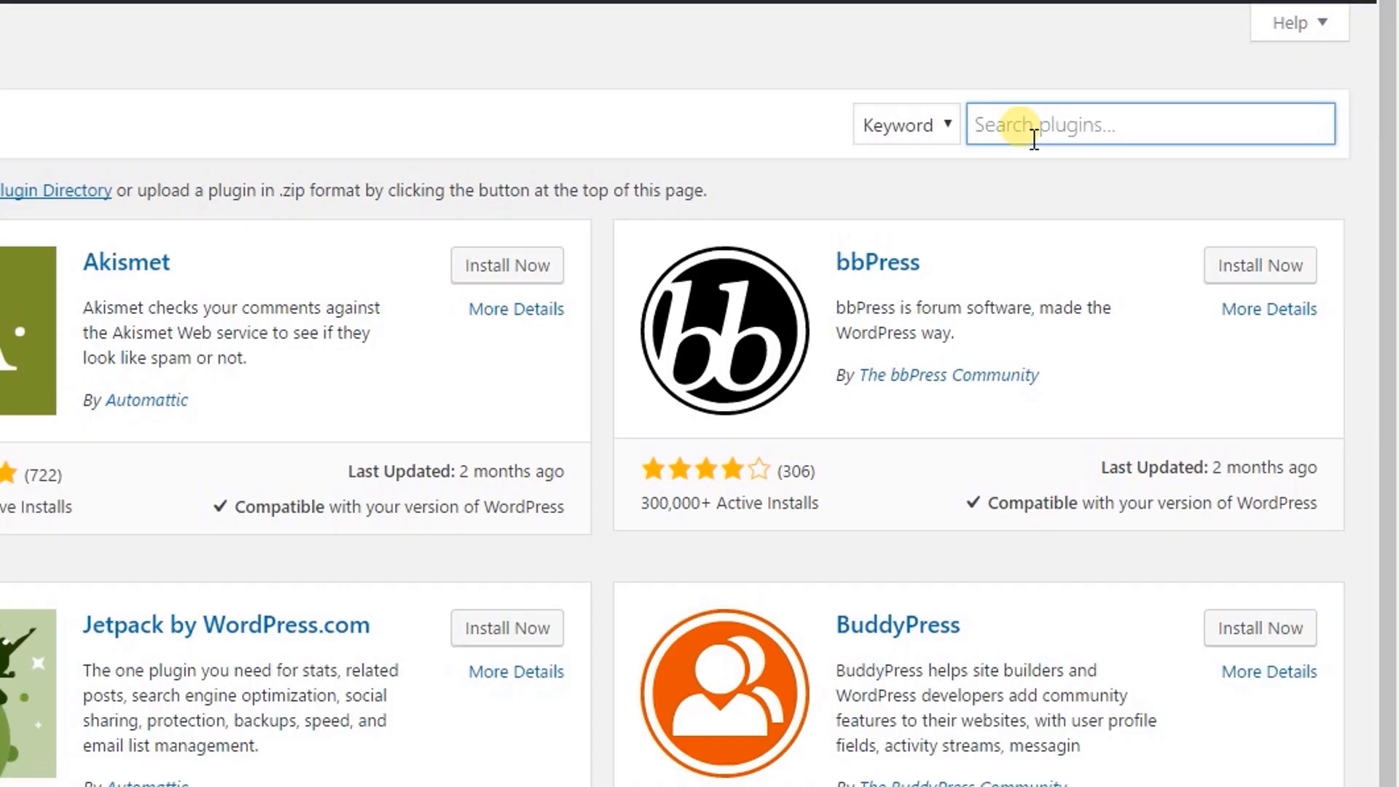
pyautogui.write('TC')
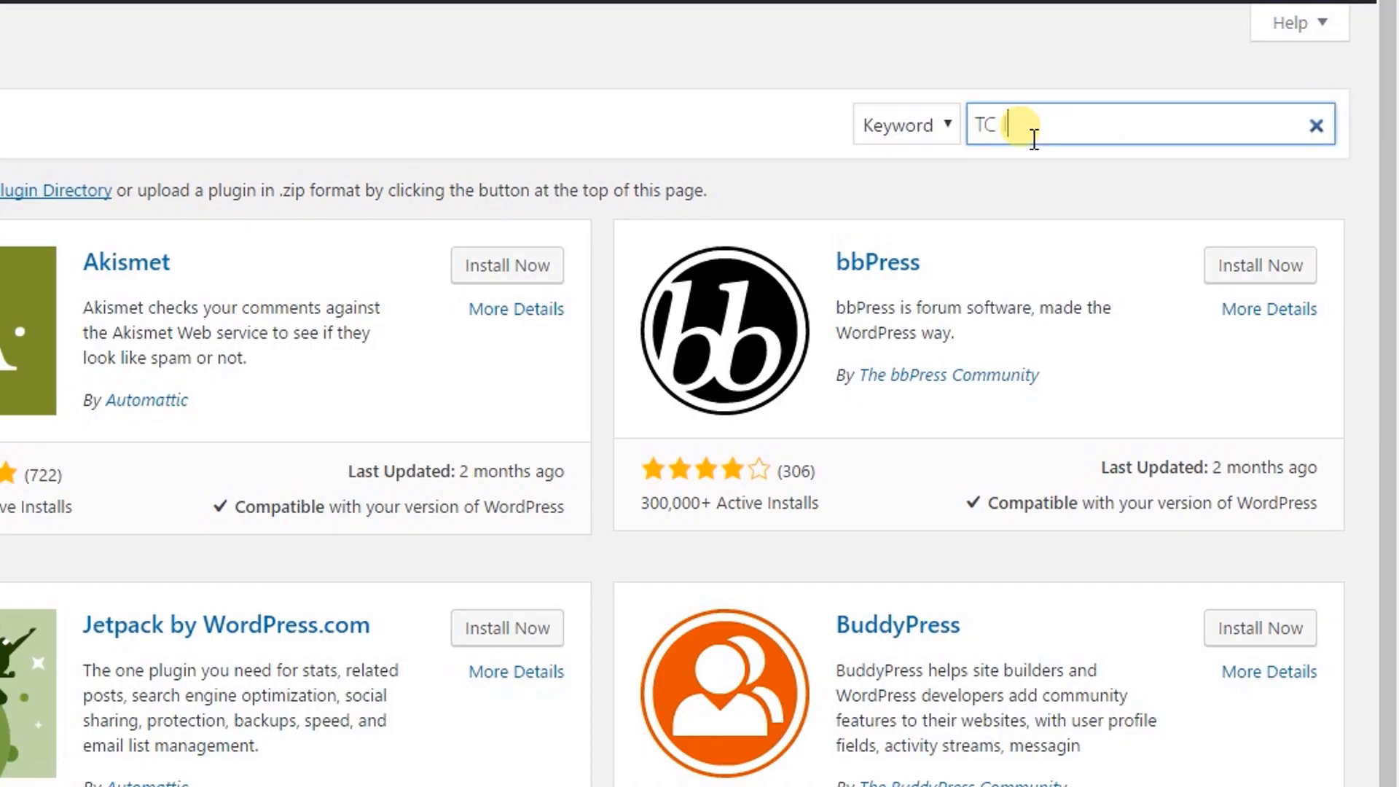
pyautogui.write('logo s')
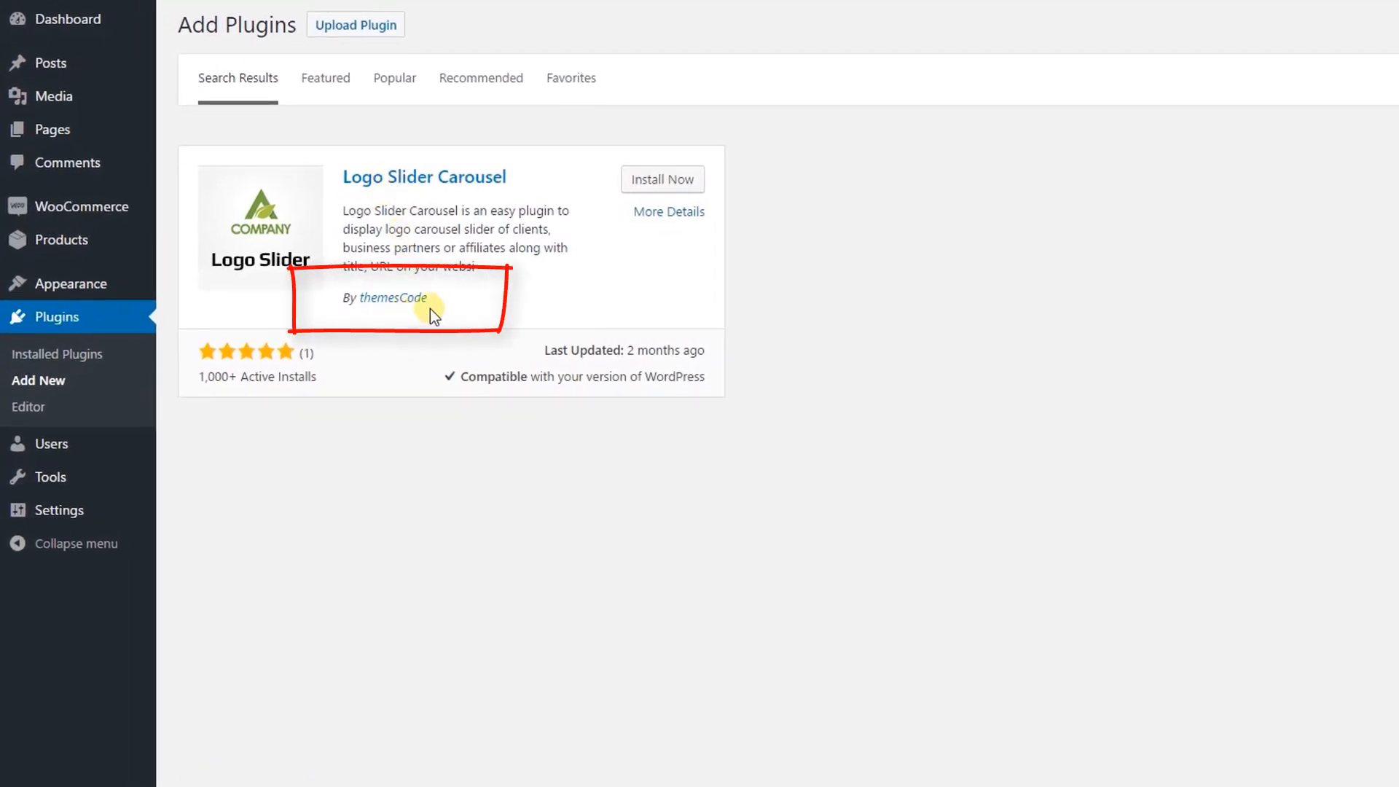
pyautogui.moveTo(439, 309)
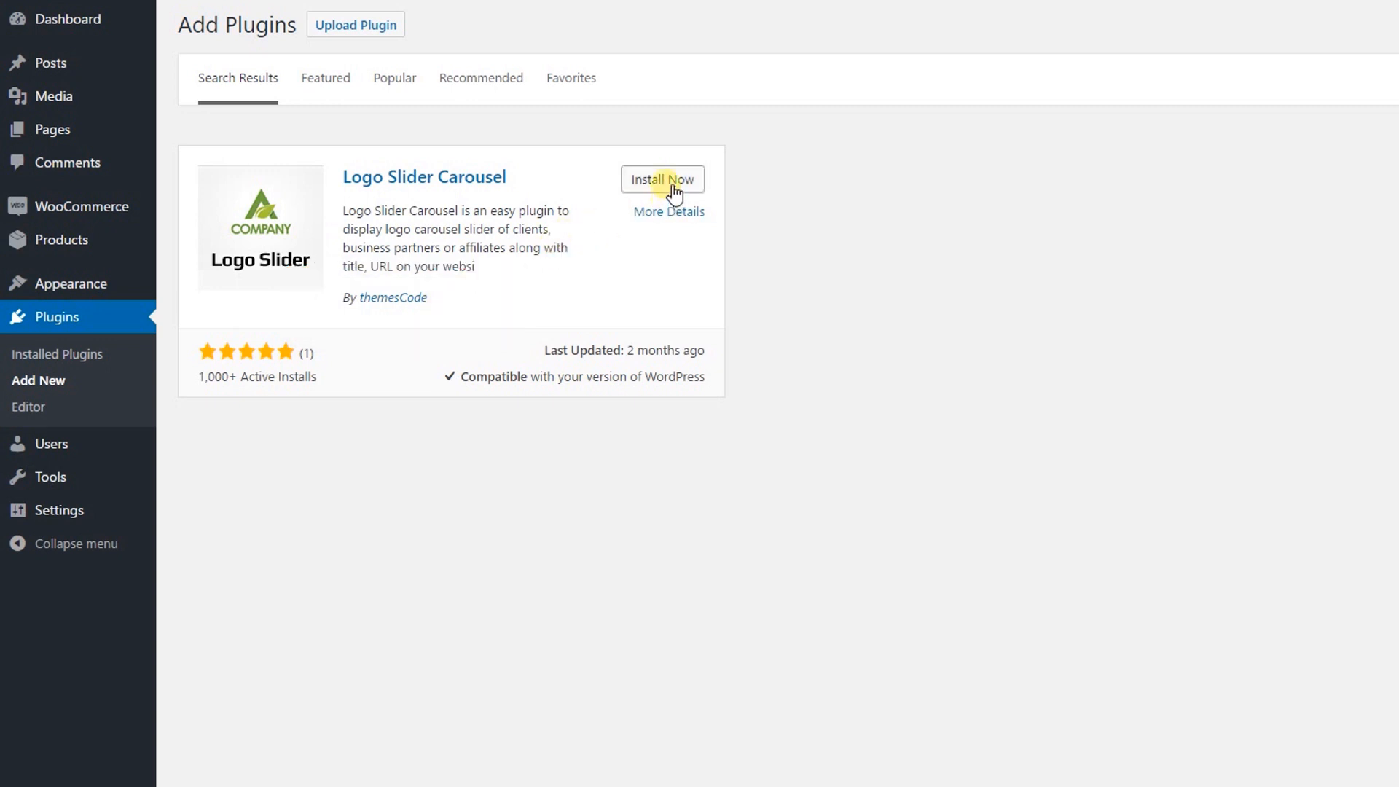
pyautogui.click(662, 180)
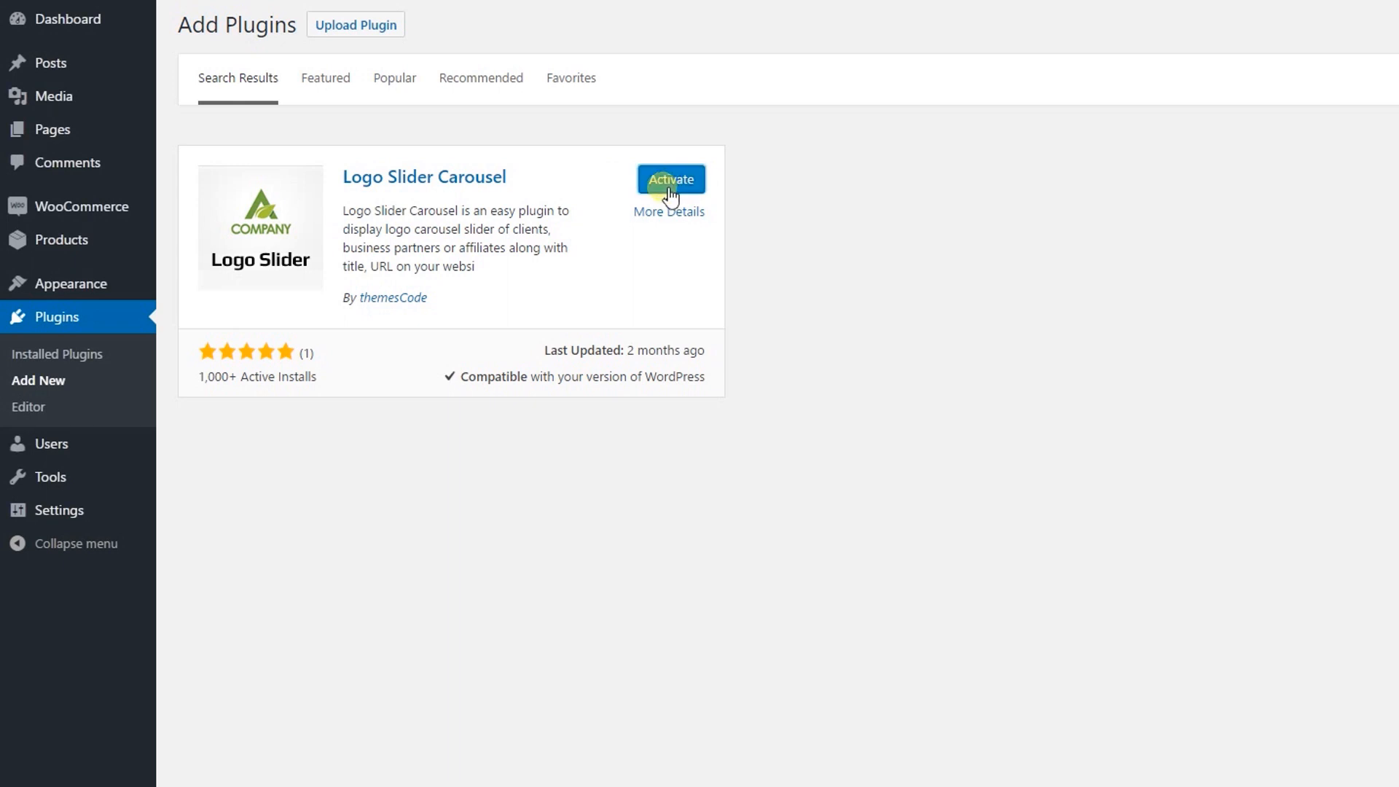
pyautogui.moveTo(569, 196)
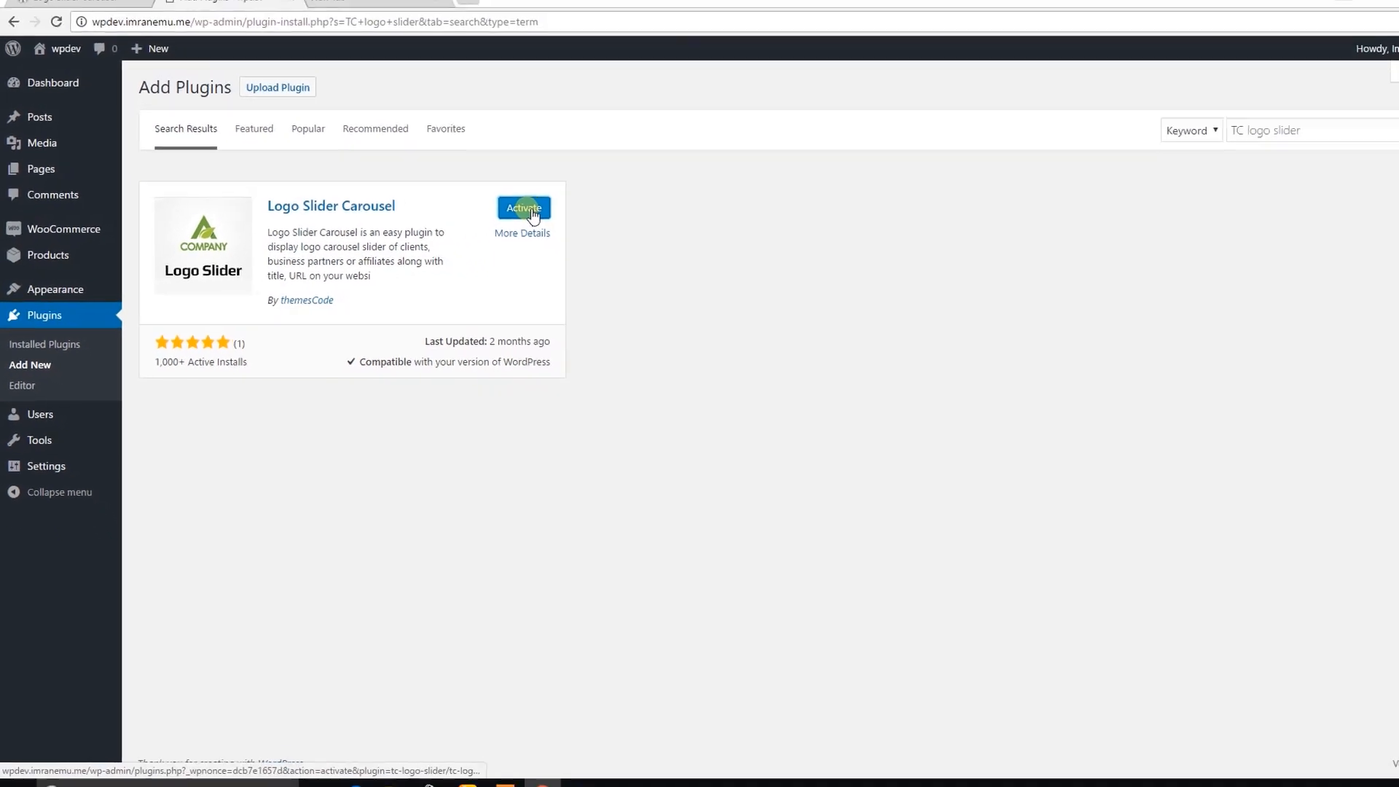
# - Activate the Logo Slider plugin and review its All Logos list
pyautogui.click(523, 208)
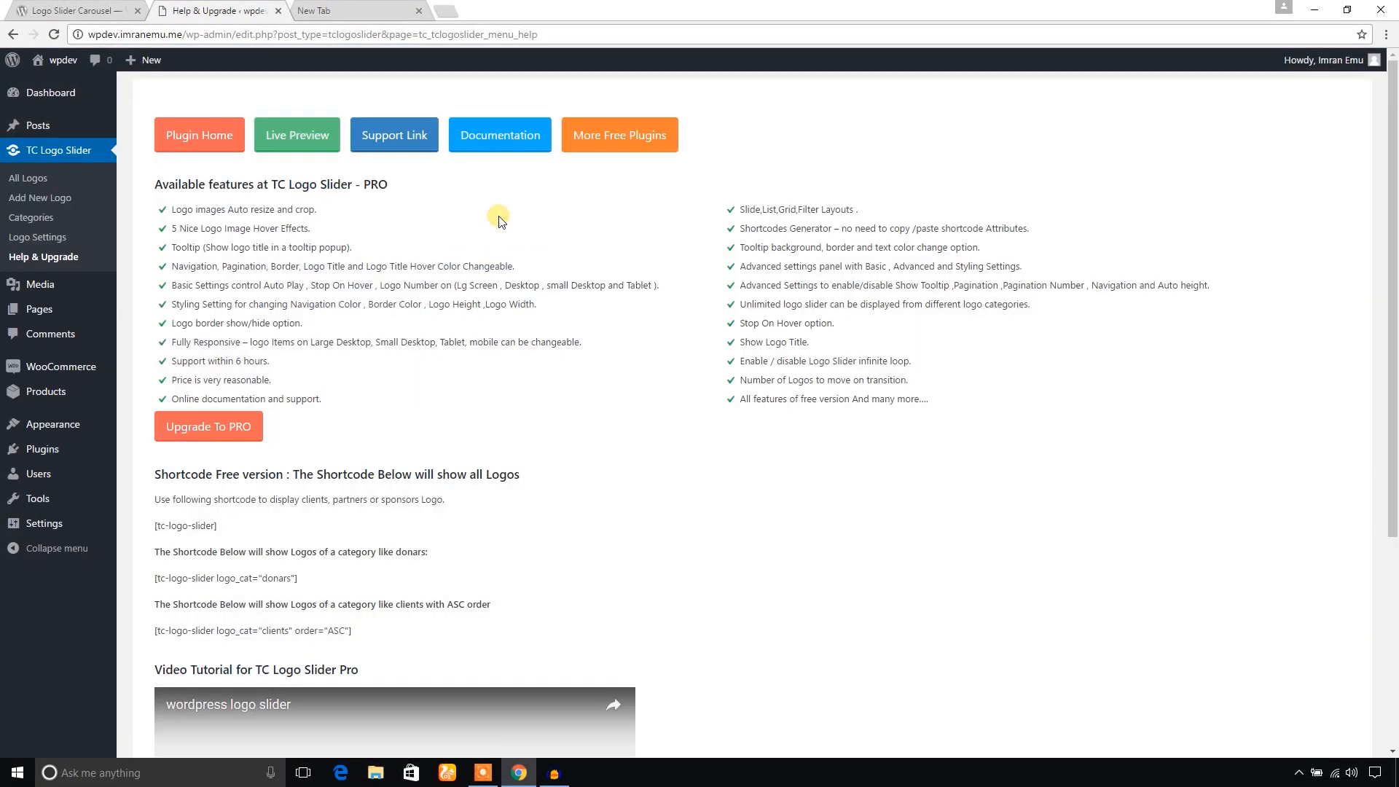
pyautogui.moveTo(222, 277)
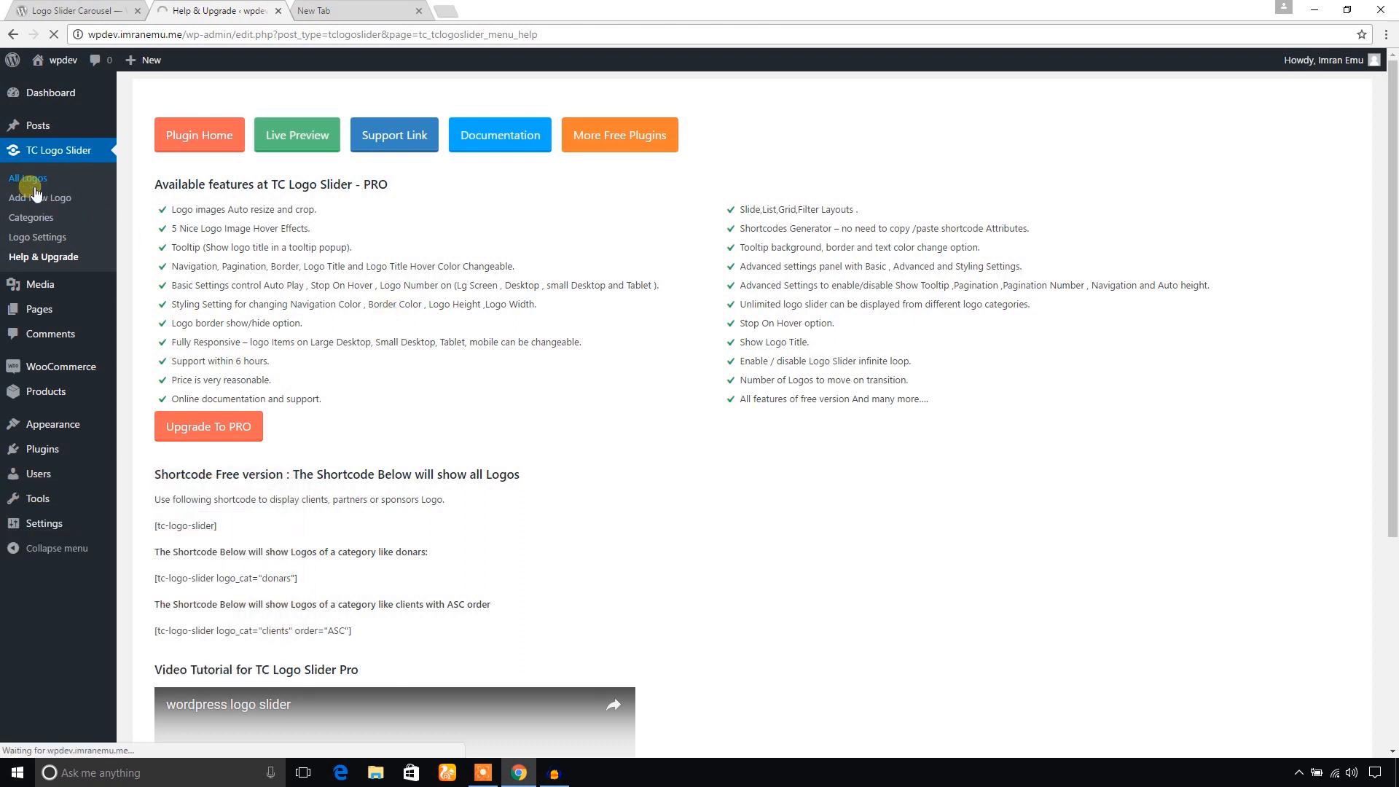
pyautogui.click(28, 179)
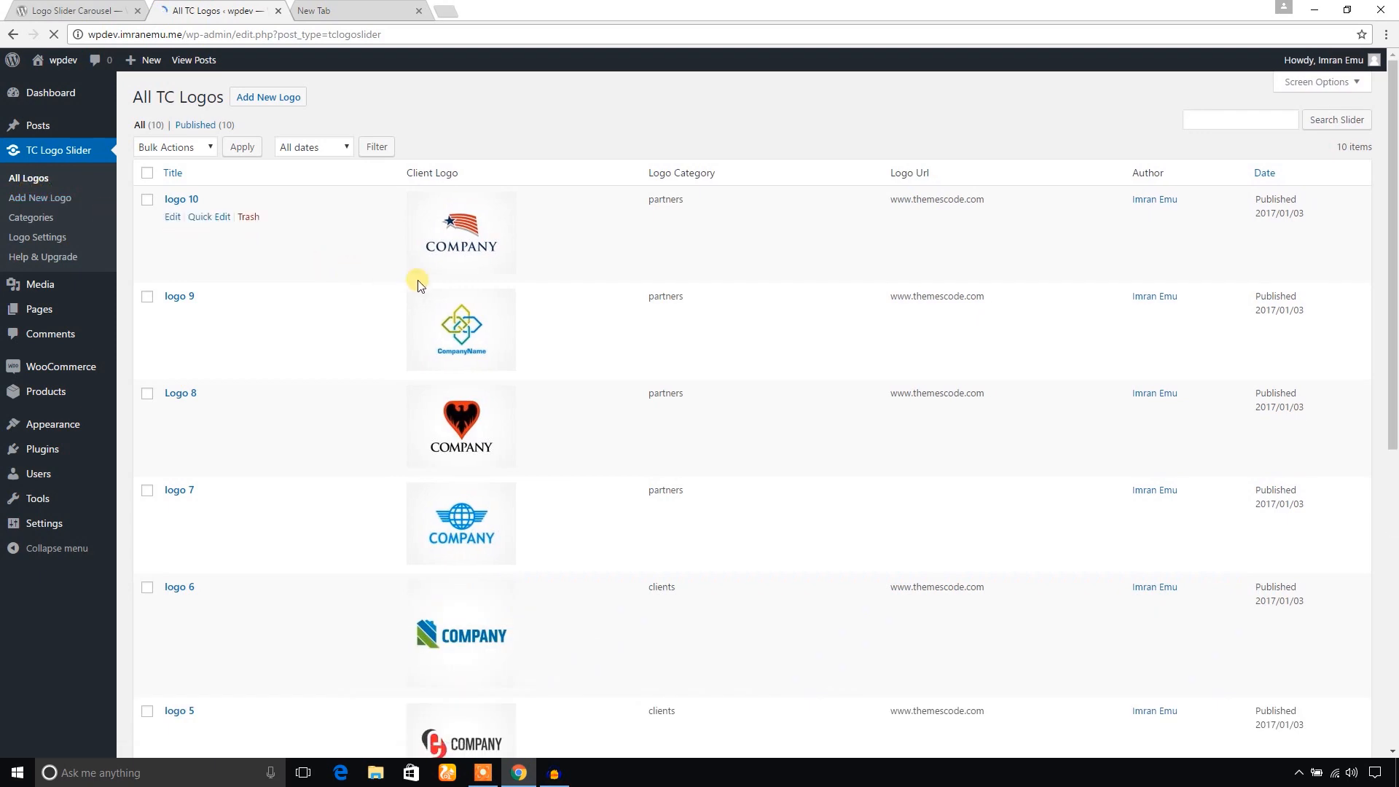
pyautogui.moveTo(718, 319)
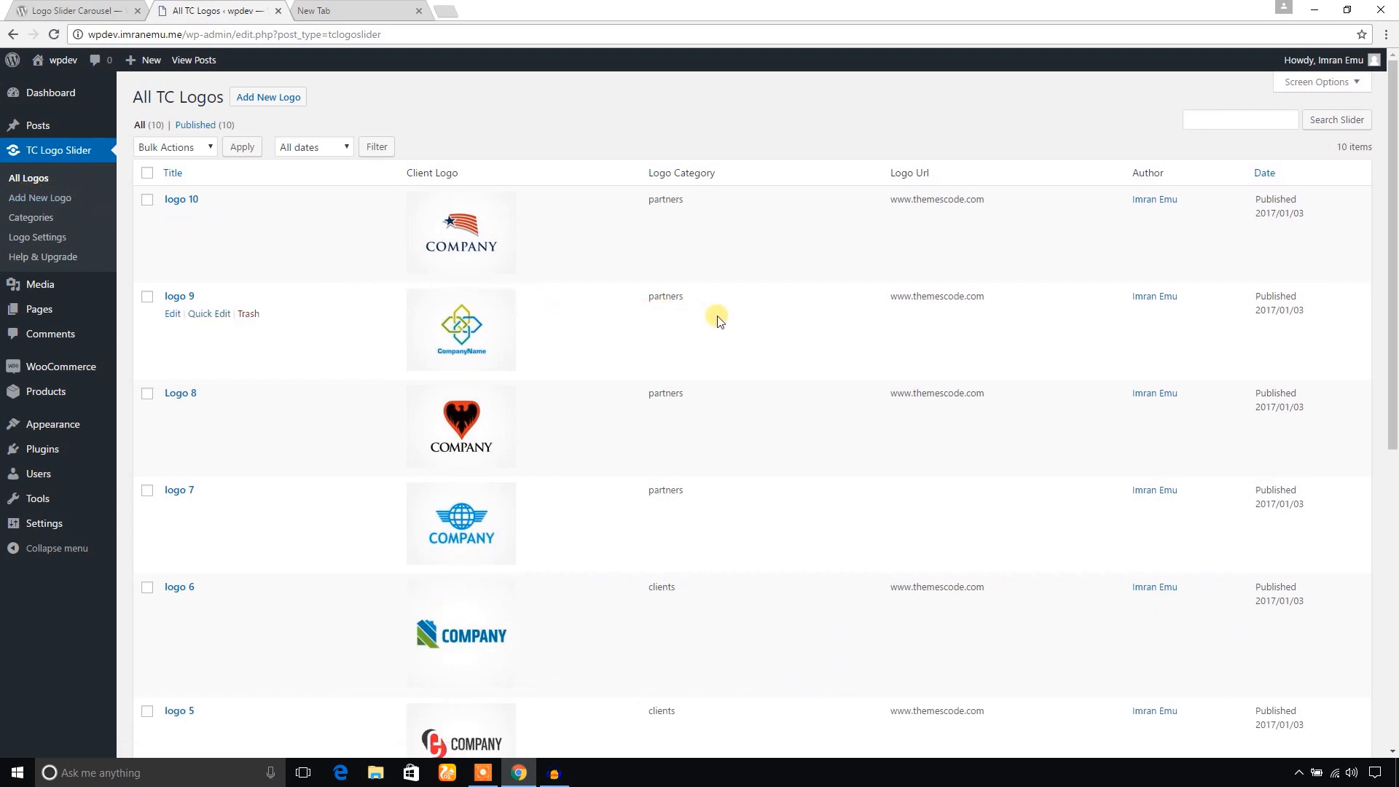
pyautogui.scroll(-3)
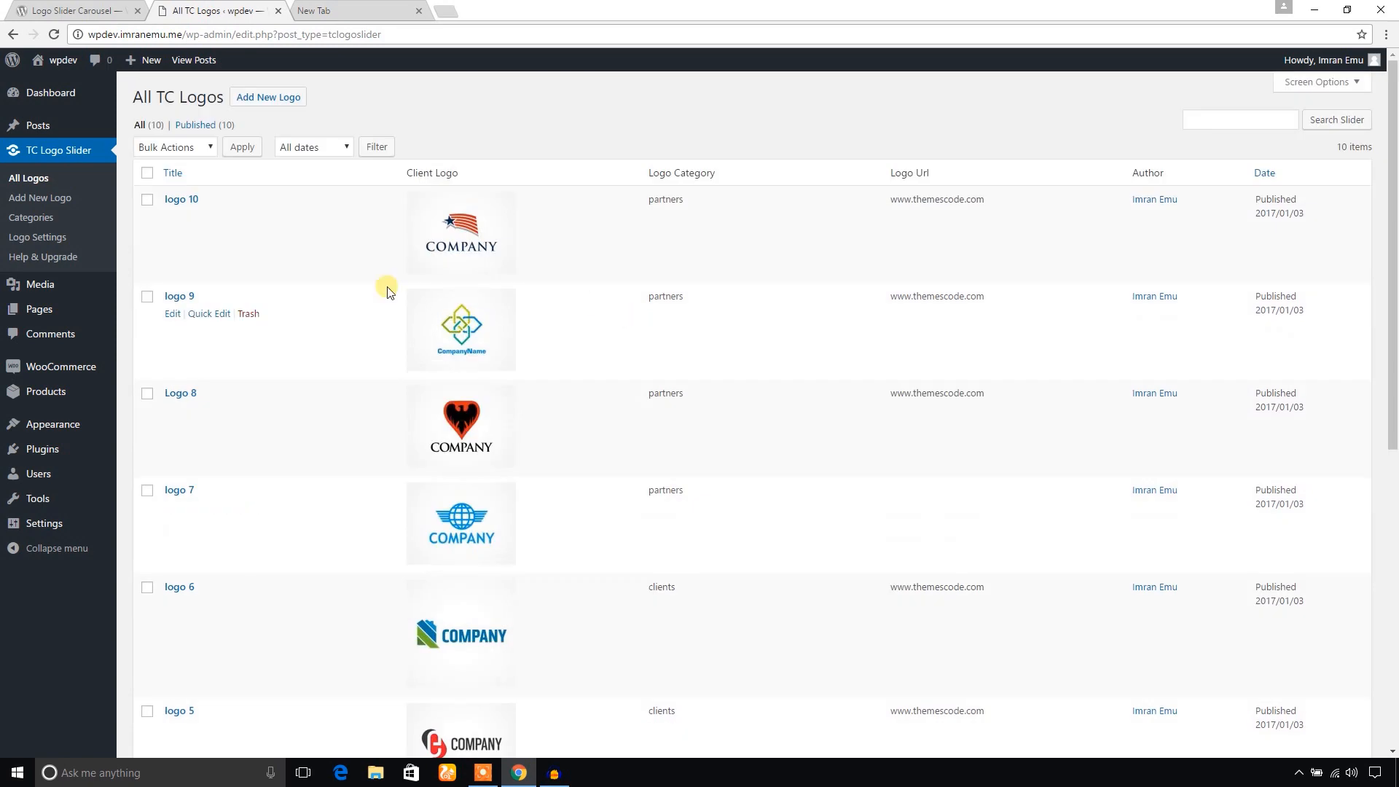
# - Browse the Add New Logo form and the logo Categories page (clients, partners)
pyautogui.click(40, 198)
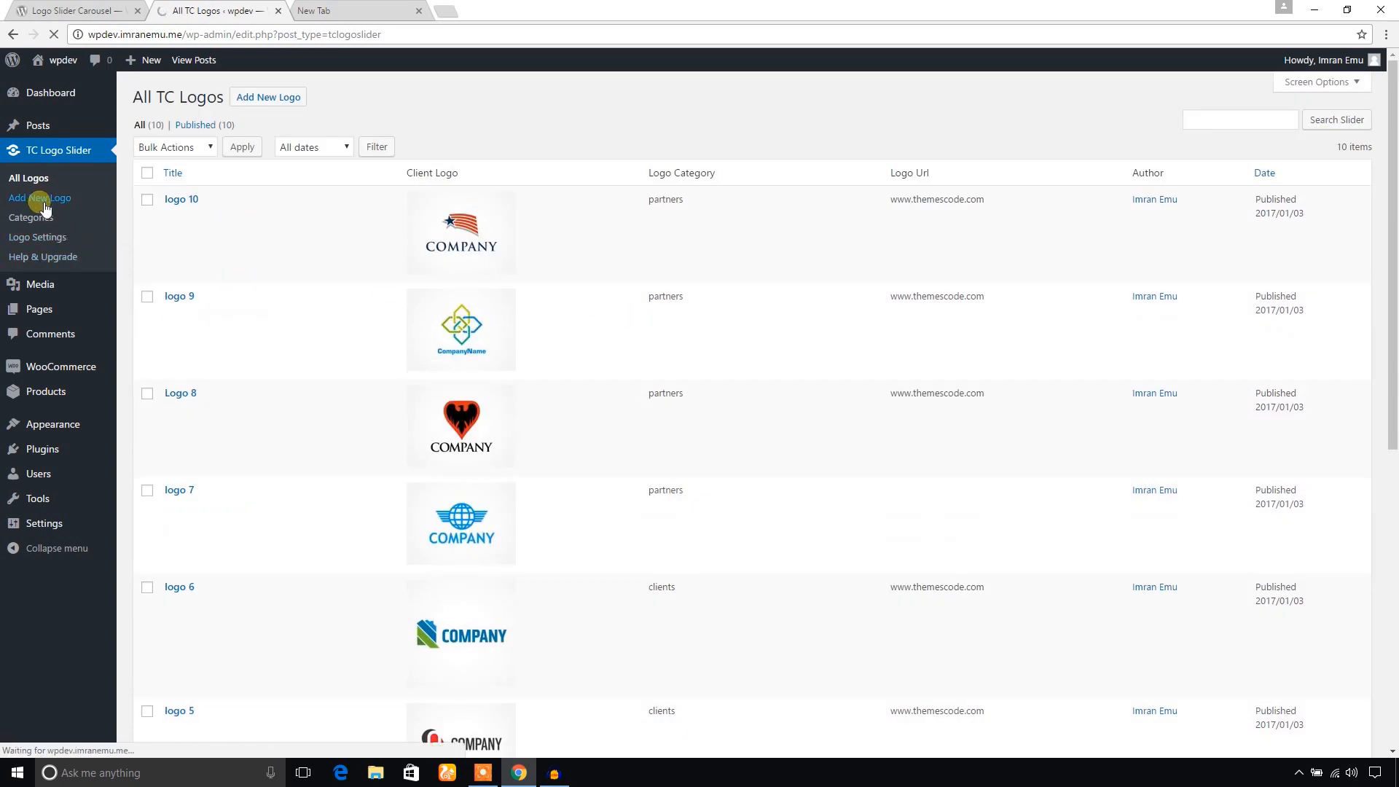
pyautogui.click(39, 198)
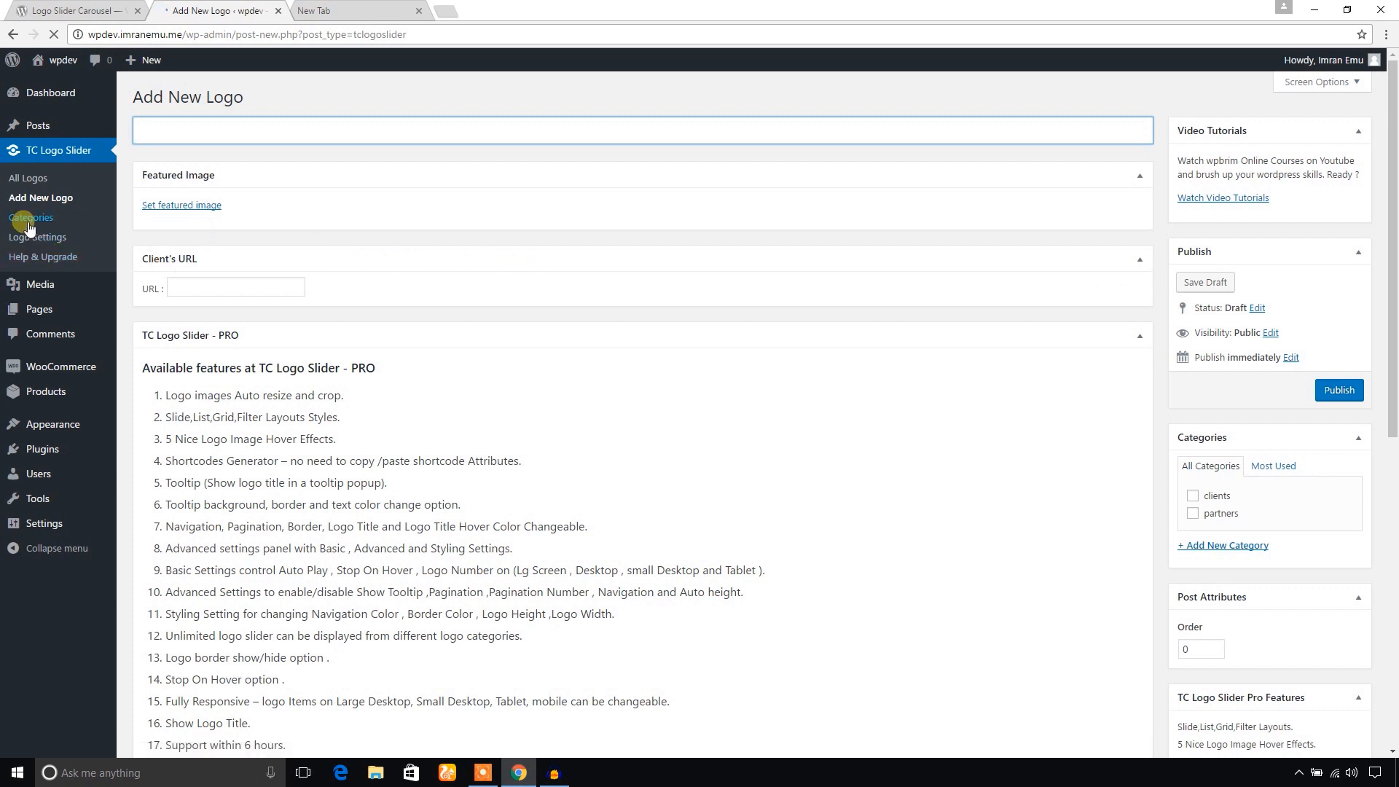
pyautogui.click(30, 217)
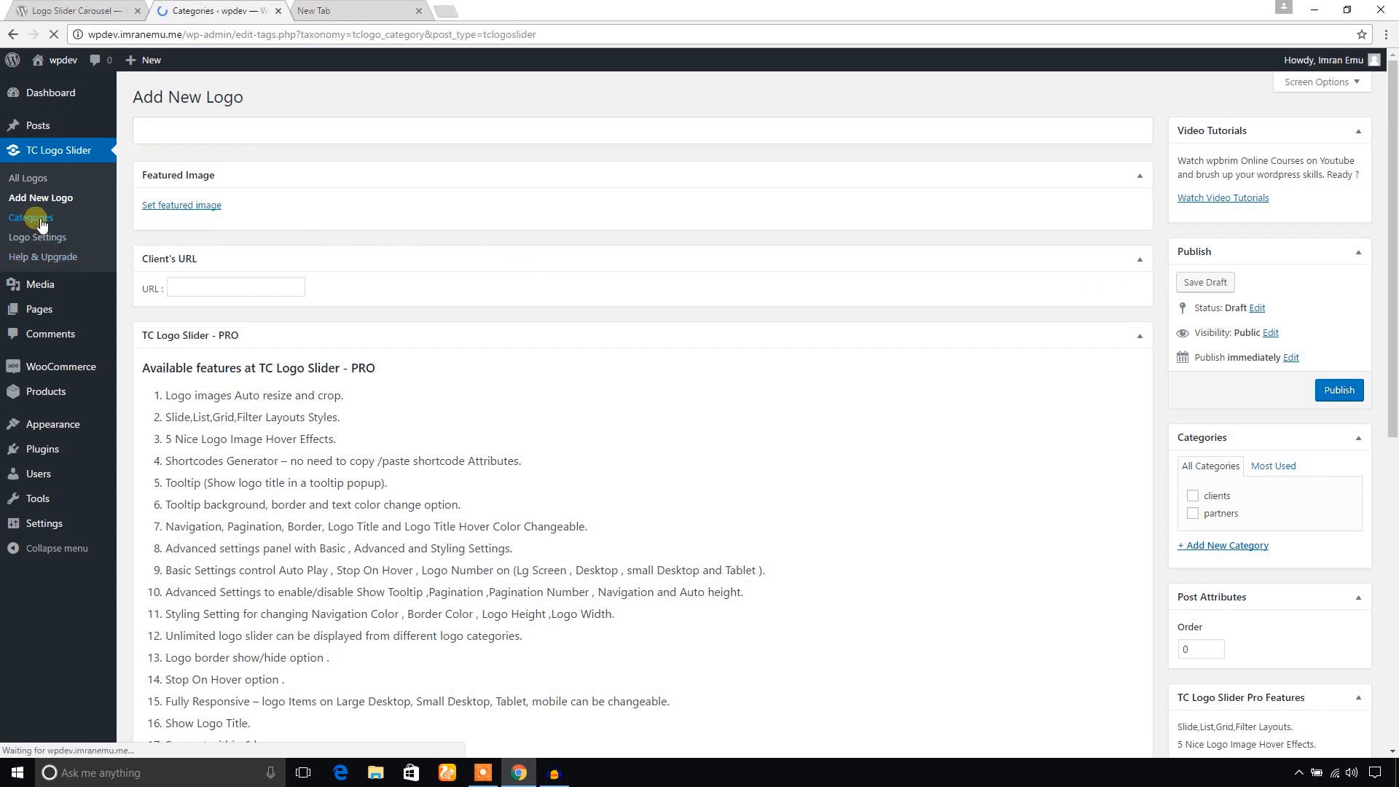
pyautogui.click(29, 217)
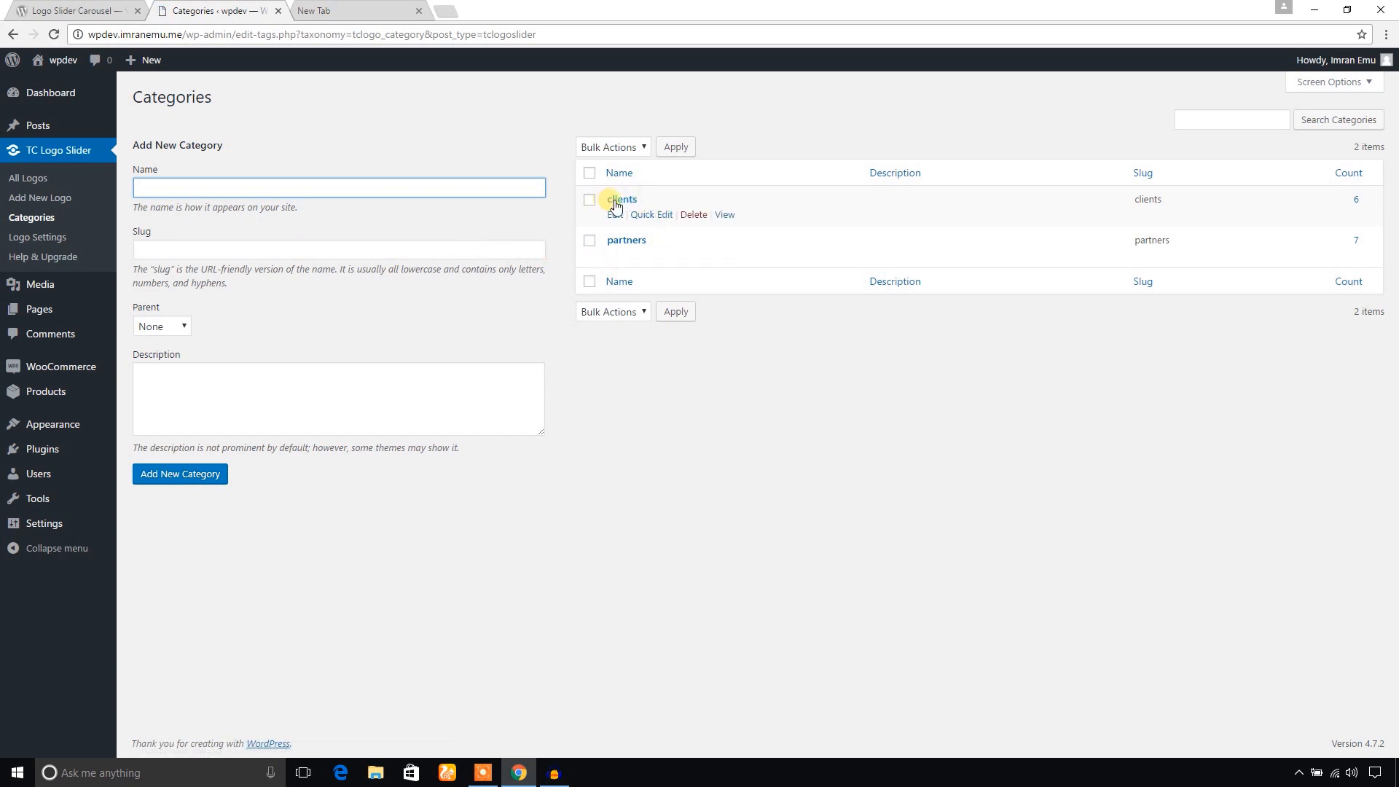
pyautogui.moveTo(654, 242)
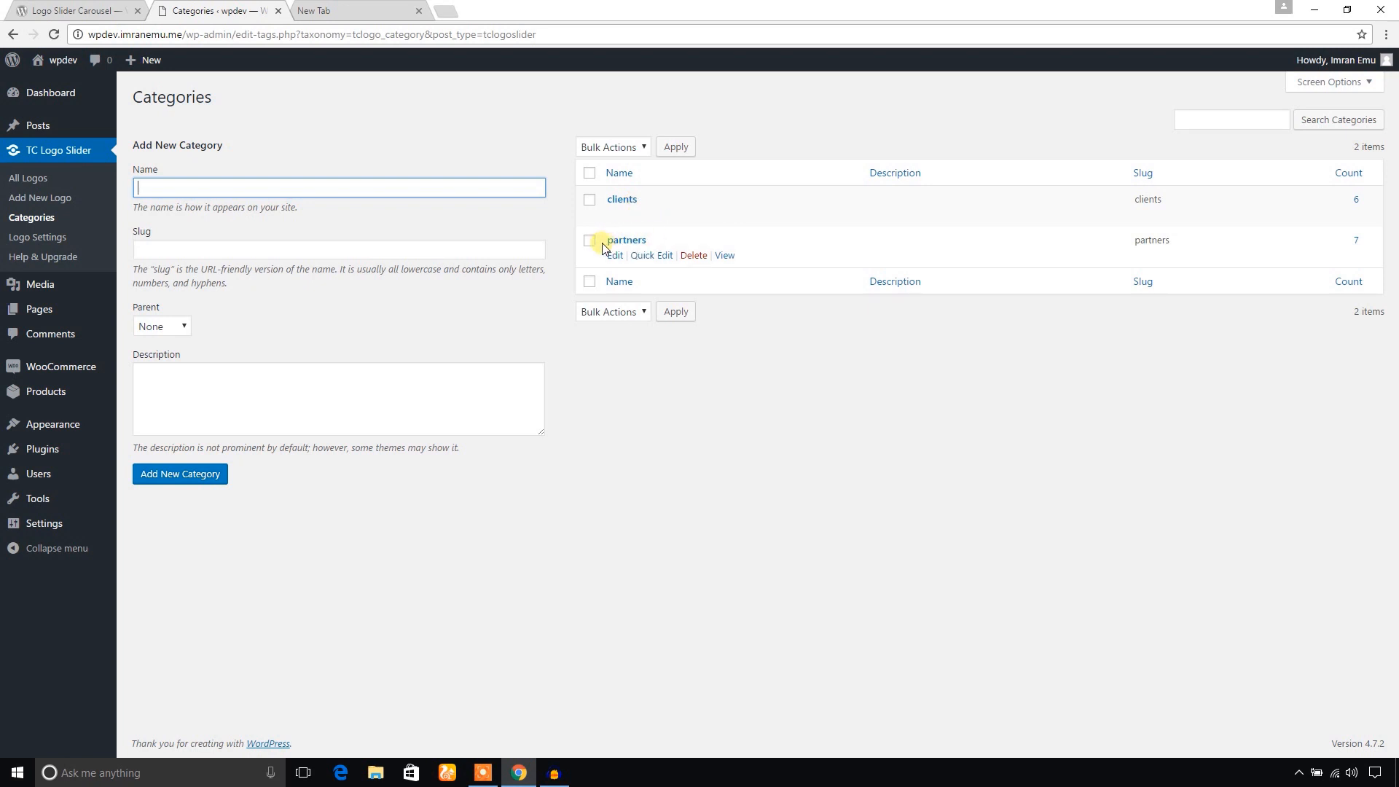
# - Review Logo Settings basic options, then the advanced navigation, dots and 160×90 cropping settings
pyautogui.click(38, 236)
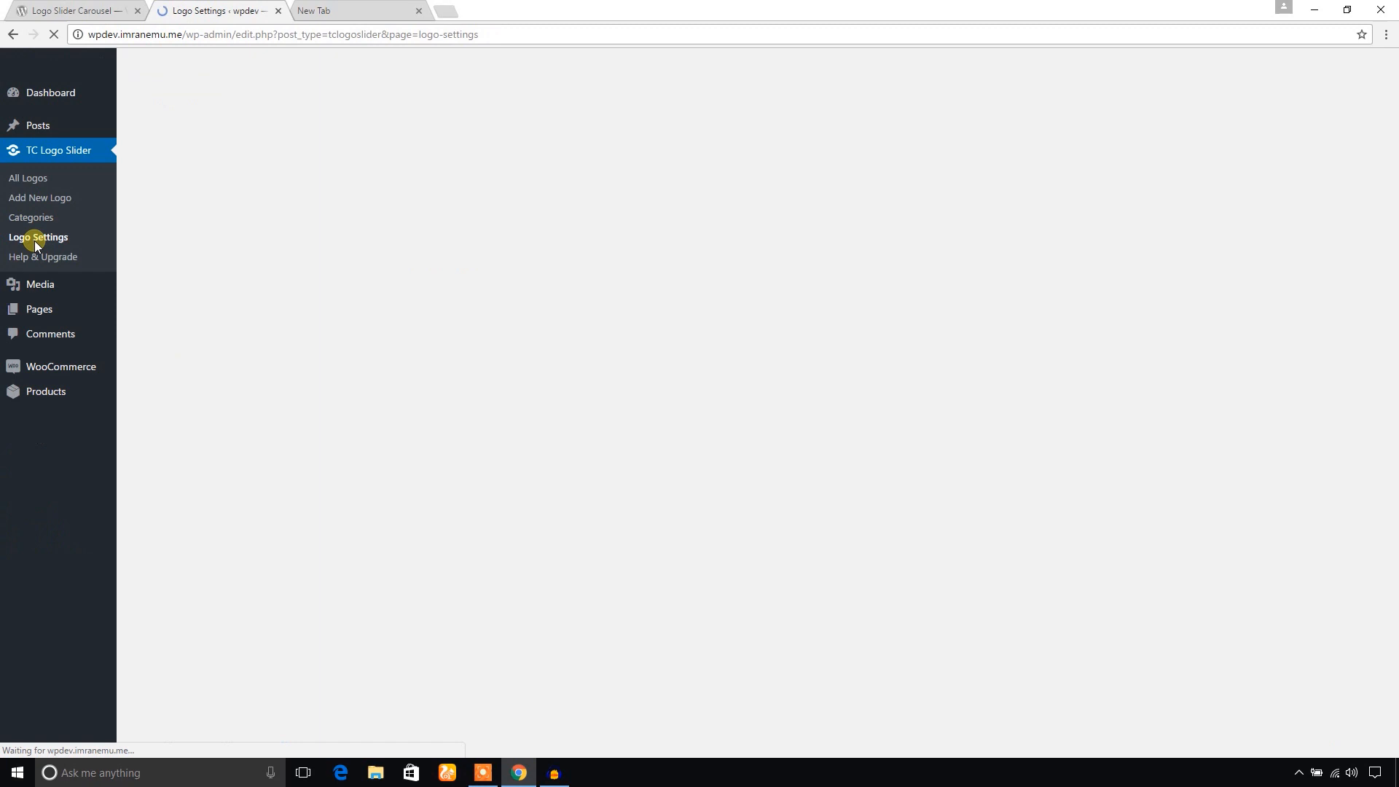
pyautogui.click(38, 236)
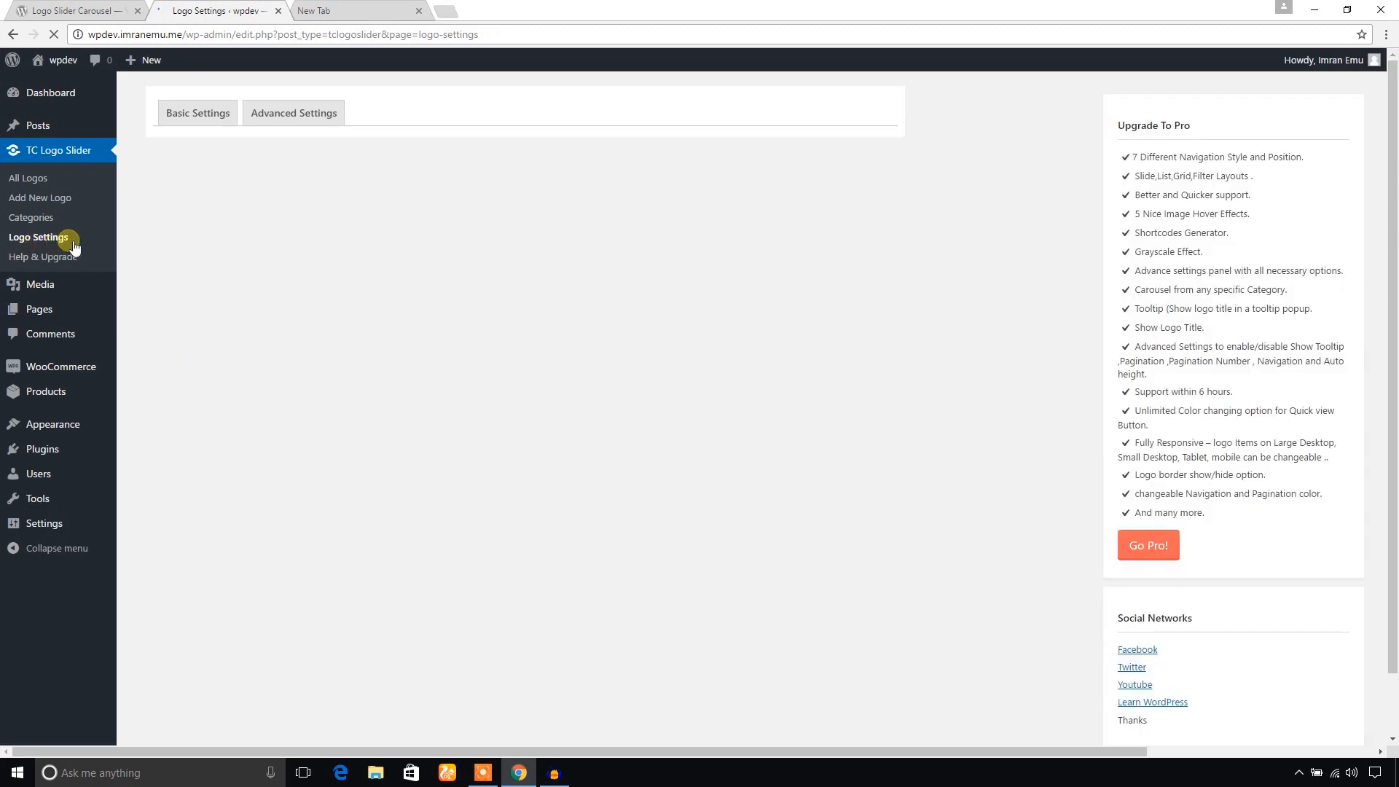
pyautogui.click(38, 236)
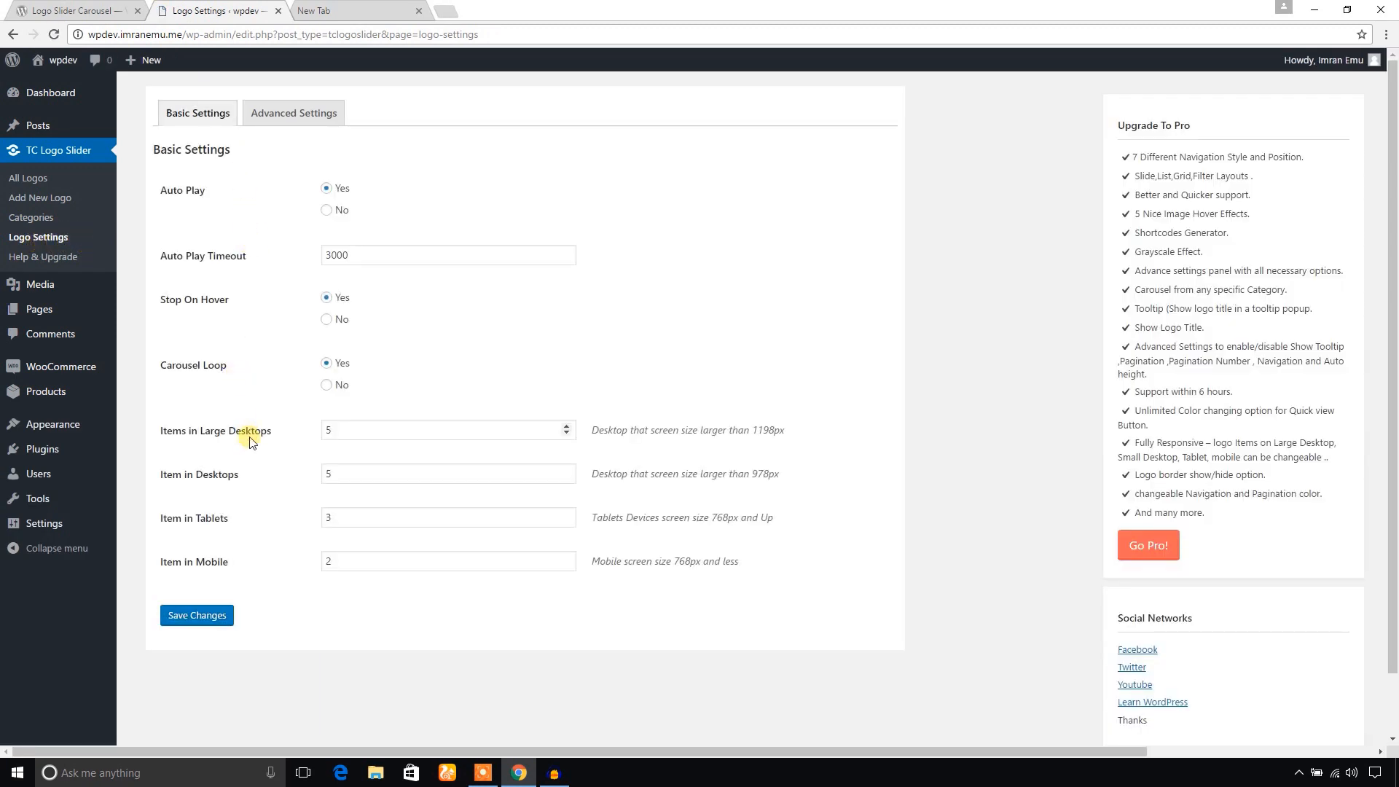
pyautogui.moveTo(283, 140)
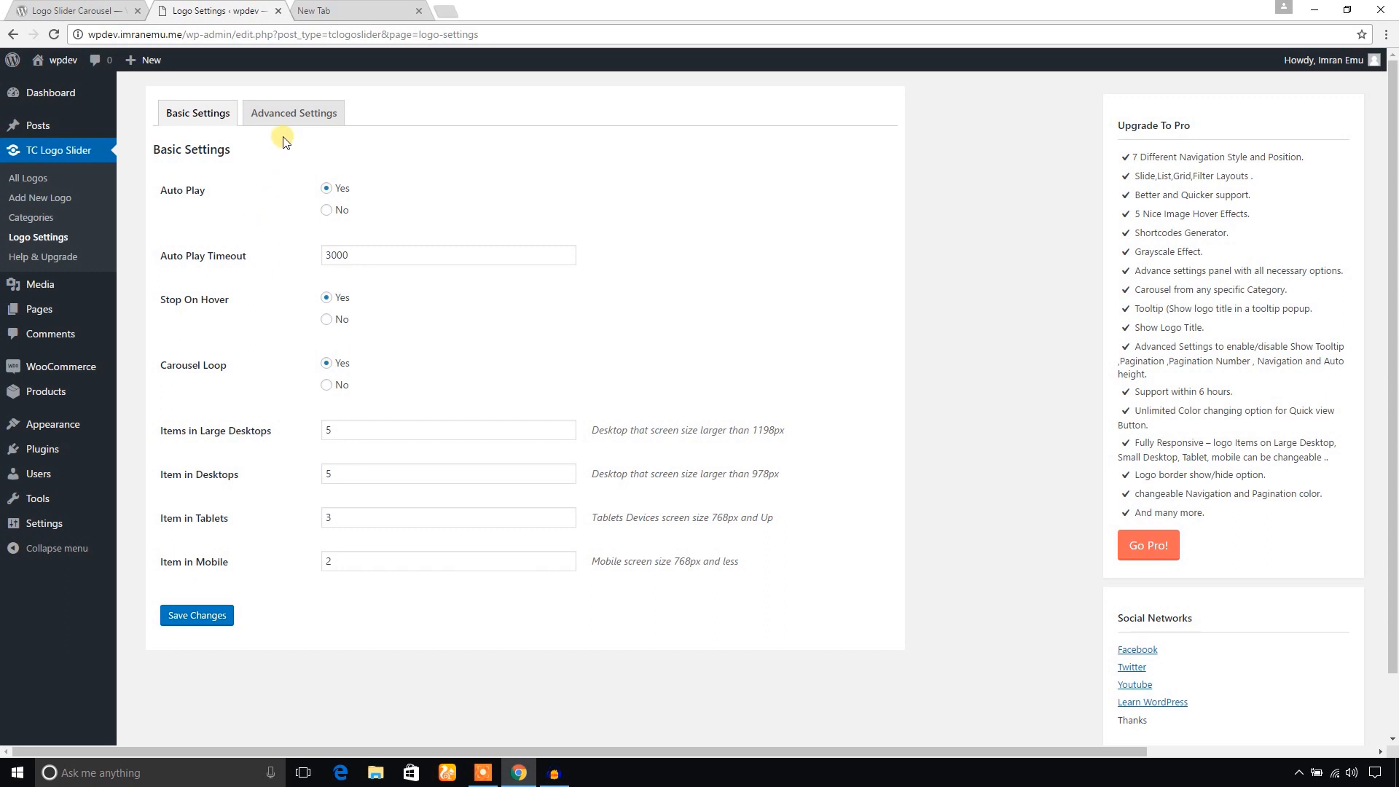
pyautogui.moveTo(299, 127)
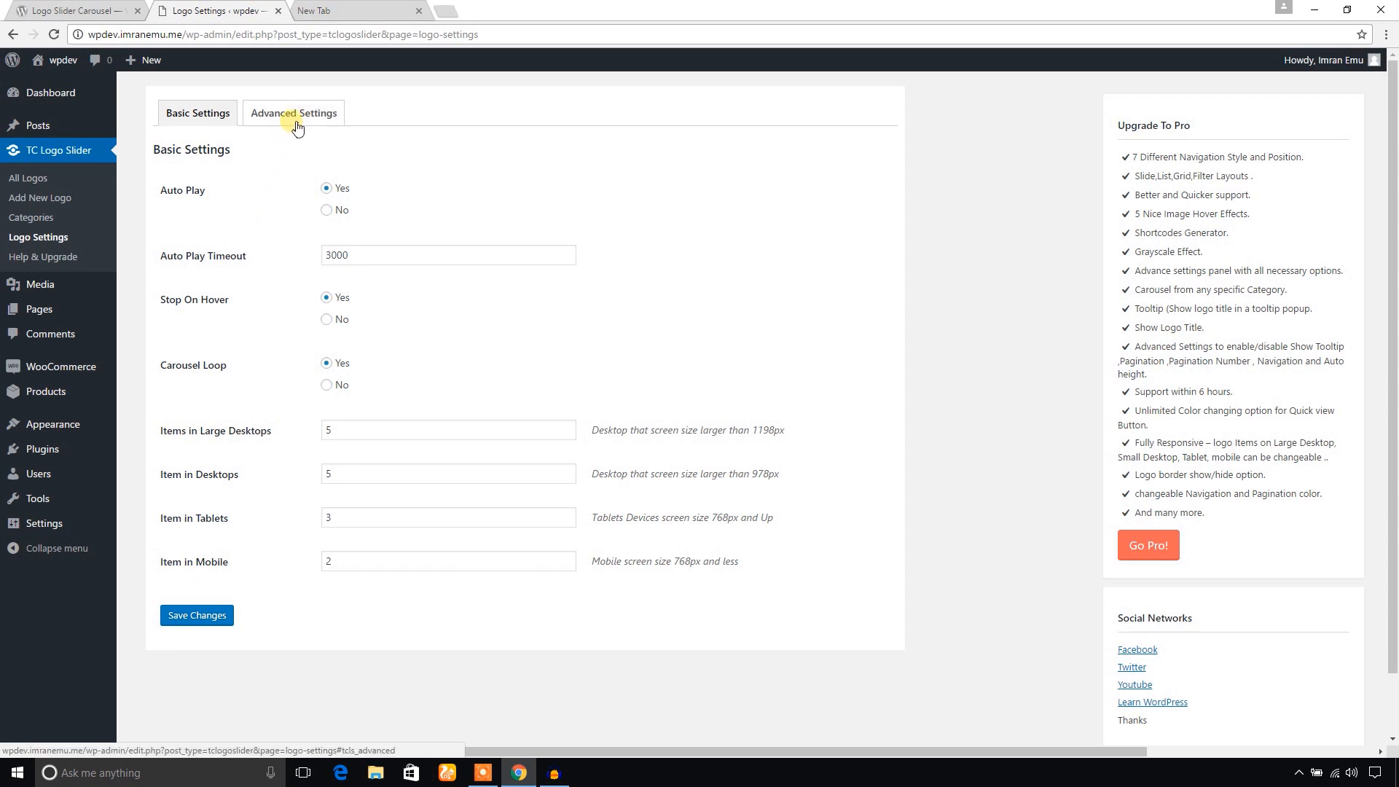
pyautogui.click(293, 114)
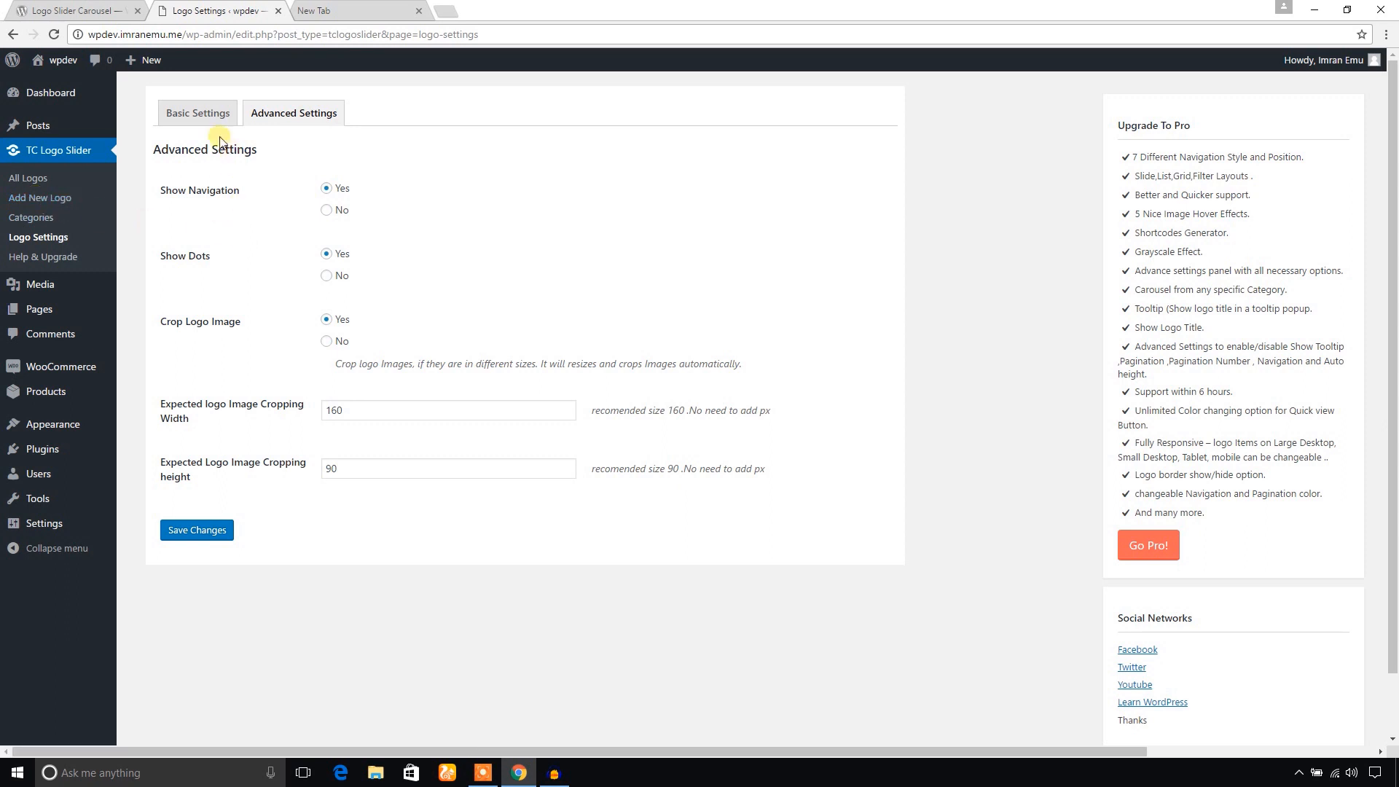
pyautogui.moveTo(211, 117)
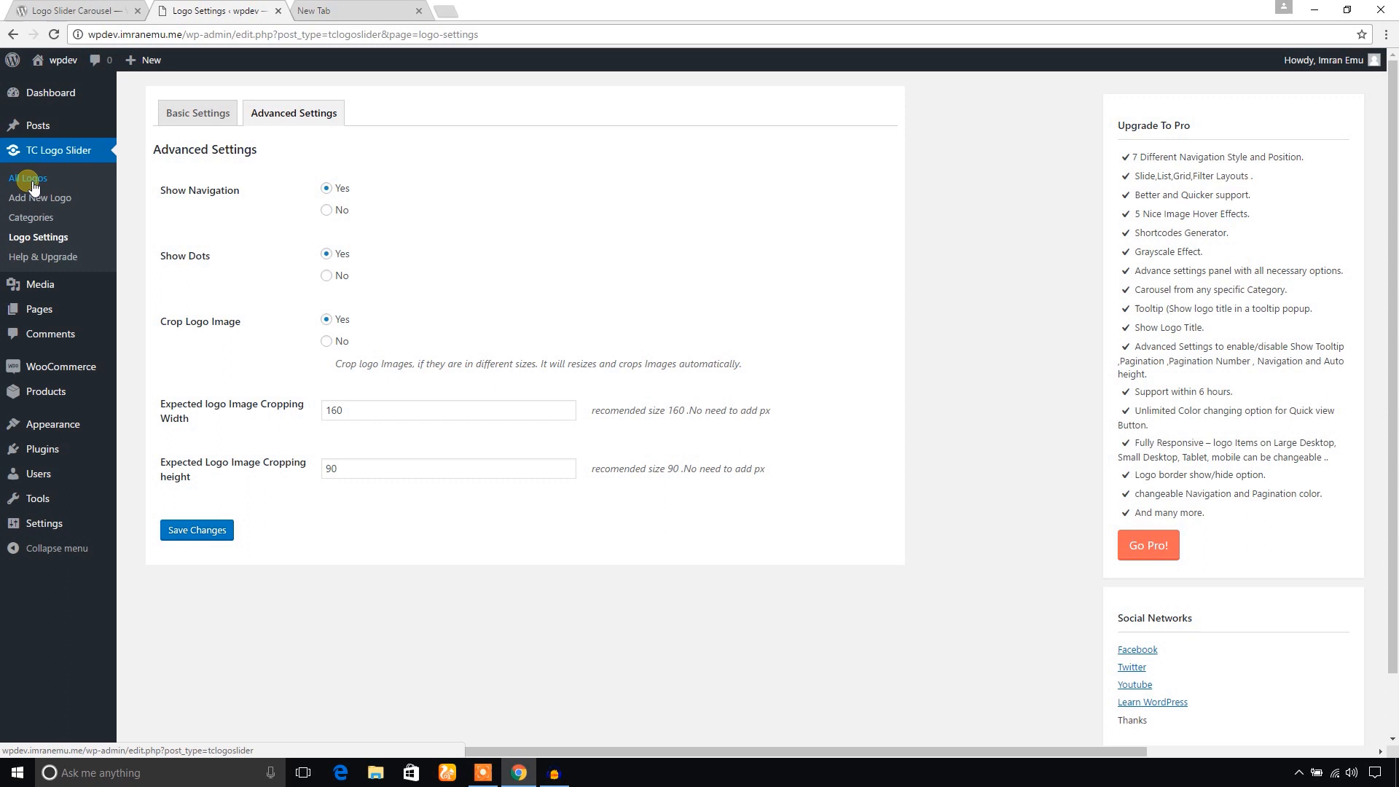
# - Update the 'logo 10' slider entry in the partners category and bring up the Pages > Add New link options
pyautogui.click(25, 179)
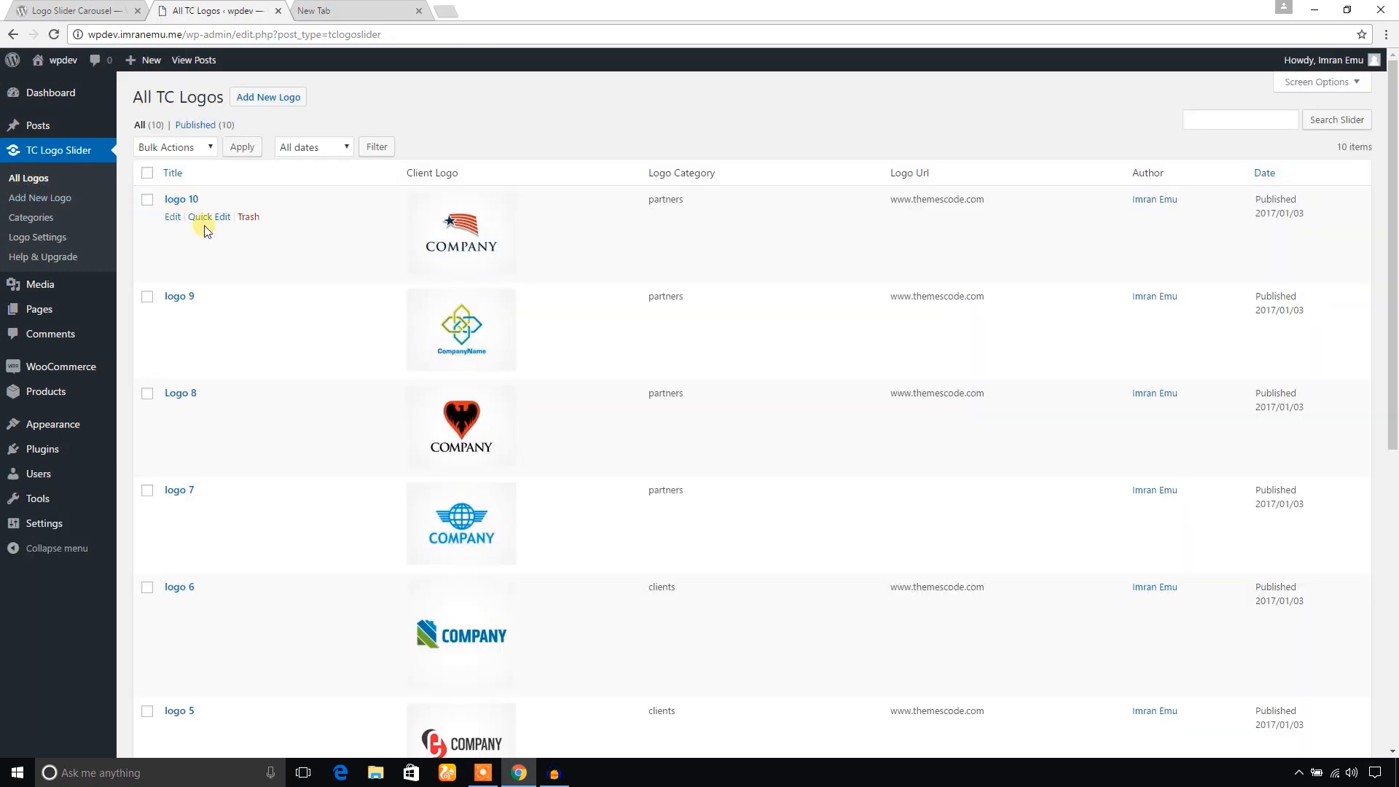
pyautogui.click(172, 215)
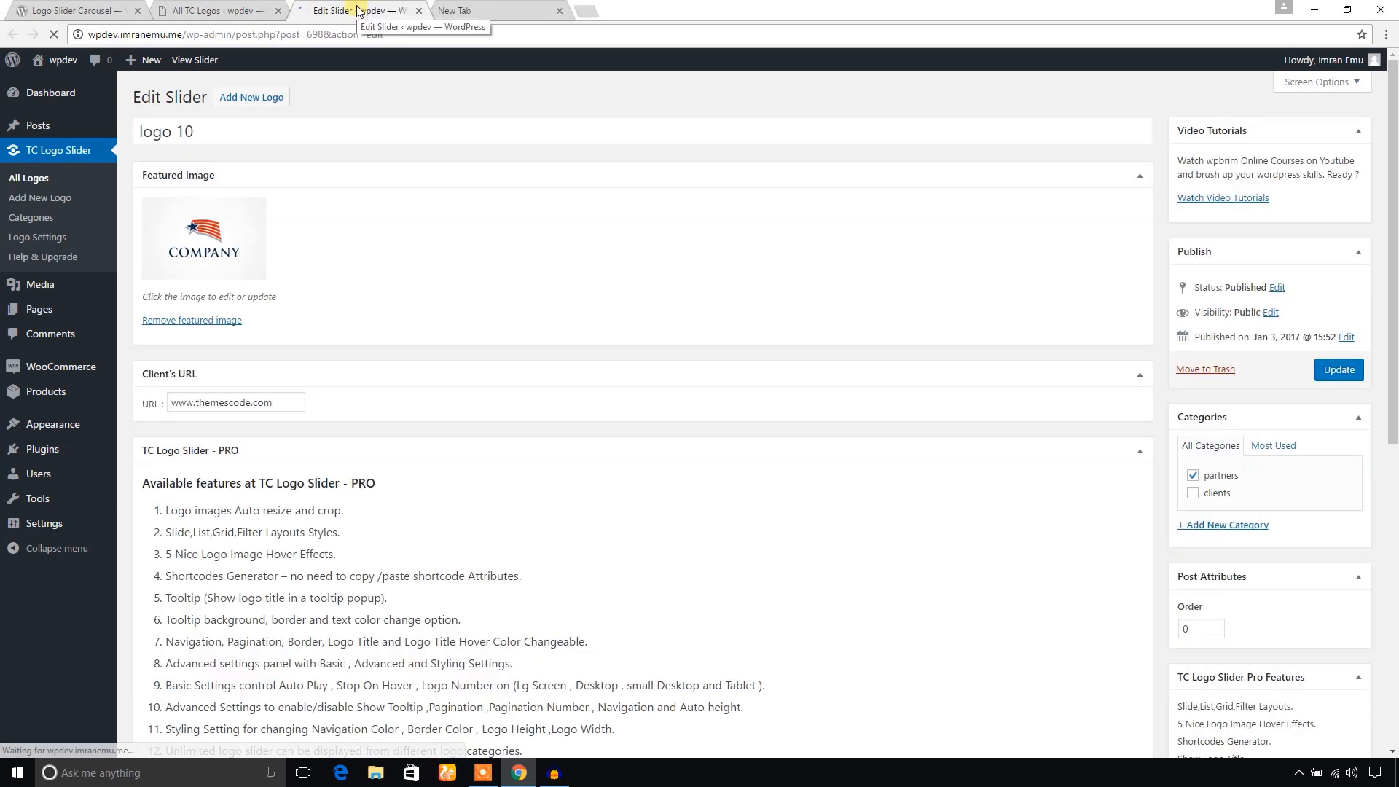
pyautogui.tripleClick(163, 132)
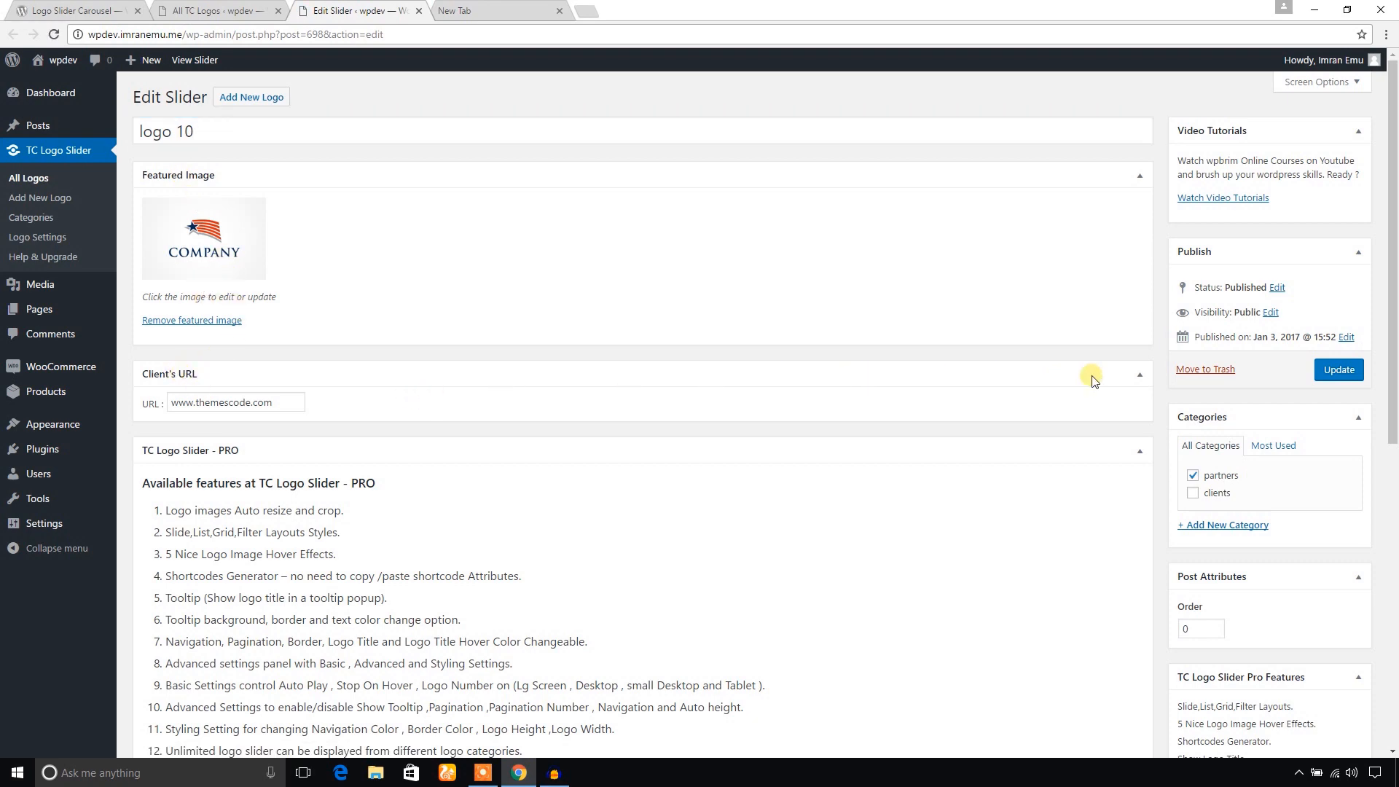
pyautogui.scroll(-3)
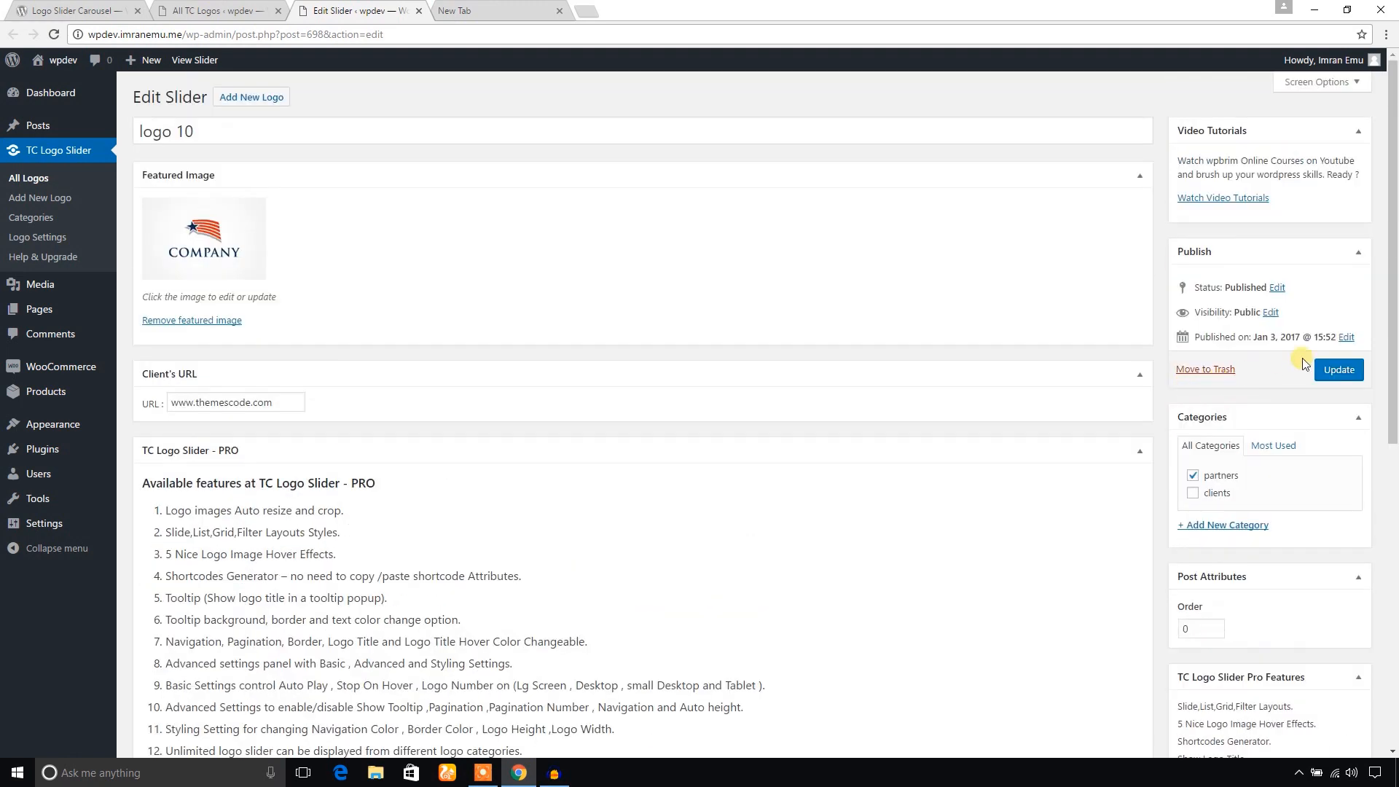
pyautogui.click(1338, 370)
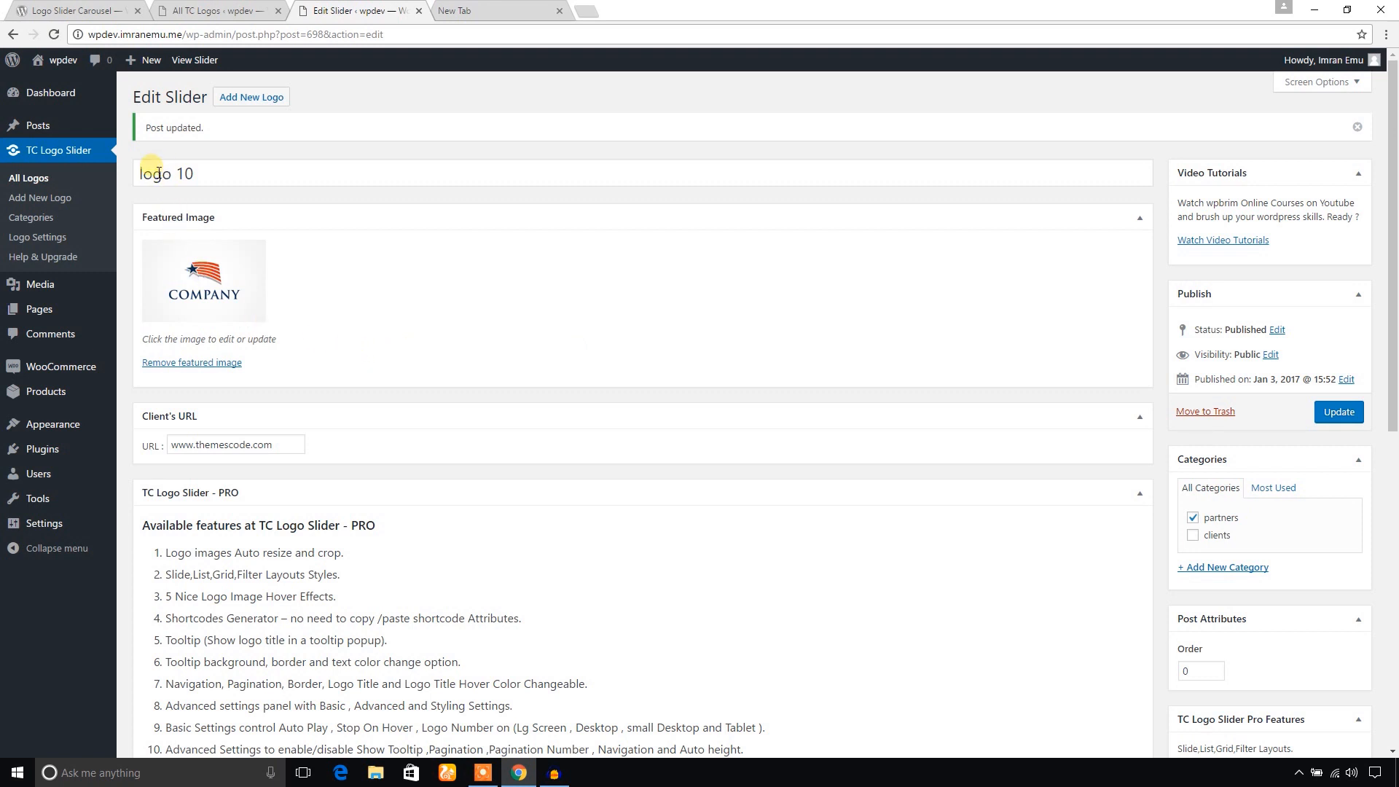
pyautogui.moveTo(38, 309)
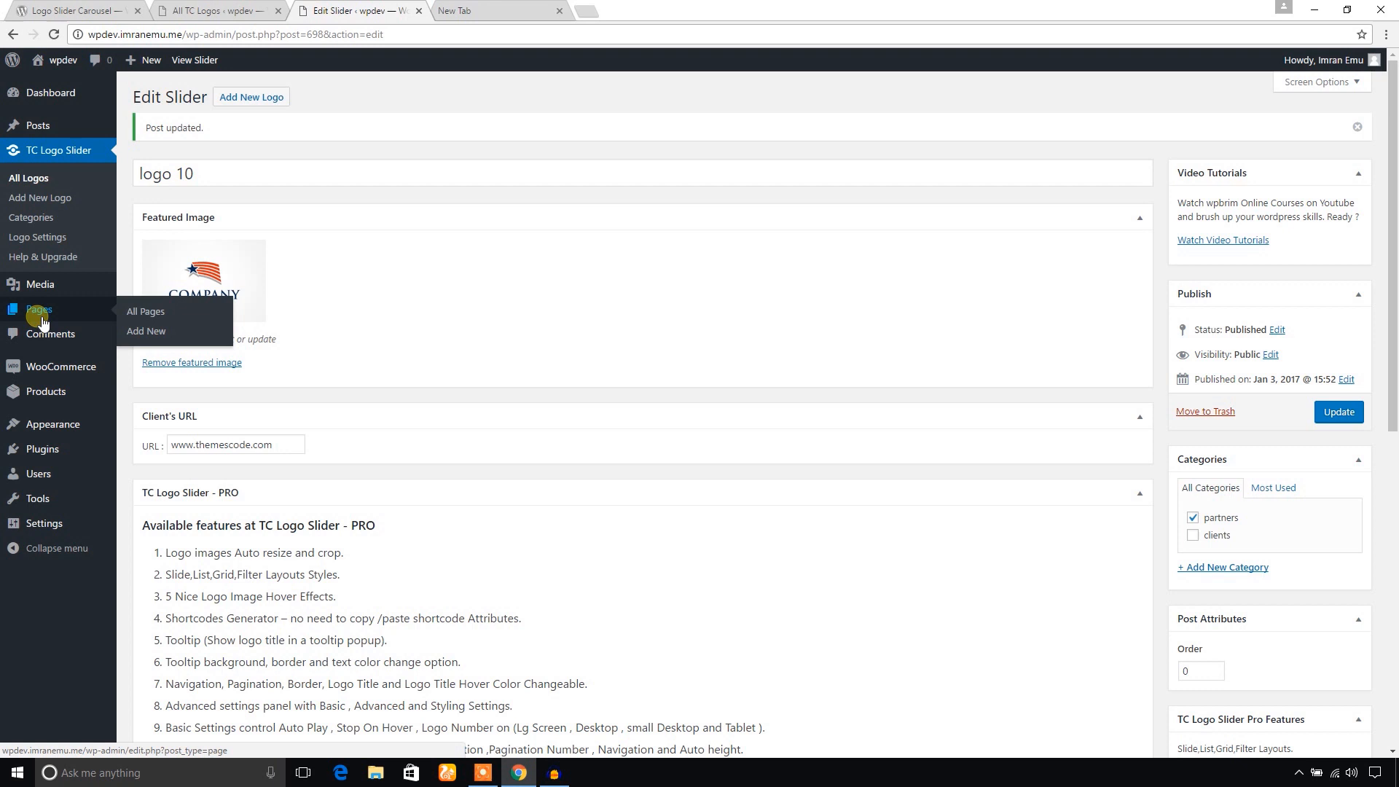
pyautogui.rightClick(145, 331)
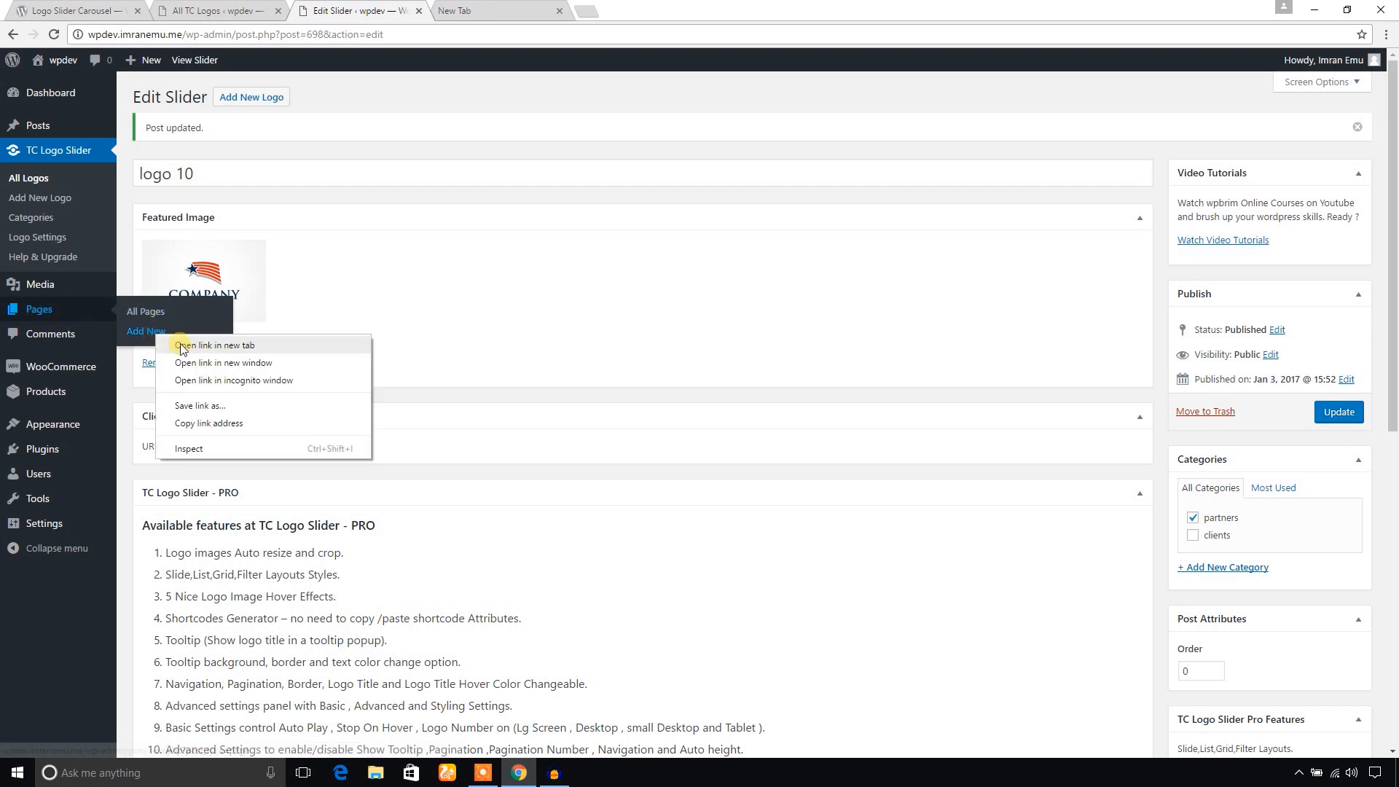
# - Draft a new page titled 'Test Logo page', then go to the slider's Help & Upgrade page
pyautogui.click(212, 344)
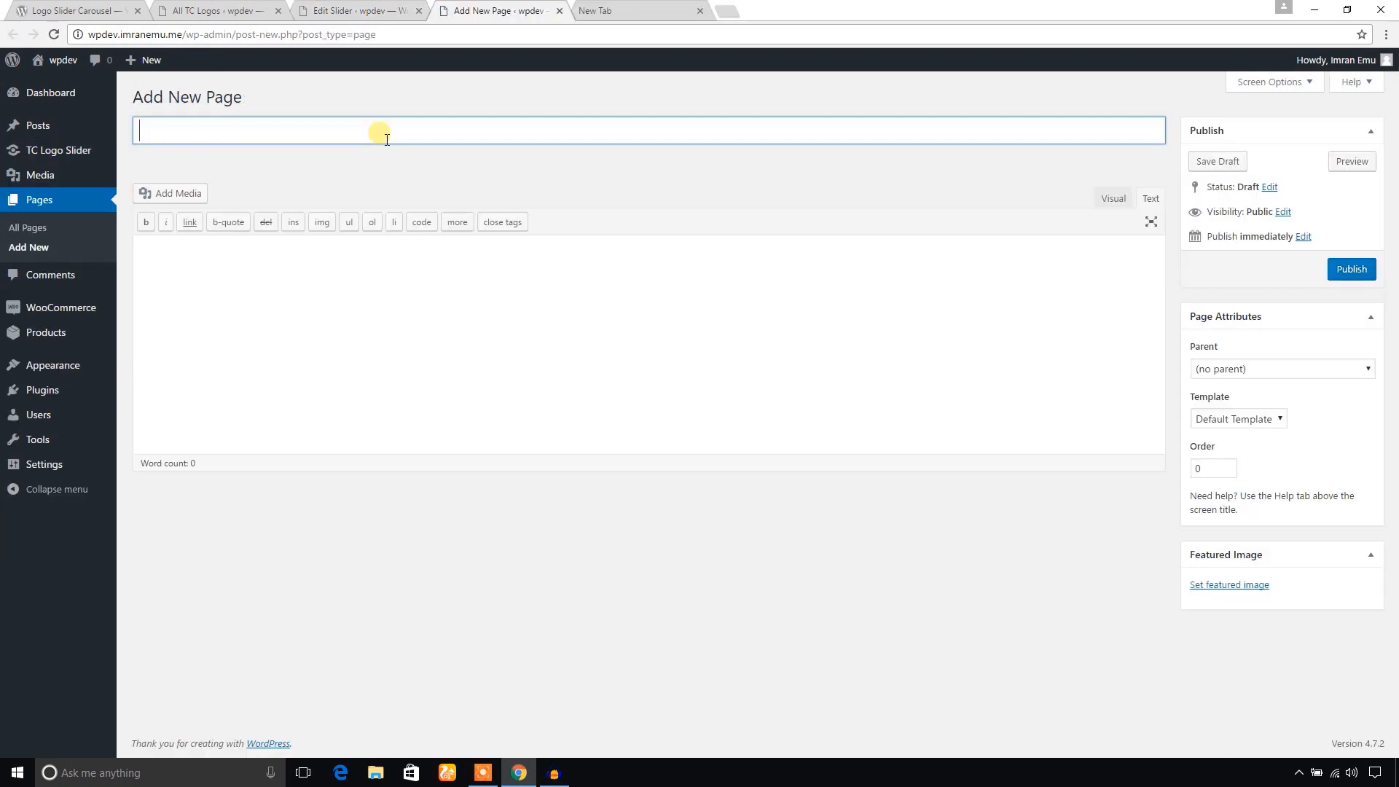
pyautogui.write('Test Logo page')
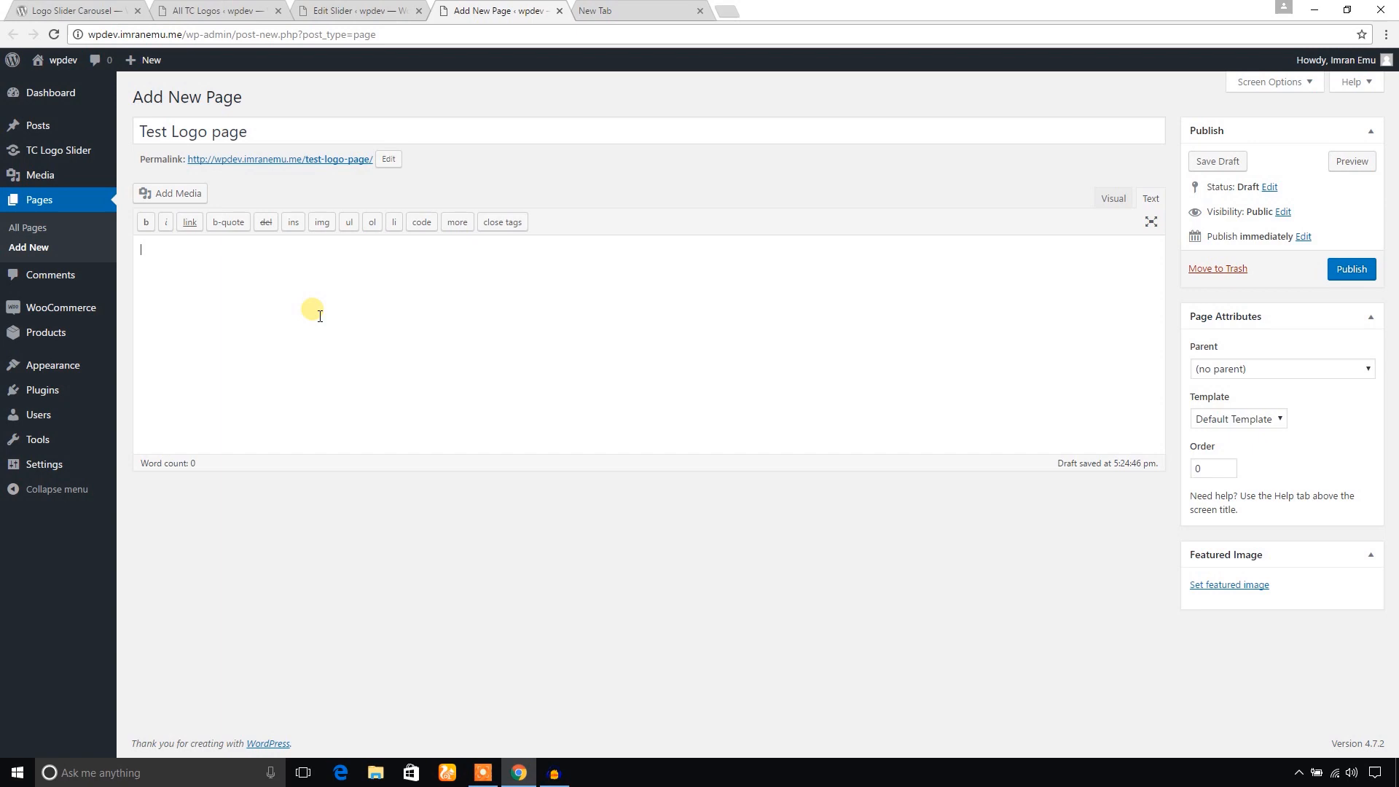
pyautogui.click(212, 12)
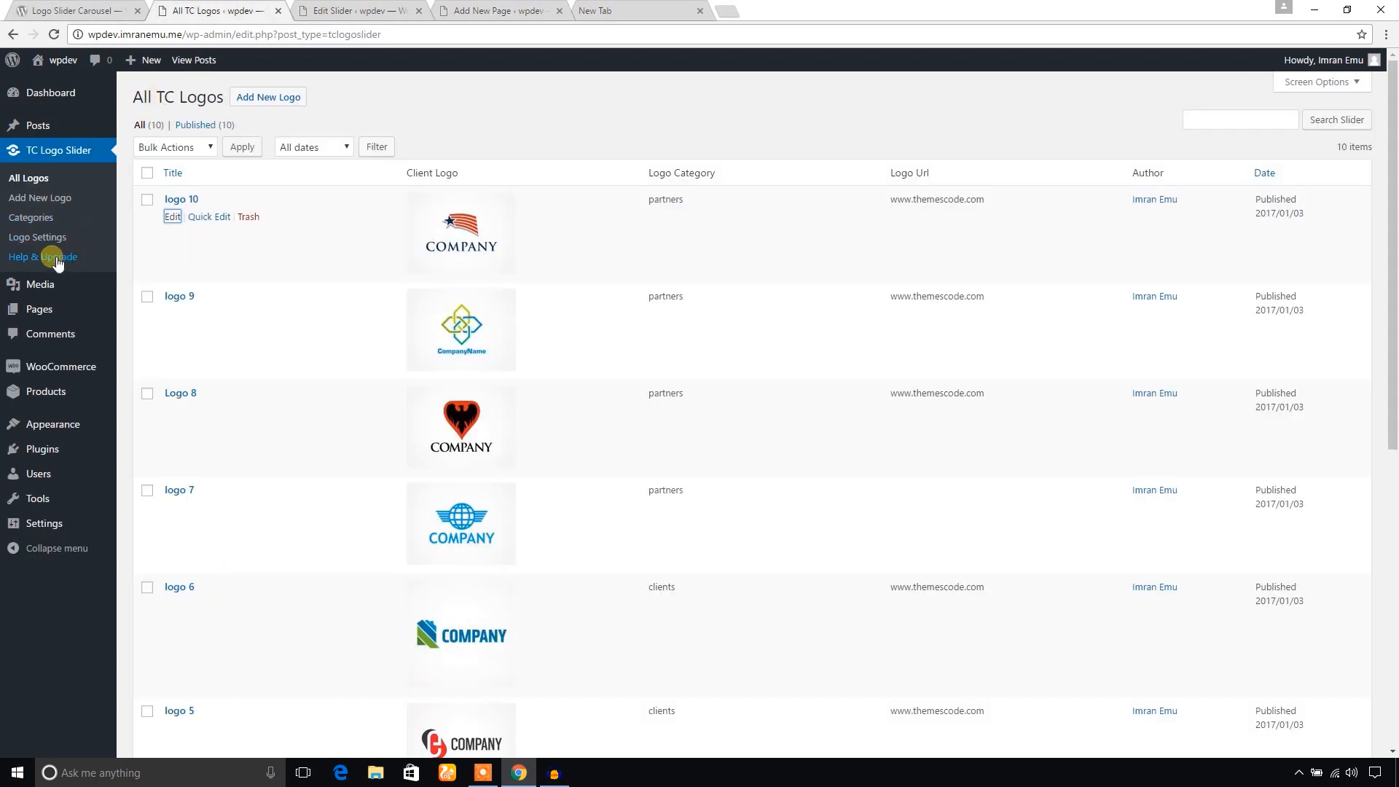
pyautogui.click(43, 257)
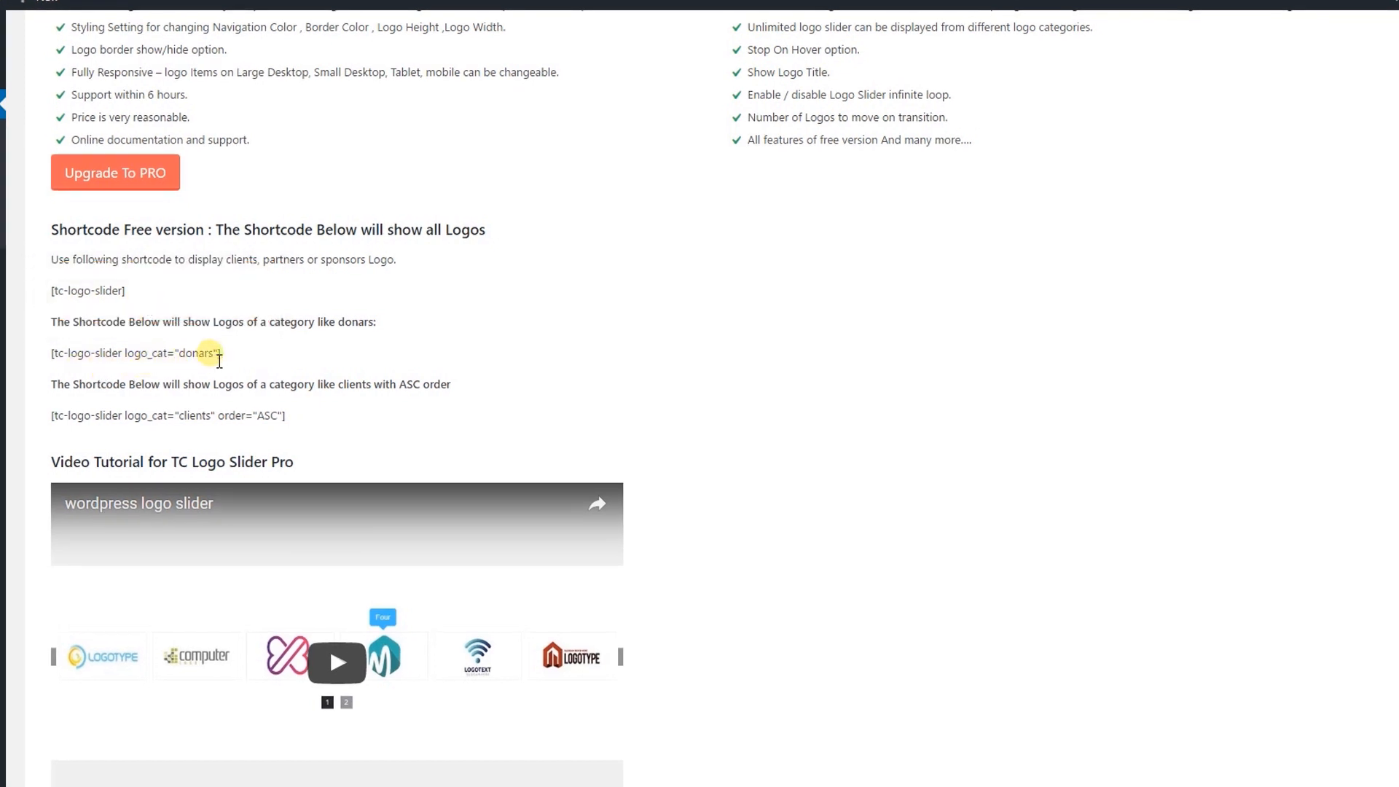
# - Copy the [tc-logo-slider] shortcode and return to the Test Logo page draft
pyautogui.doubleClick(198, 353)
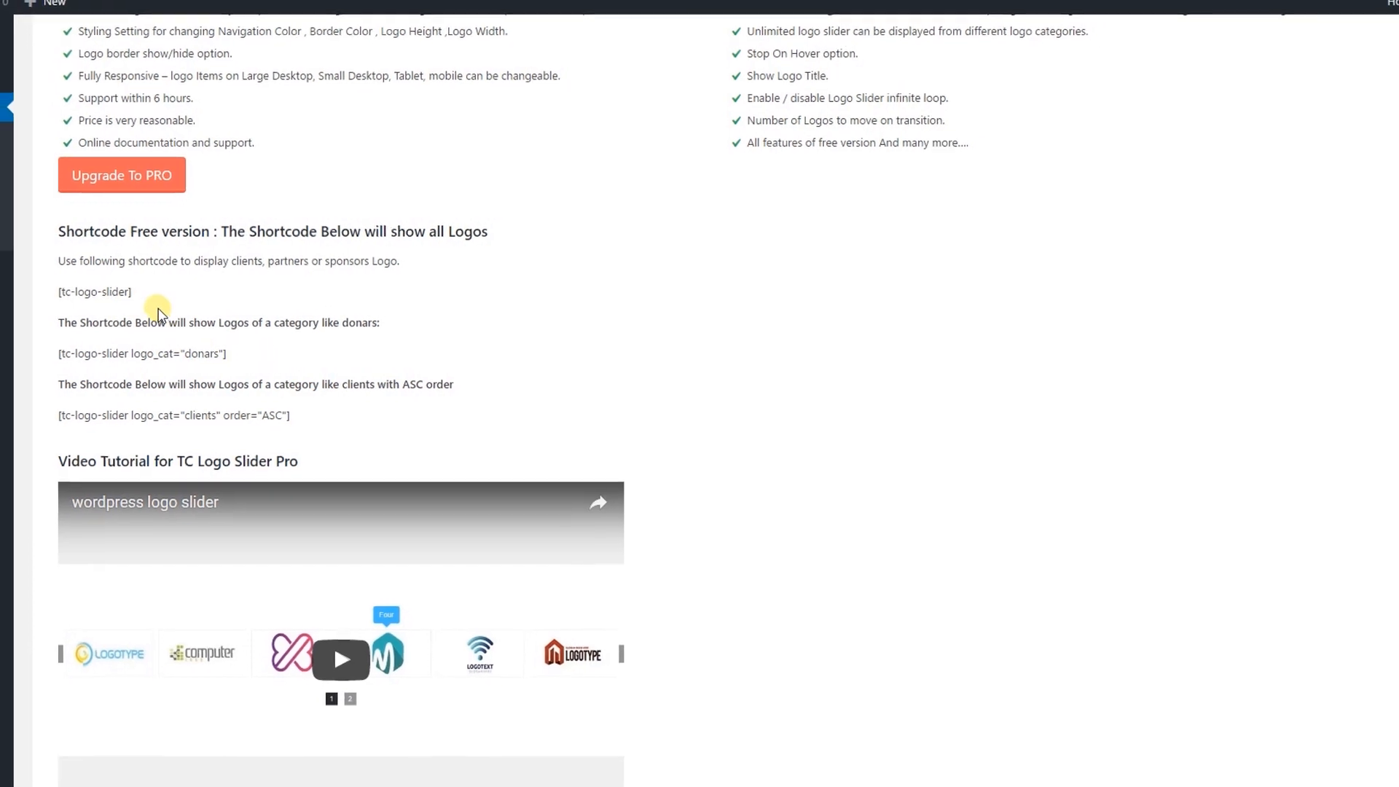
pyautogui.rightClick(183, 306)
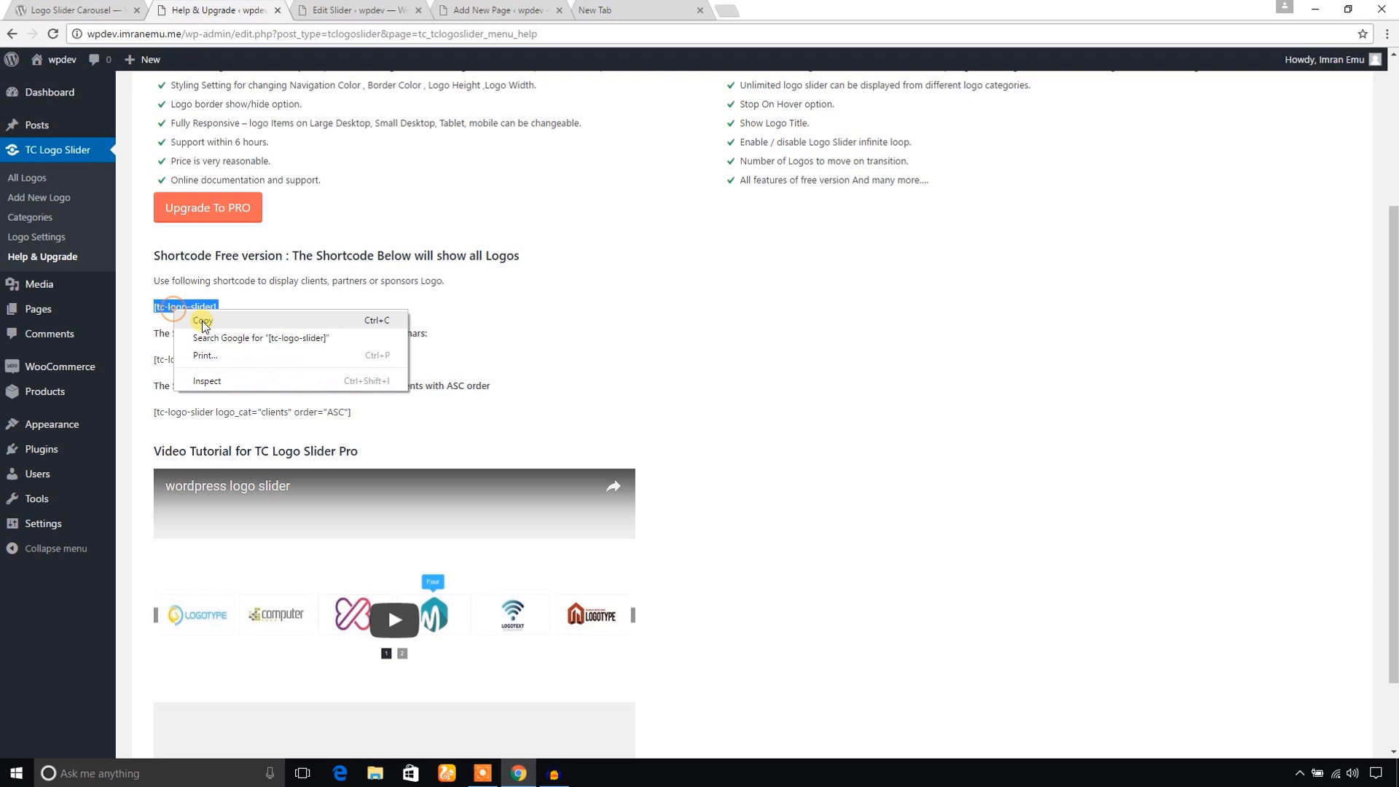
pyautogui.click(203, 321)
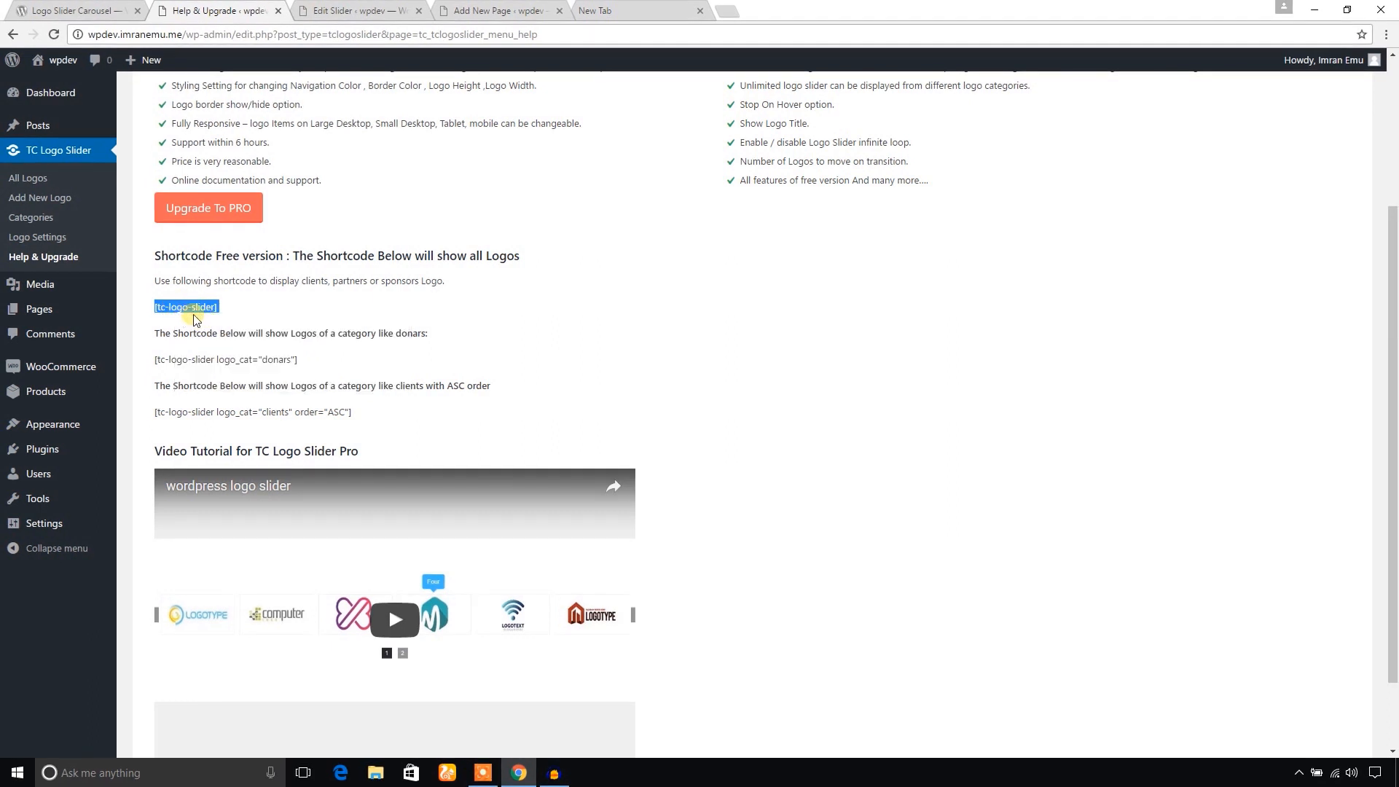
pyautogui.click(499, 11)
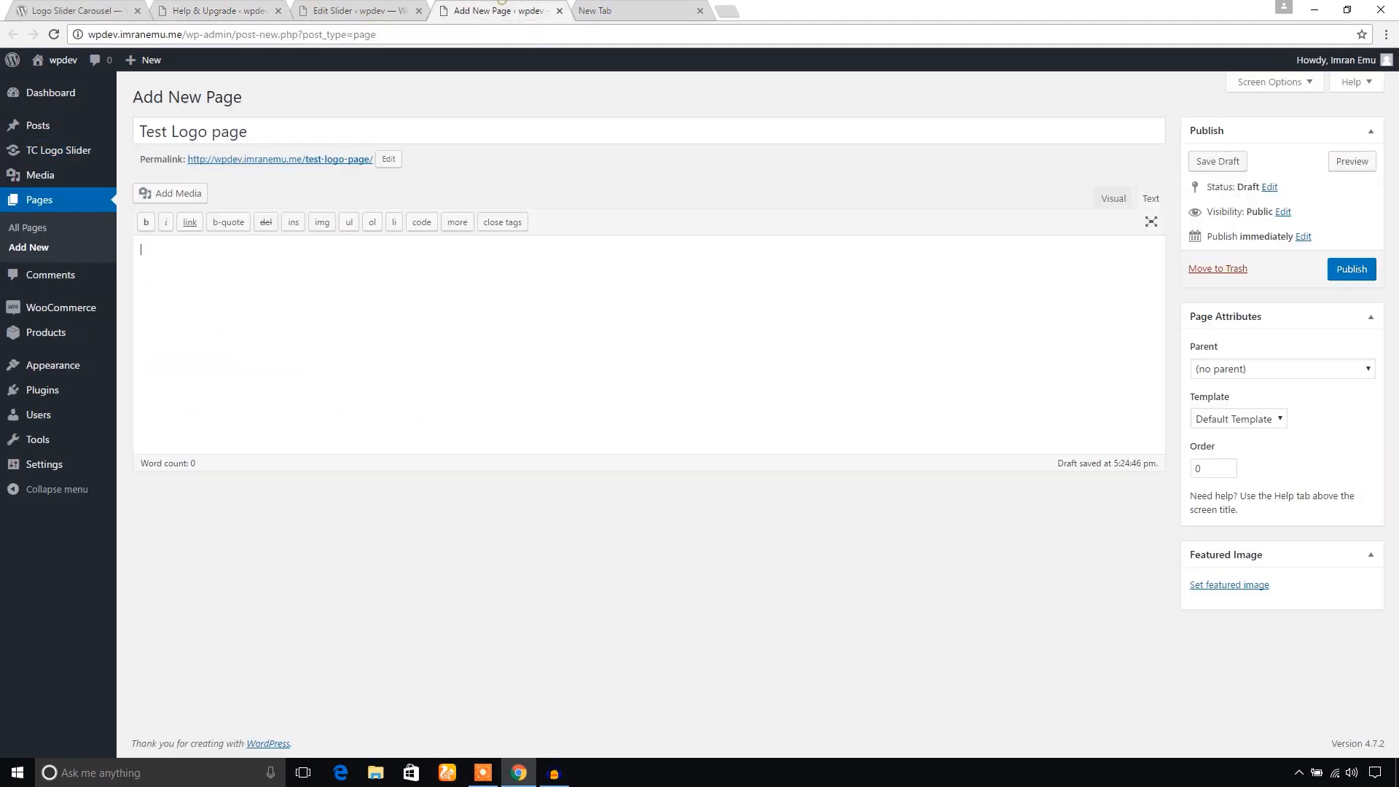
# - Publish Test Logo page with the [tc-logo-slider] shortcode on the Full Width Page template and view it live
pyautogui.write('[tc-logo-slider]')
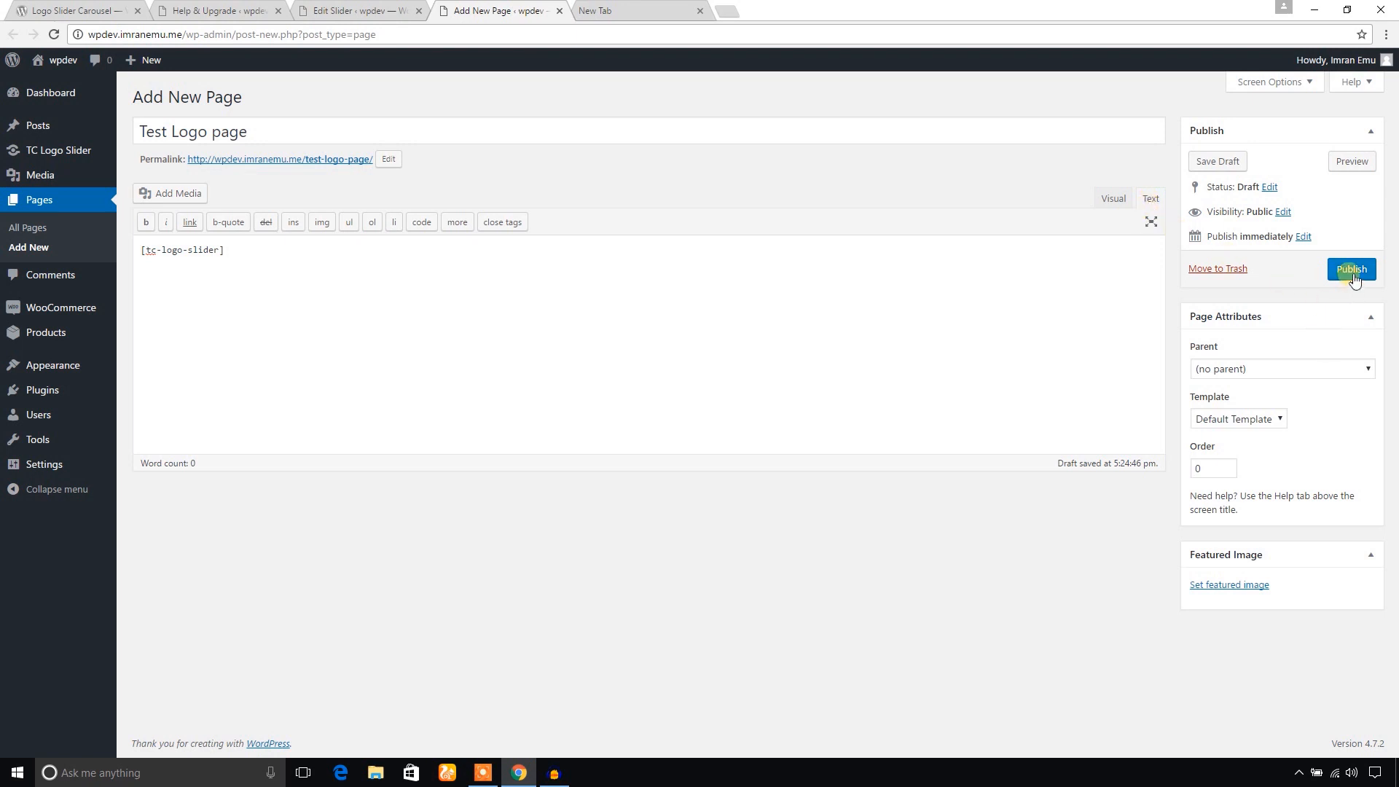
pyautogui.click(1239, 418)
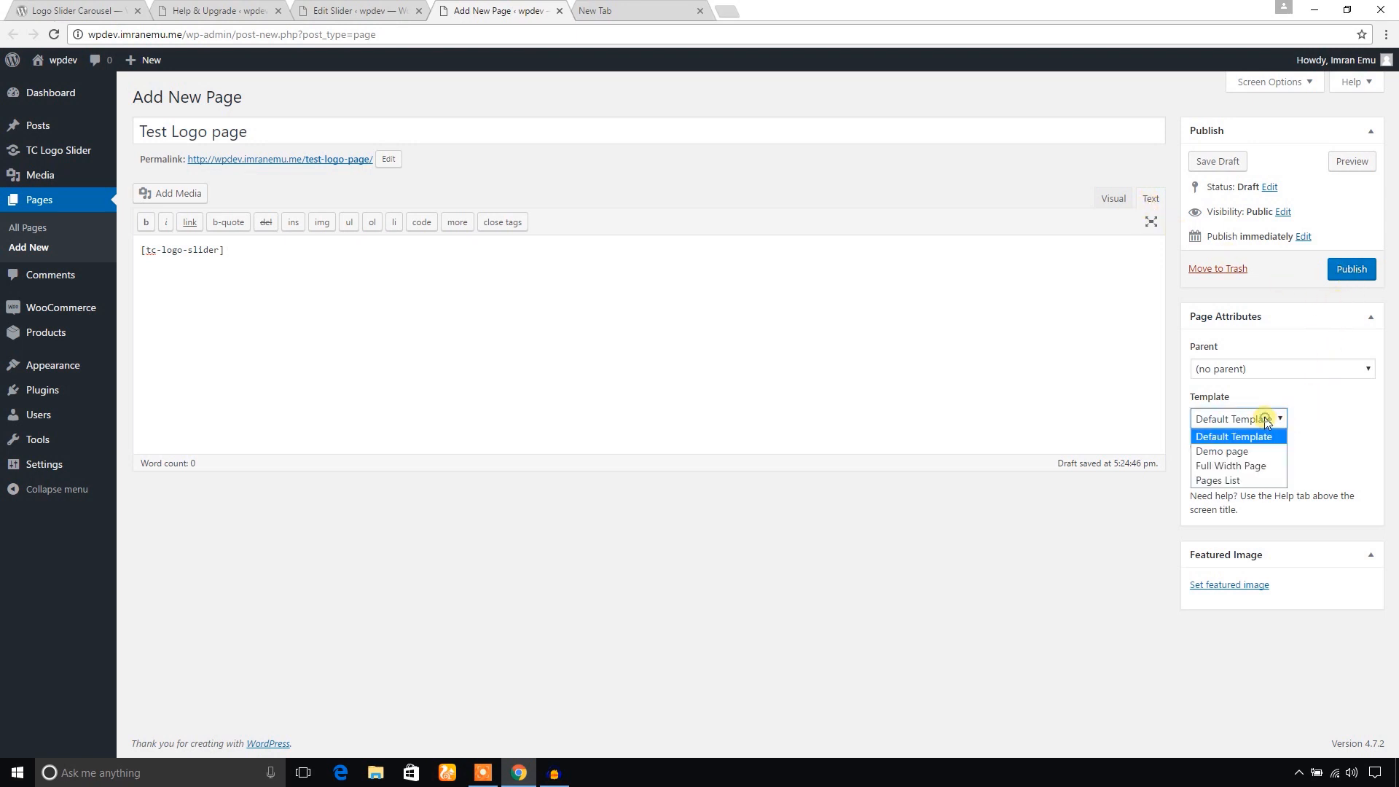
pyautogui.click(1231, 466)
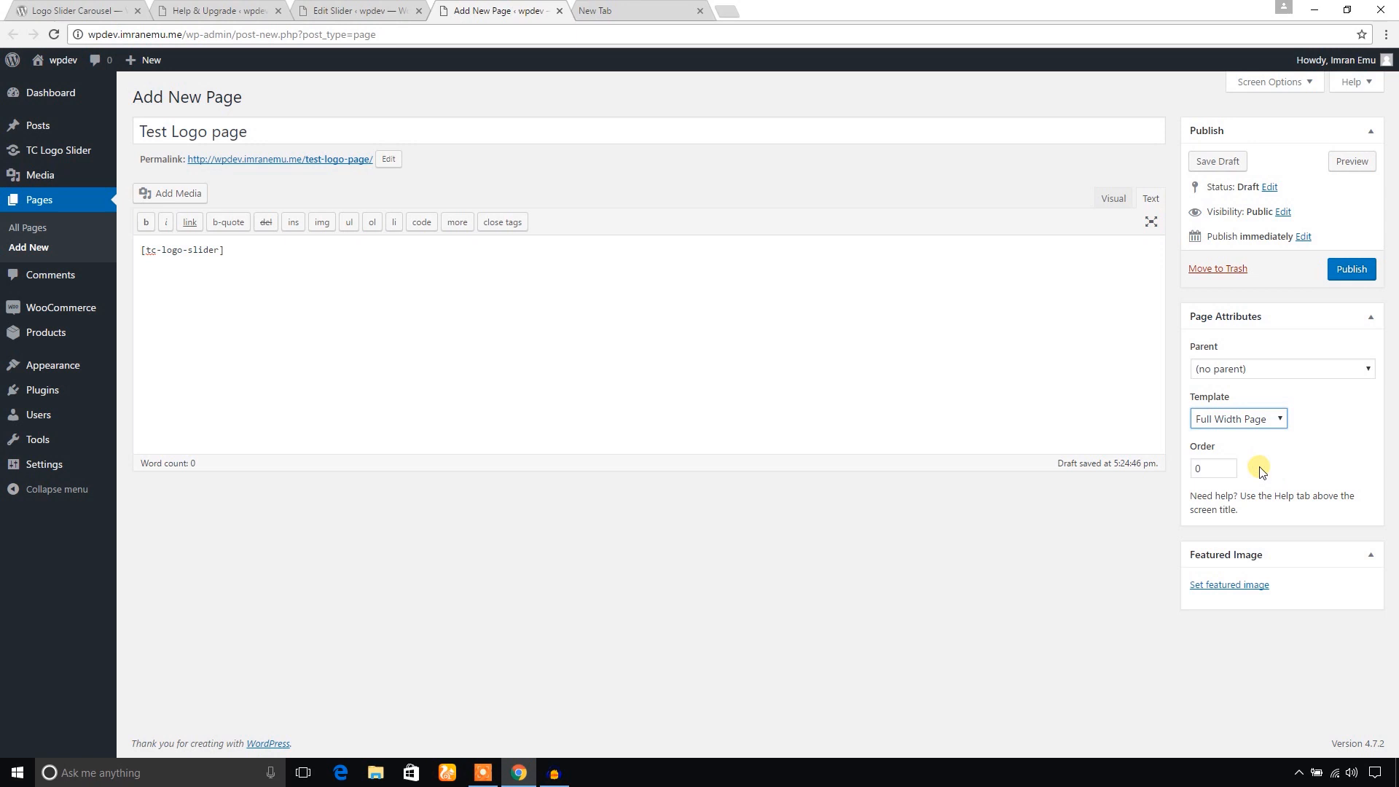
pyautogui.click(1351, 269)
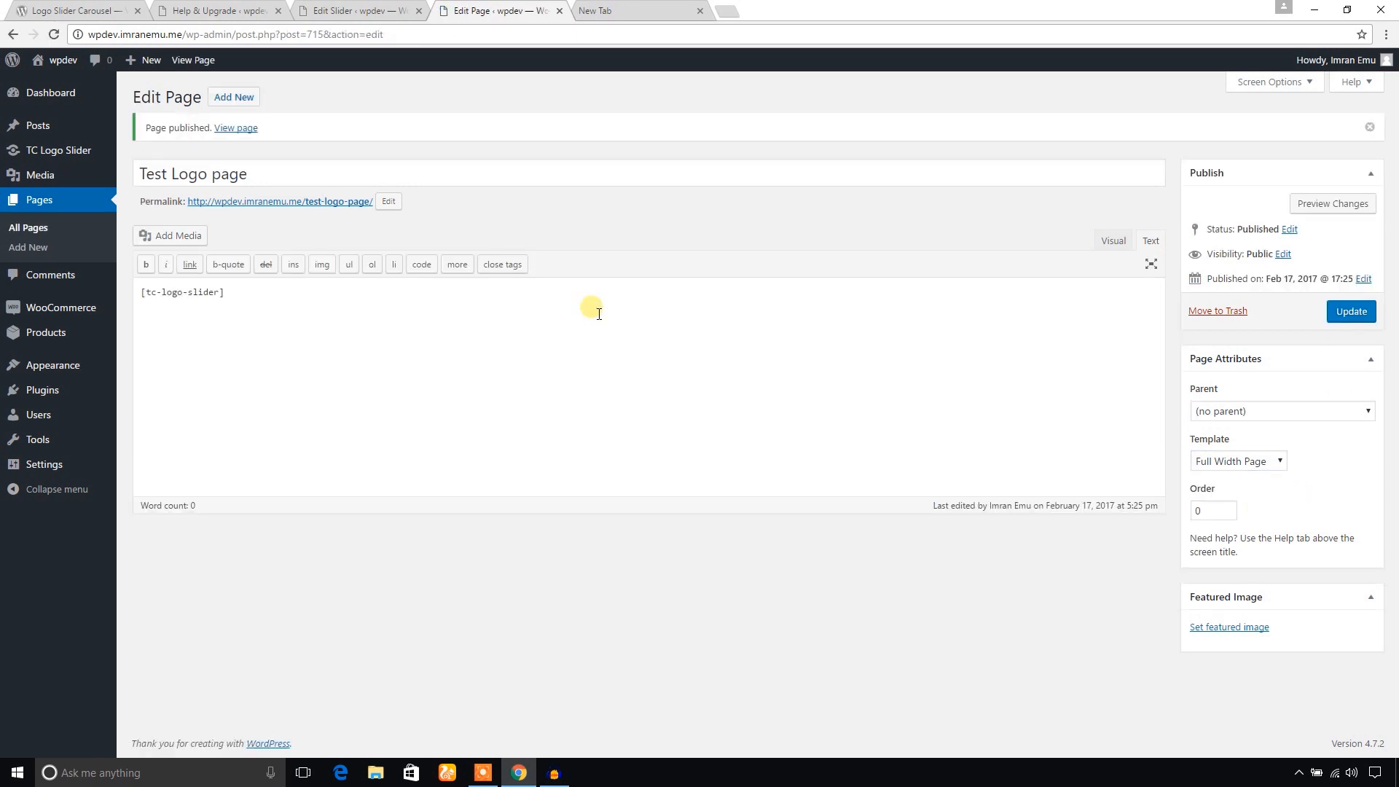
pyautogui.rightClick(236, 127)
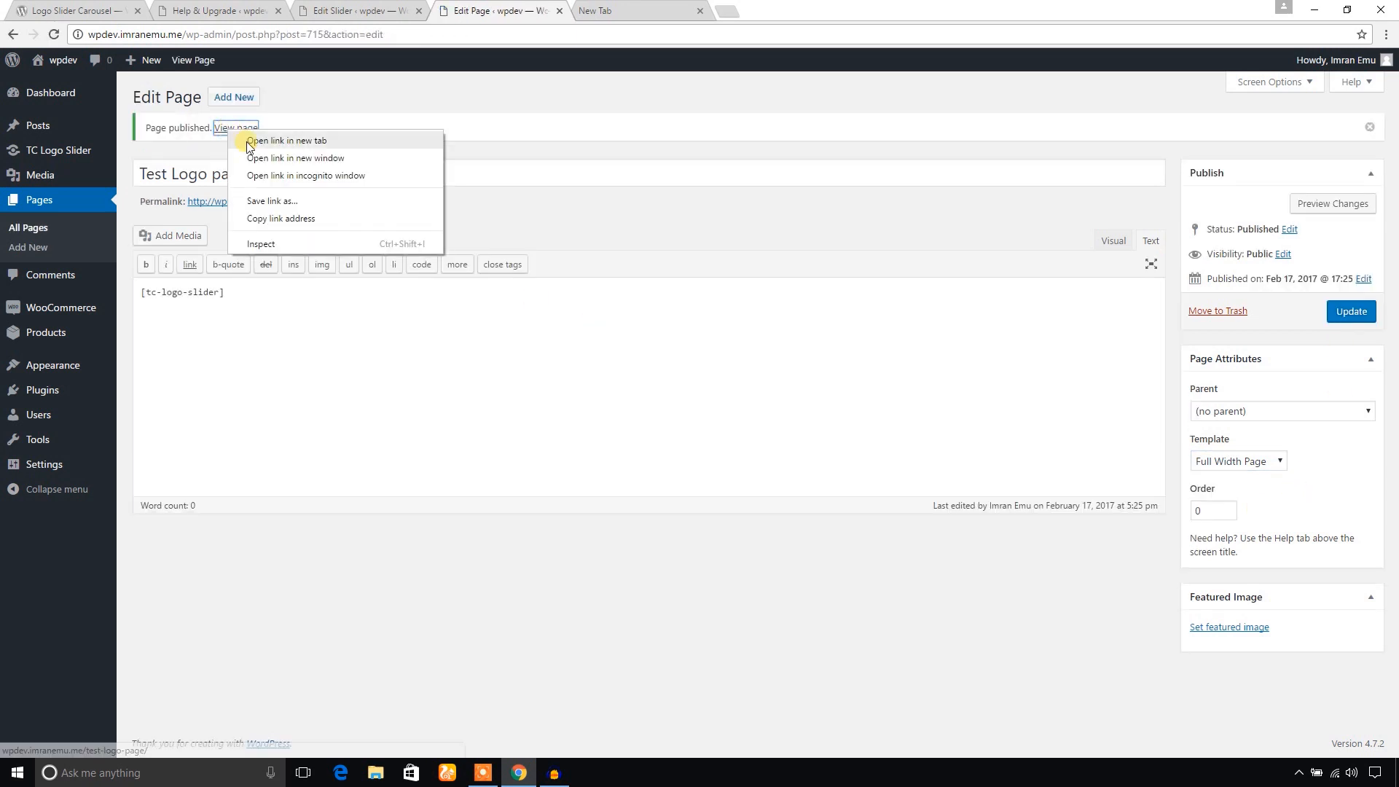
pyautogui.click(289, 140)
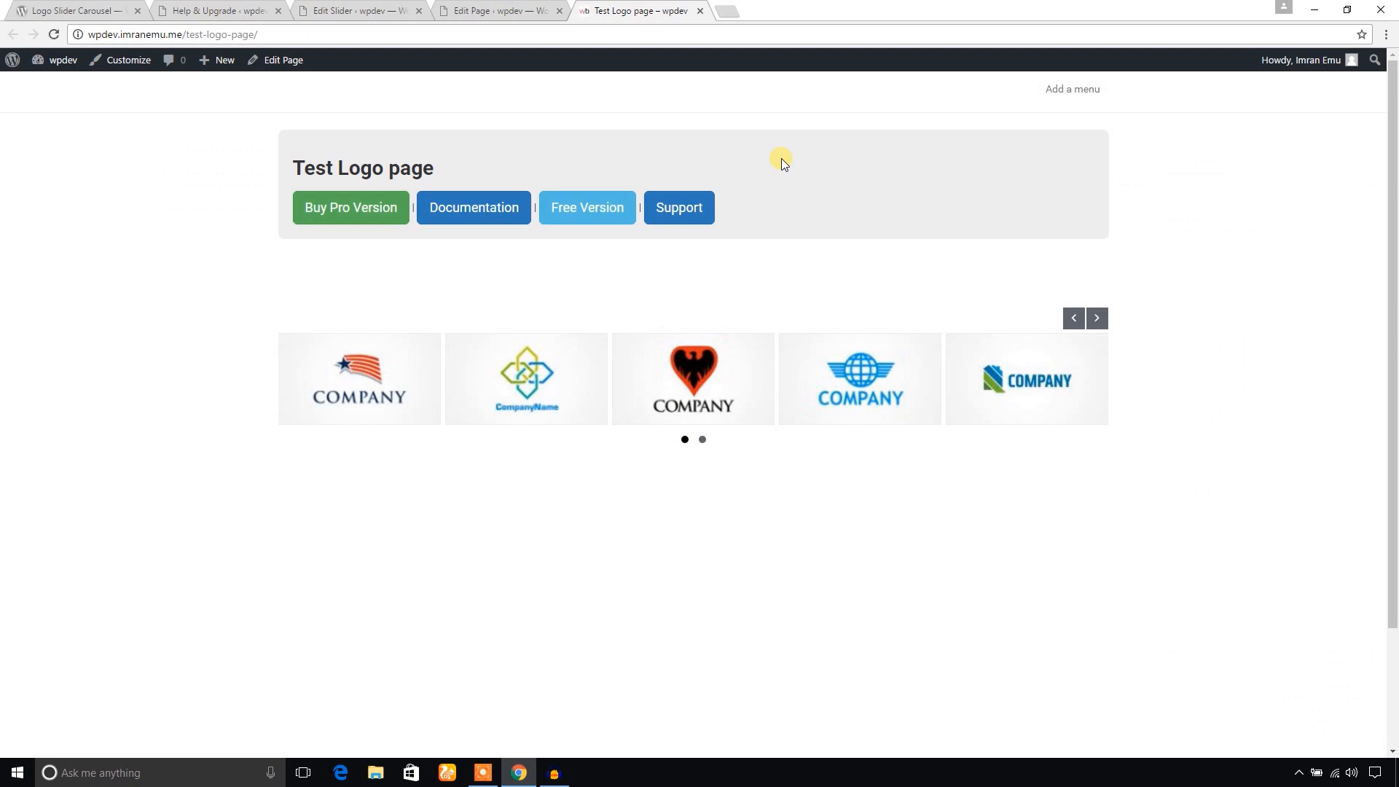
# - Check in the All TC Logos list that the logos belong to 'partners', then return to the page editor
pyautogui.click(1073, 318)
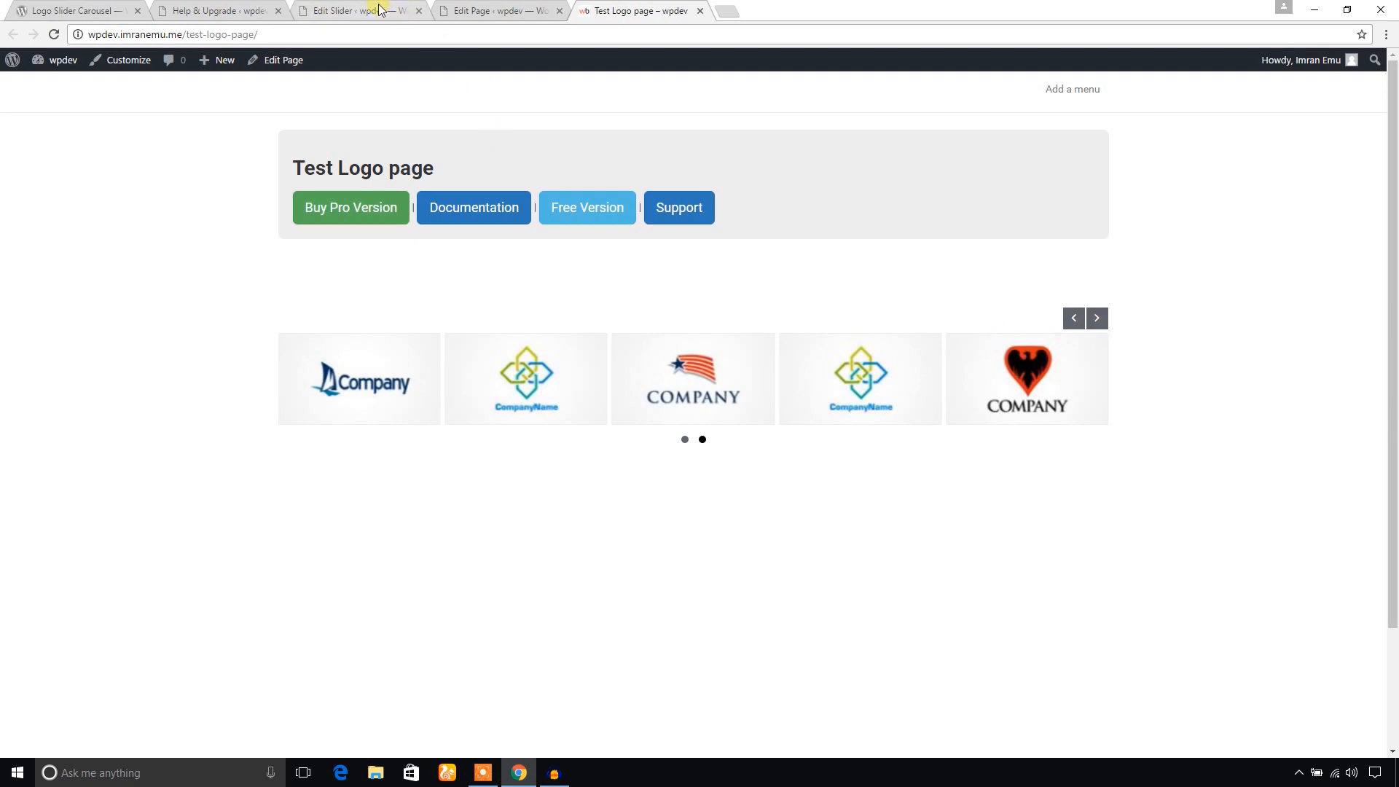
pyautogui.click(356, 10)
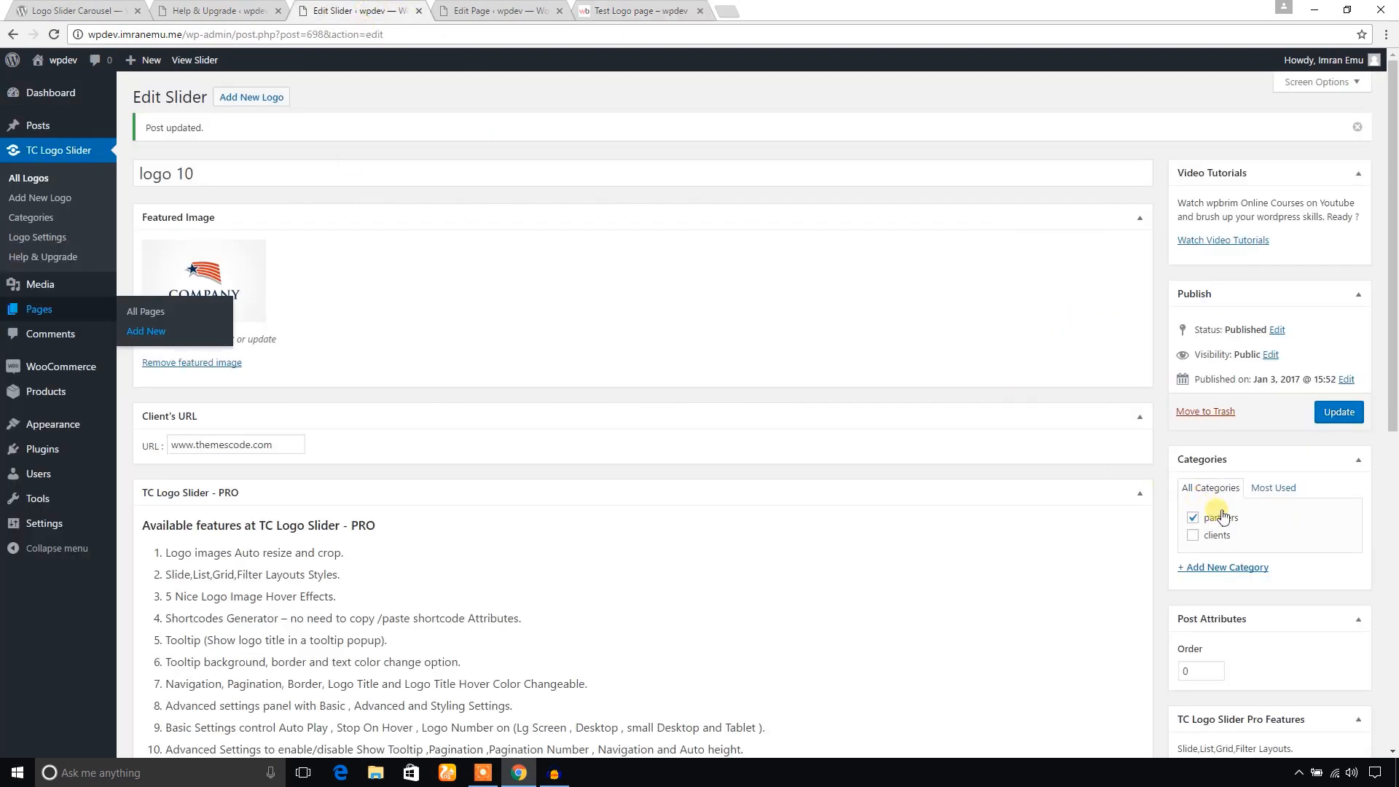
pyautogui.click(211, 10)
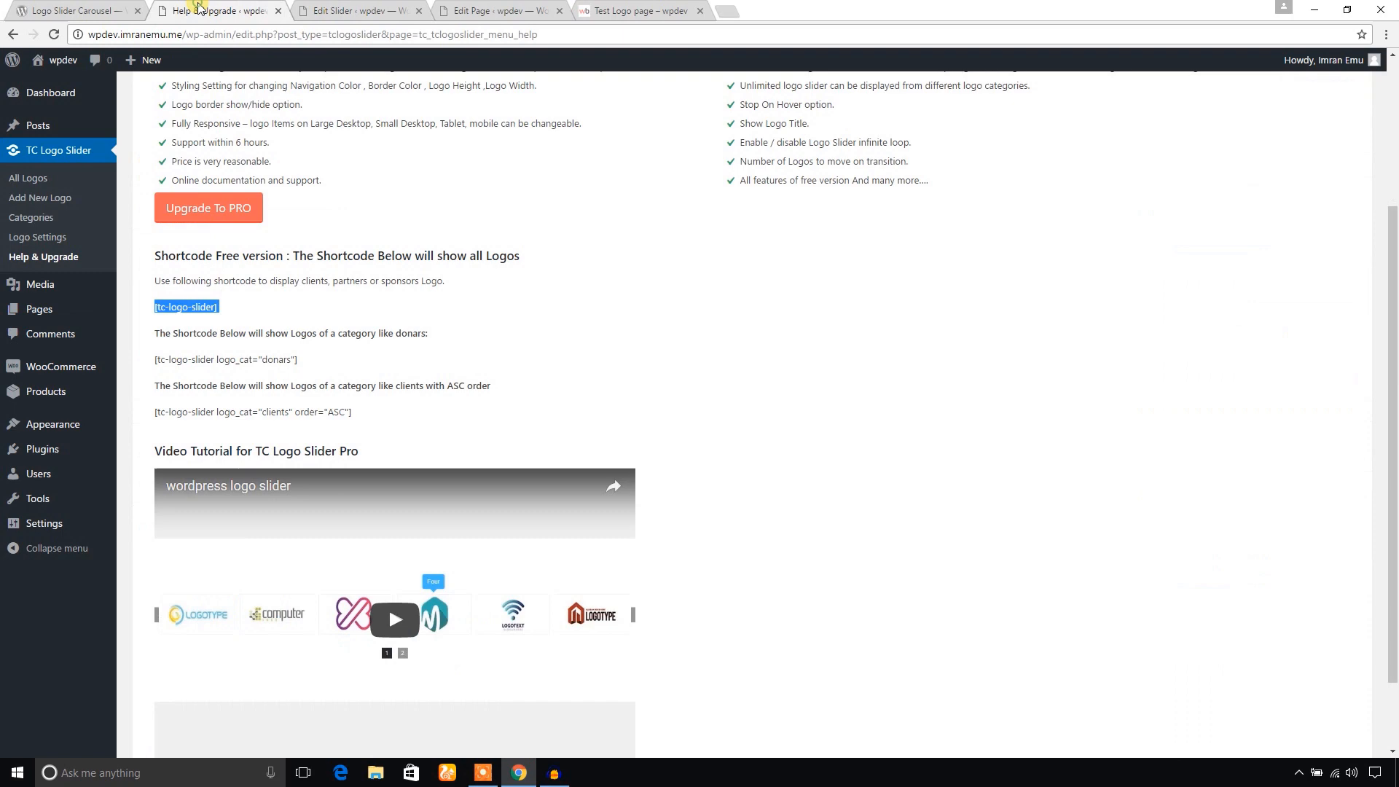
pyautogui.click(27, 178)
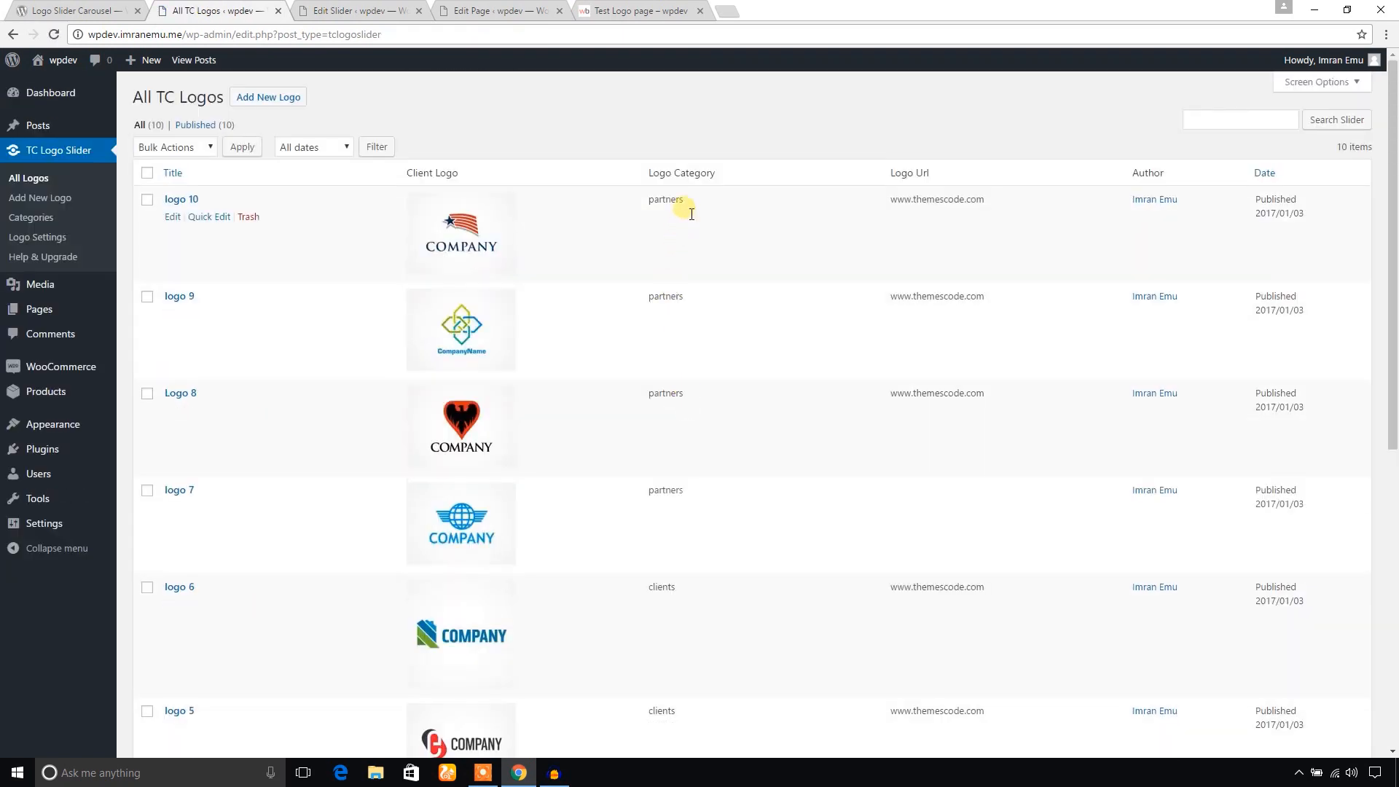
pyautogui.moveTo(668, 335)
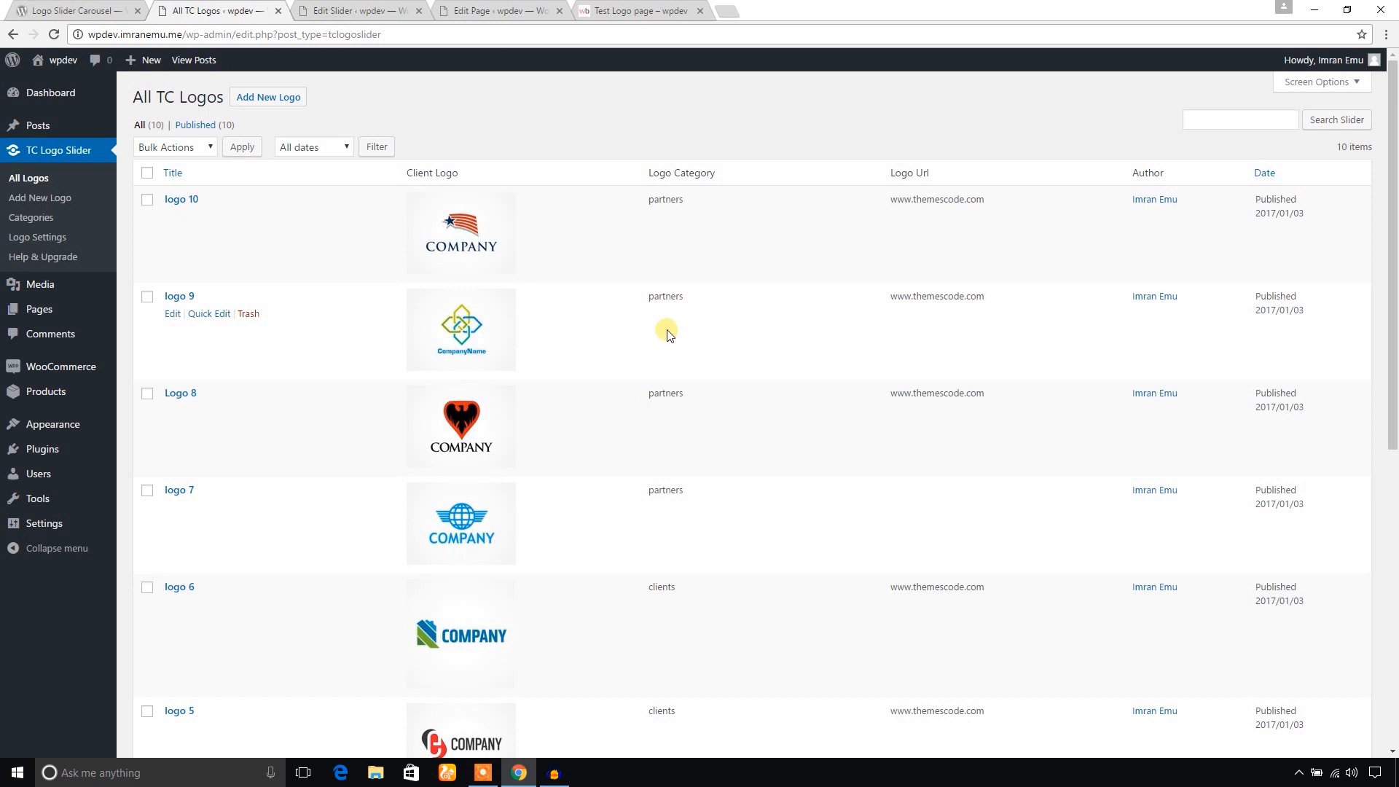
pyautogui.doubleClick(665, 296)
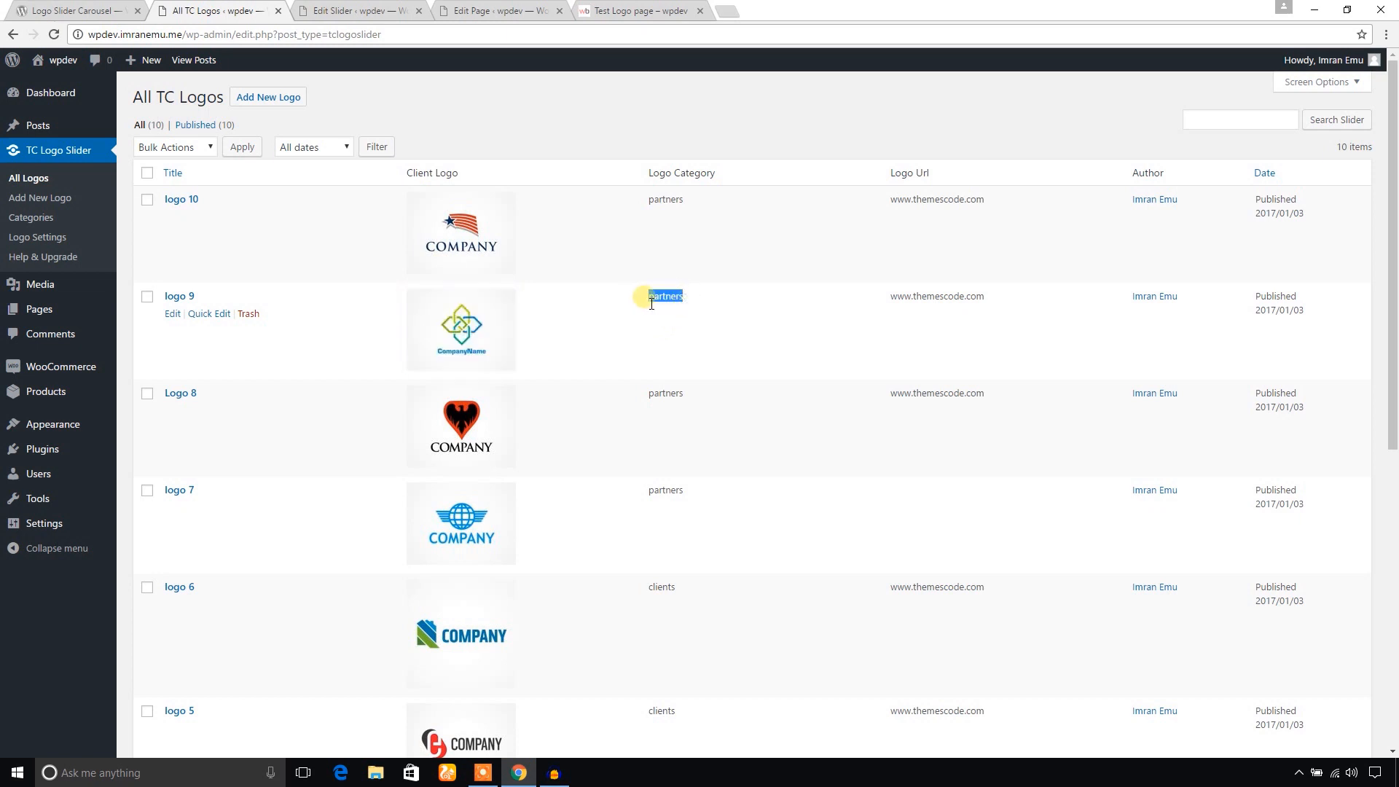
pyautogui.moveTo(536, 226)
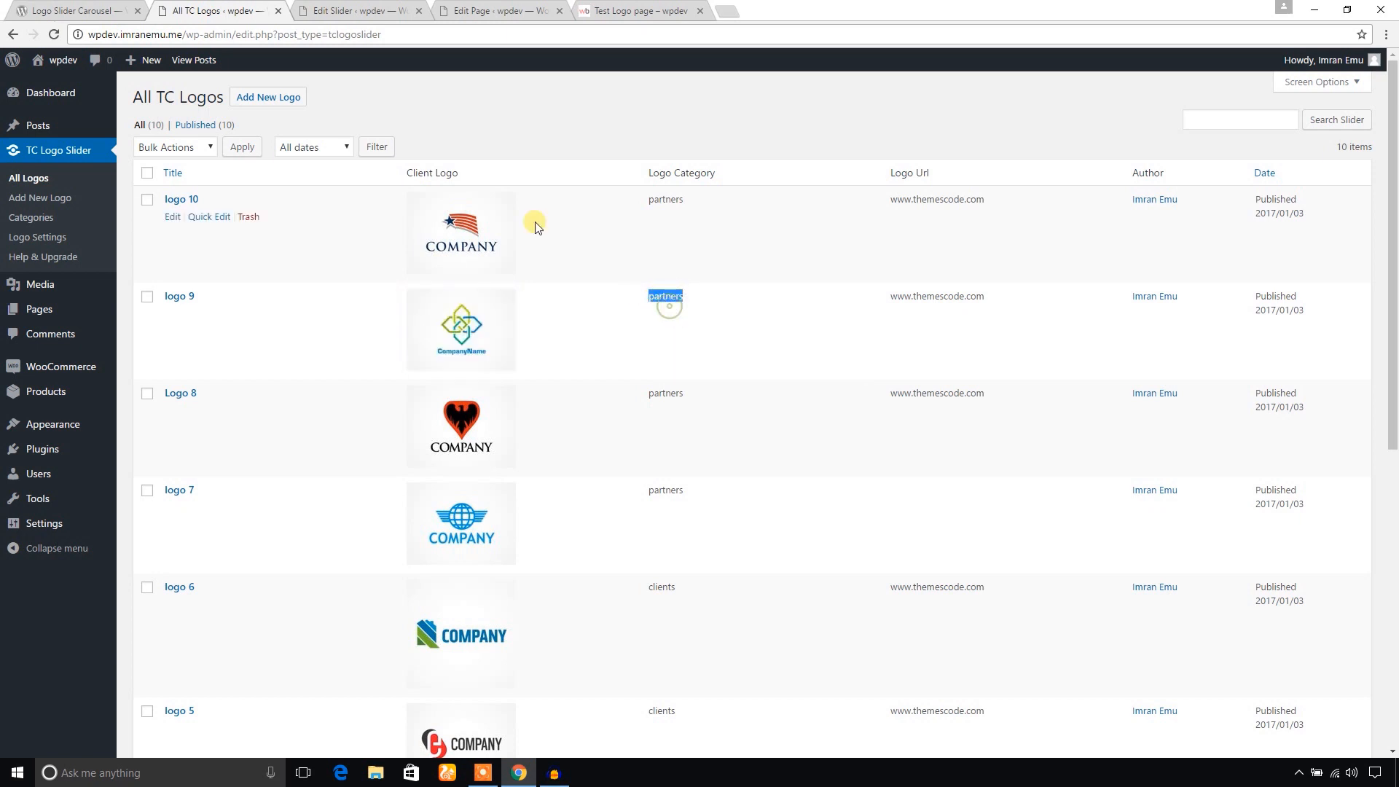
pyautogui.click(503, 10)
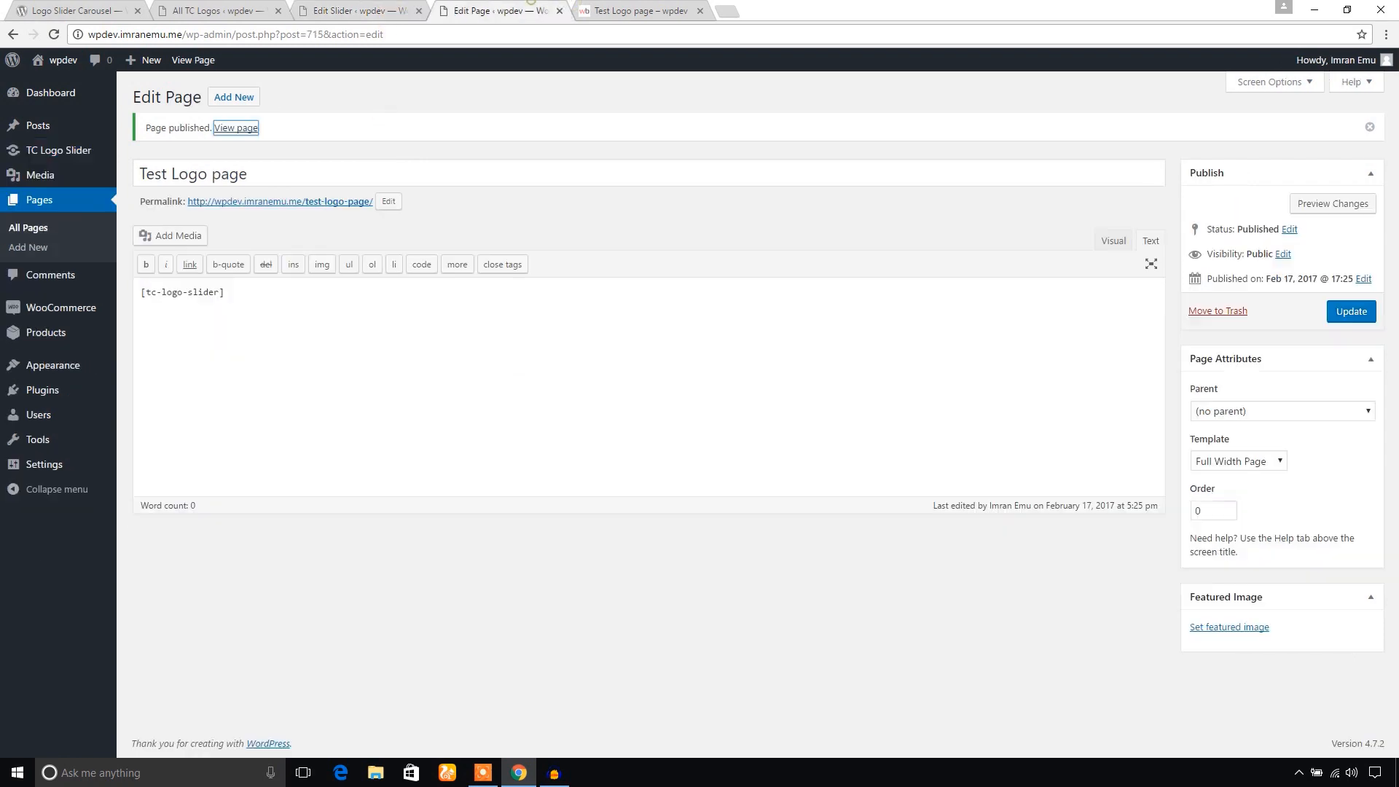
# - Replace the shortcode's 'donars' category with 'partners', update the page and view it live
pyautogui.click(66, 10)
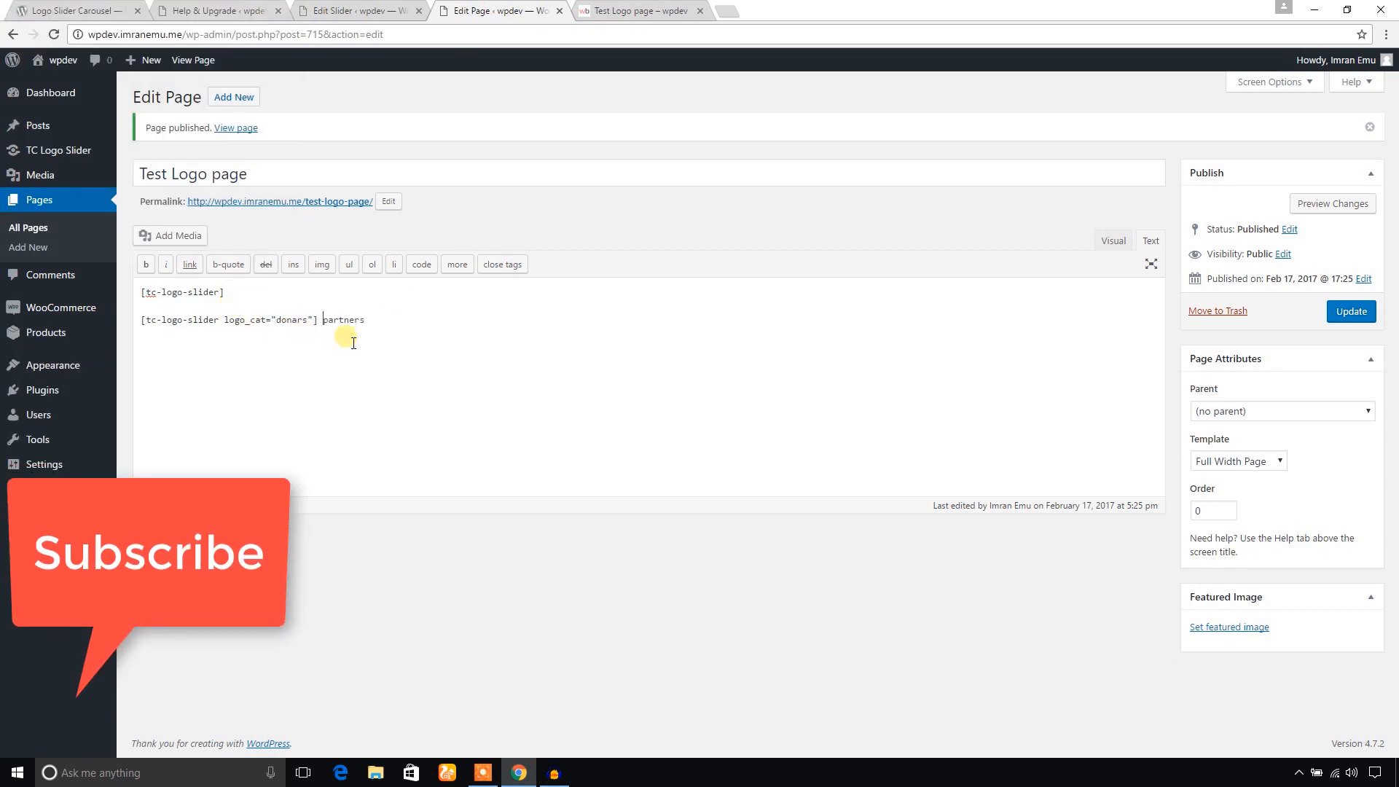
pyautogui.press('Backspace')
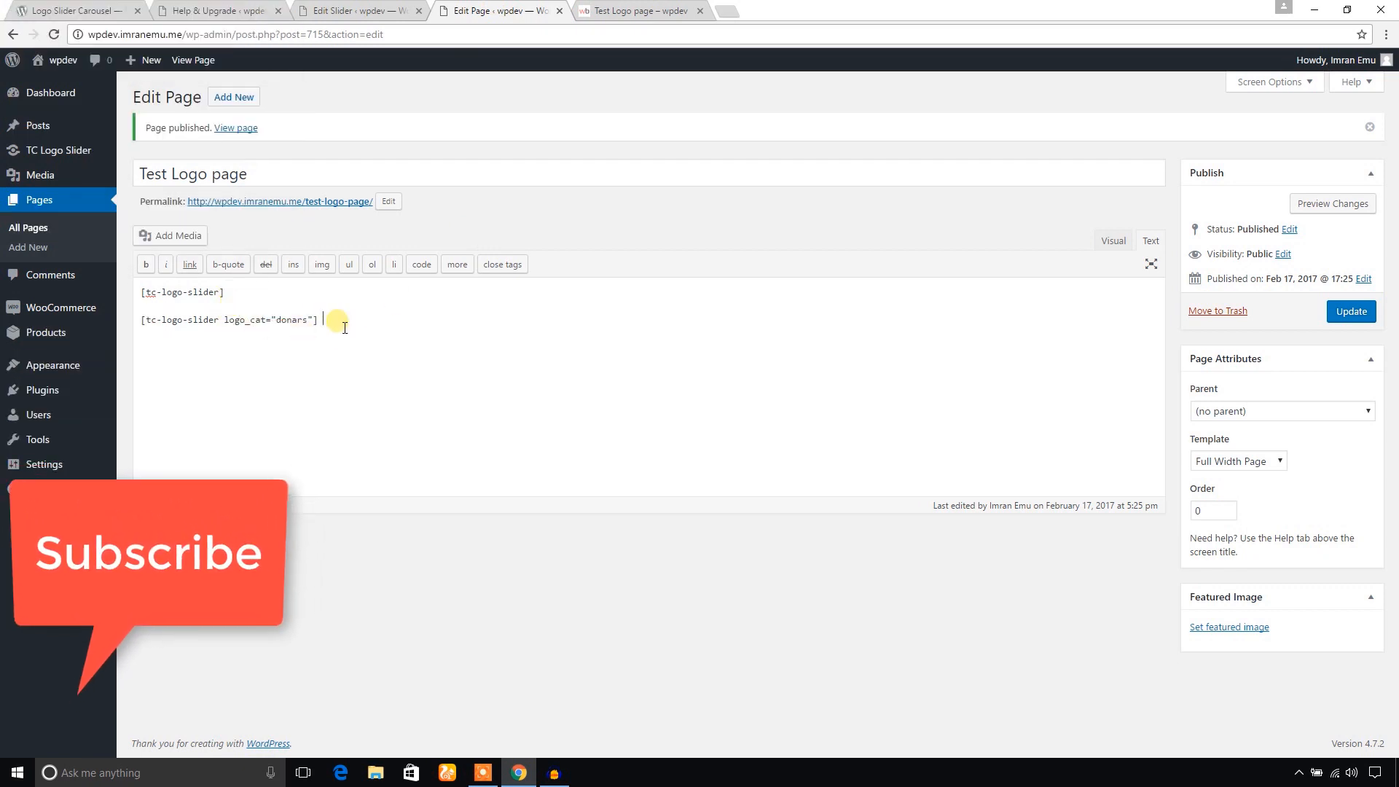
pyautogui.doubleClick(292, 319)
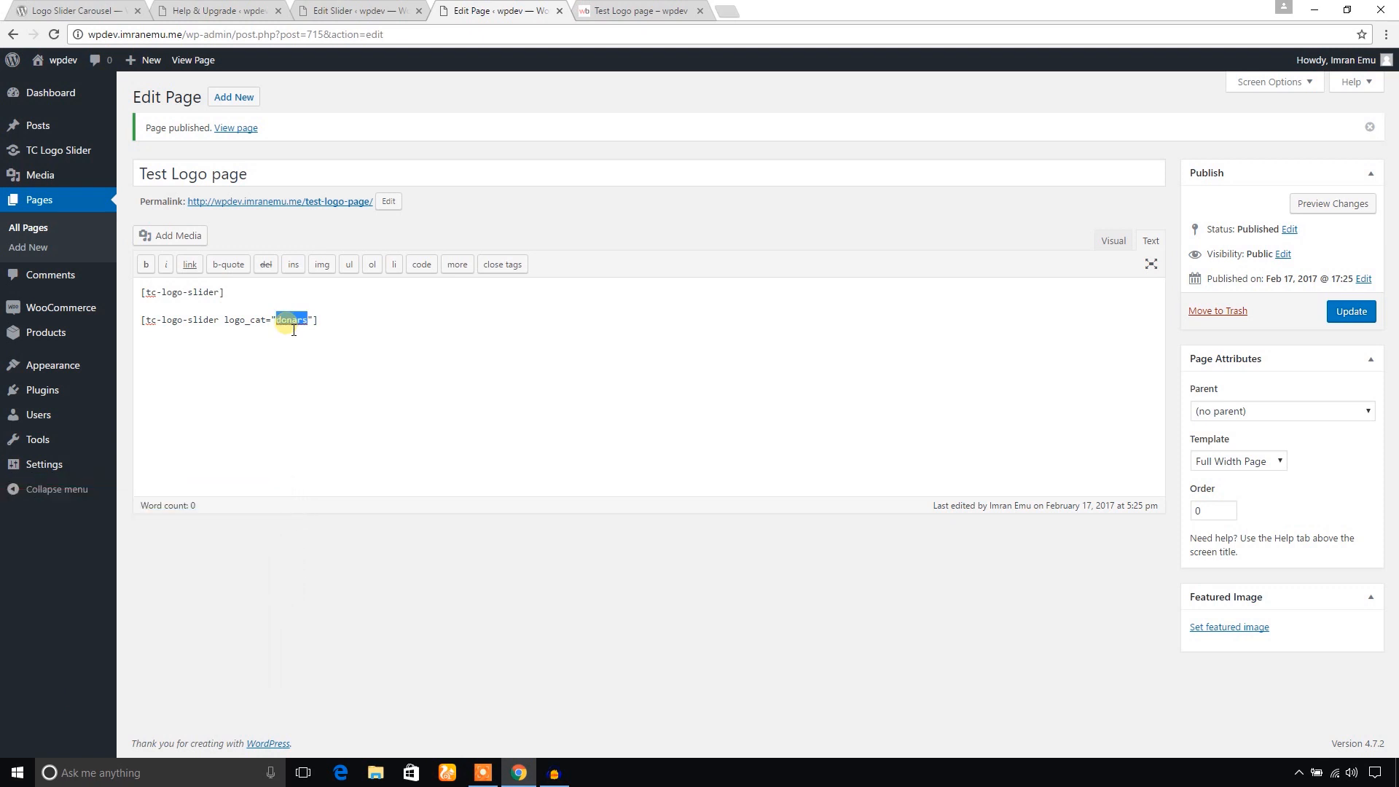
pyautogui.write('partners')
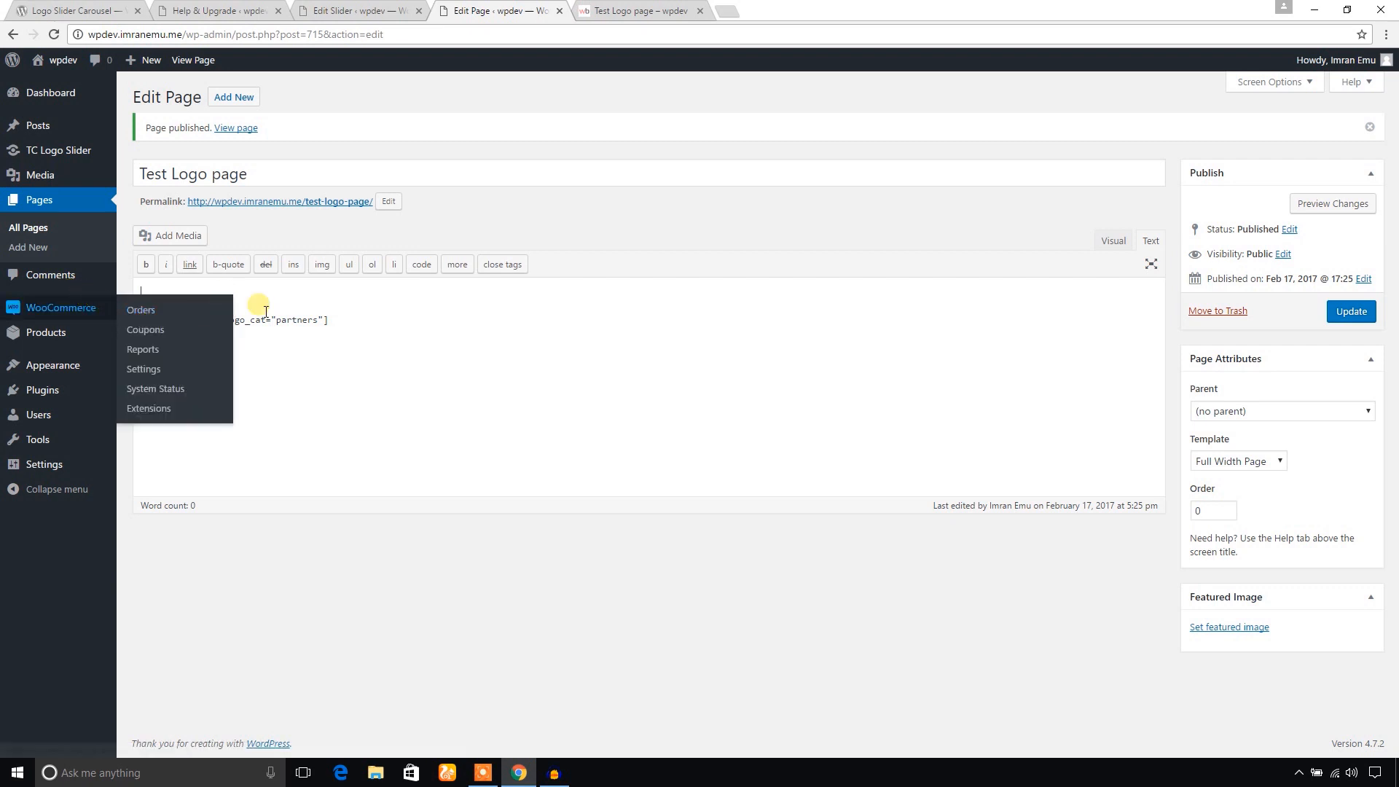
pyautogui.click(1351, 310)
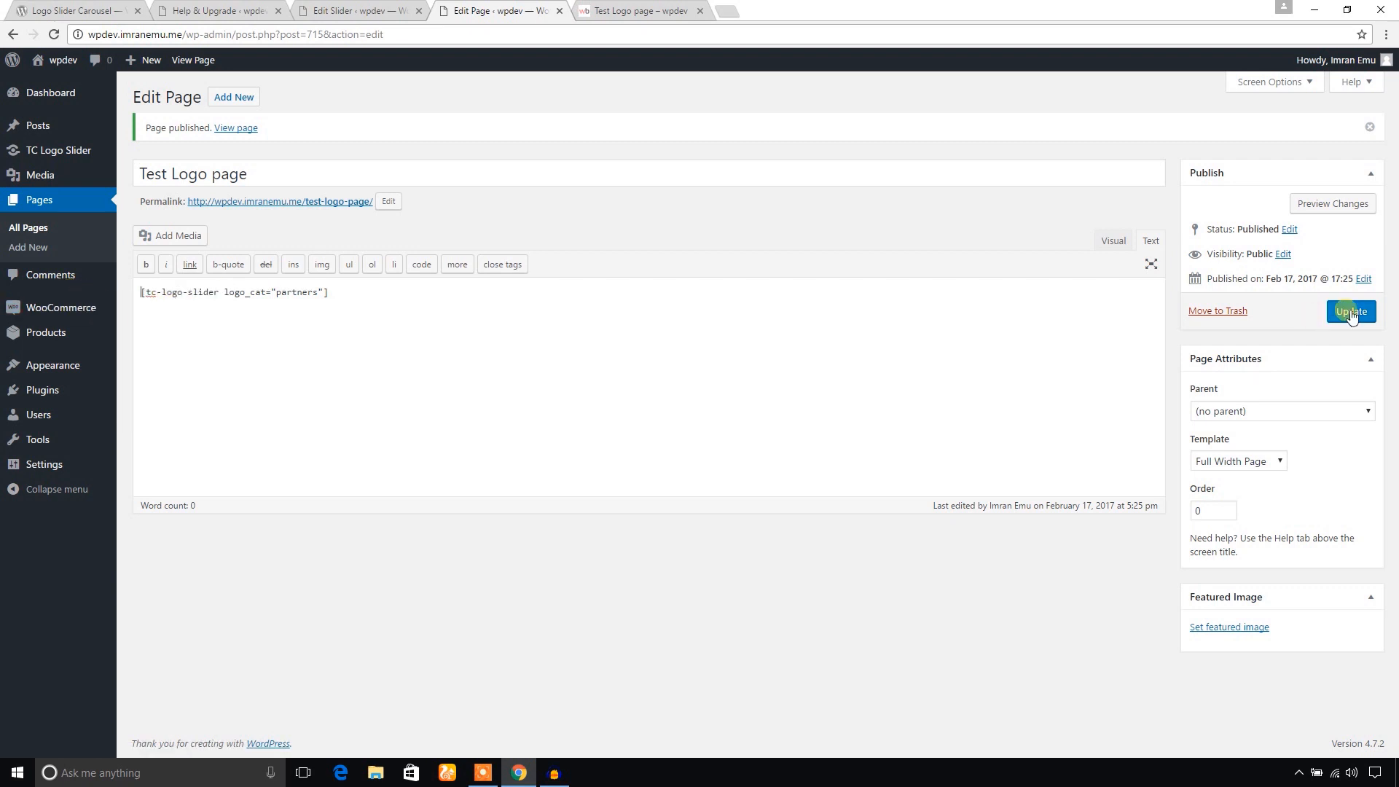
pyautogui.click(1351, 312)
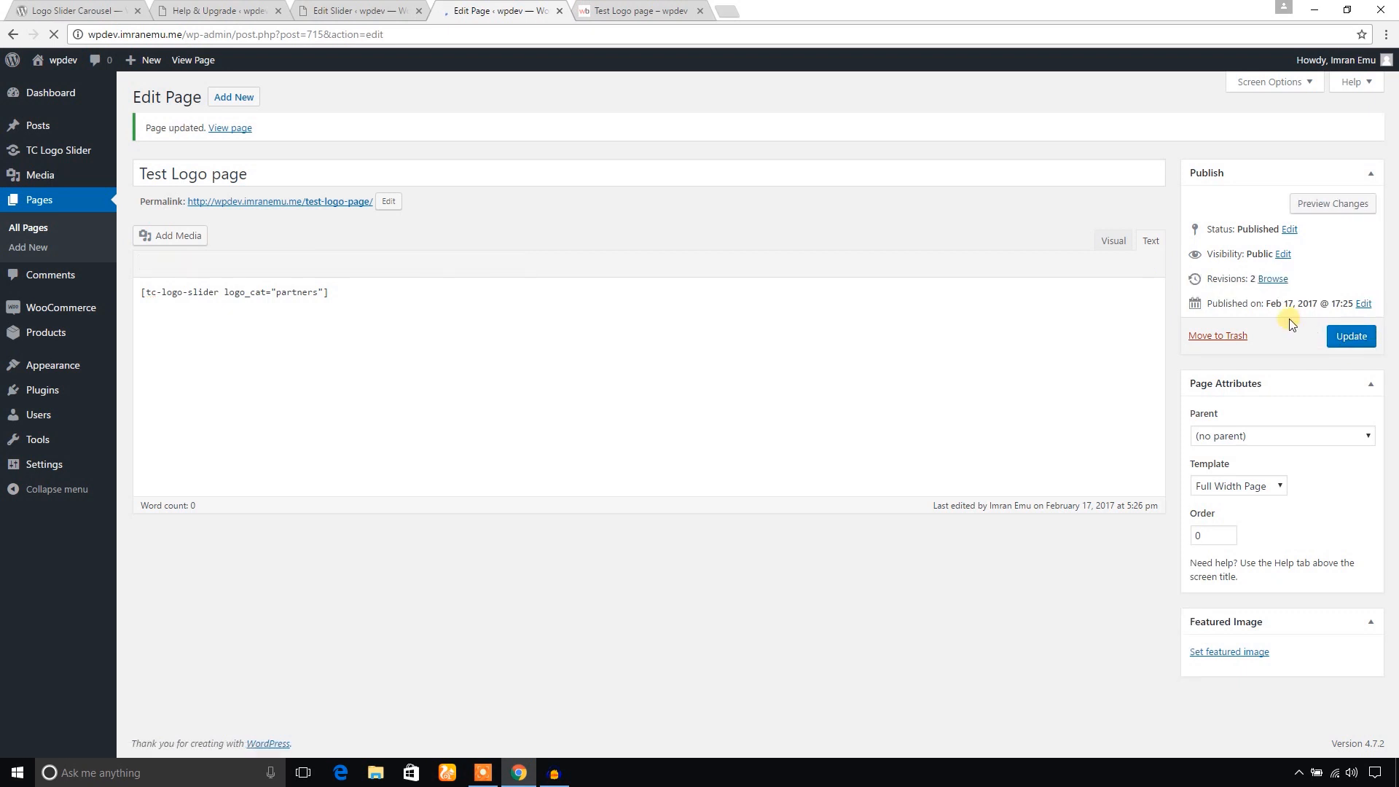
pyautogui.click(646, 12)
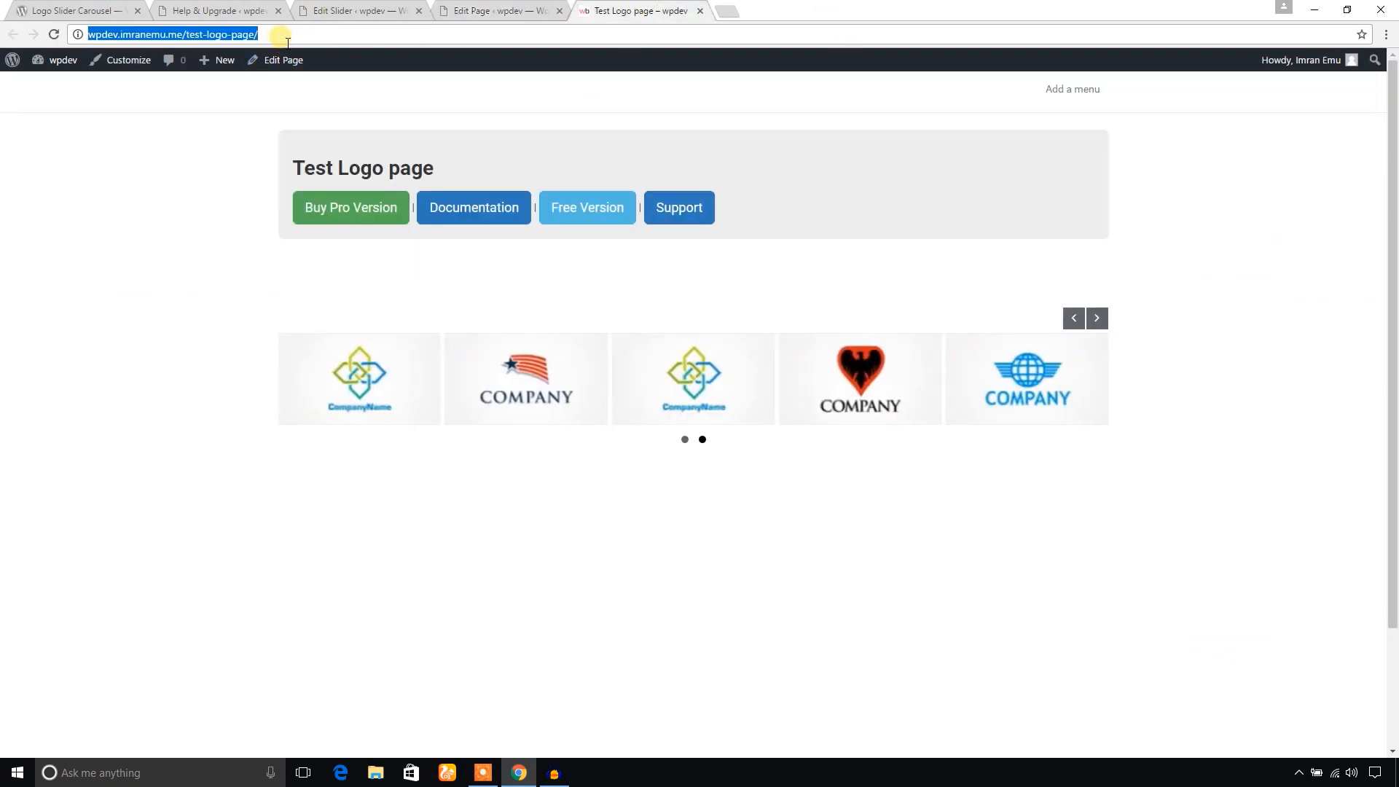
# - Review the Help & Upgrade shortcode examples and select order="ASC" in the clients shortcode
pyautogui.press('Enter')
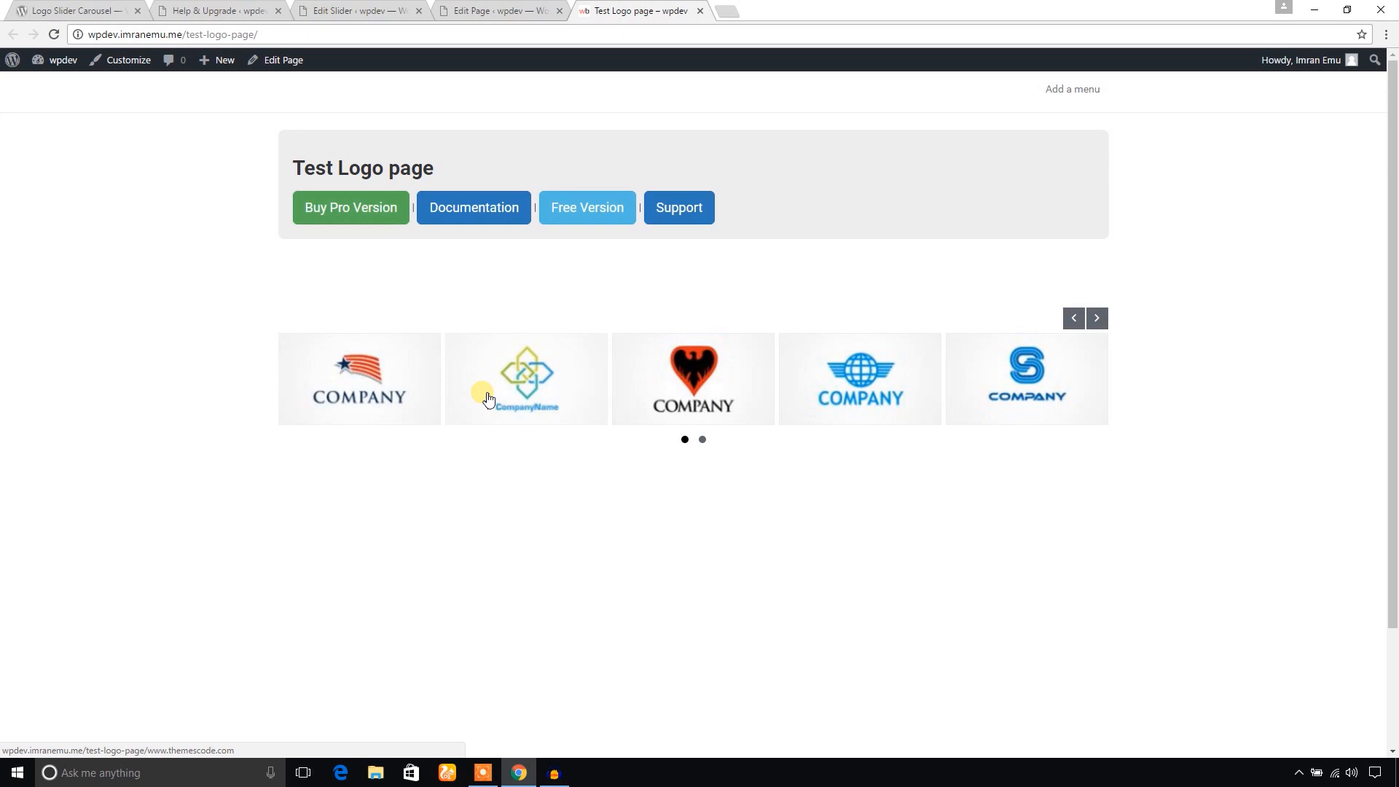
pyautogui.click(211, 12)
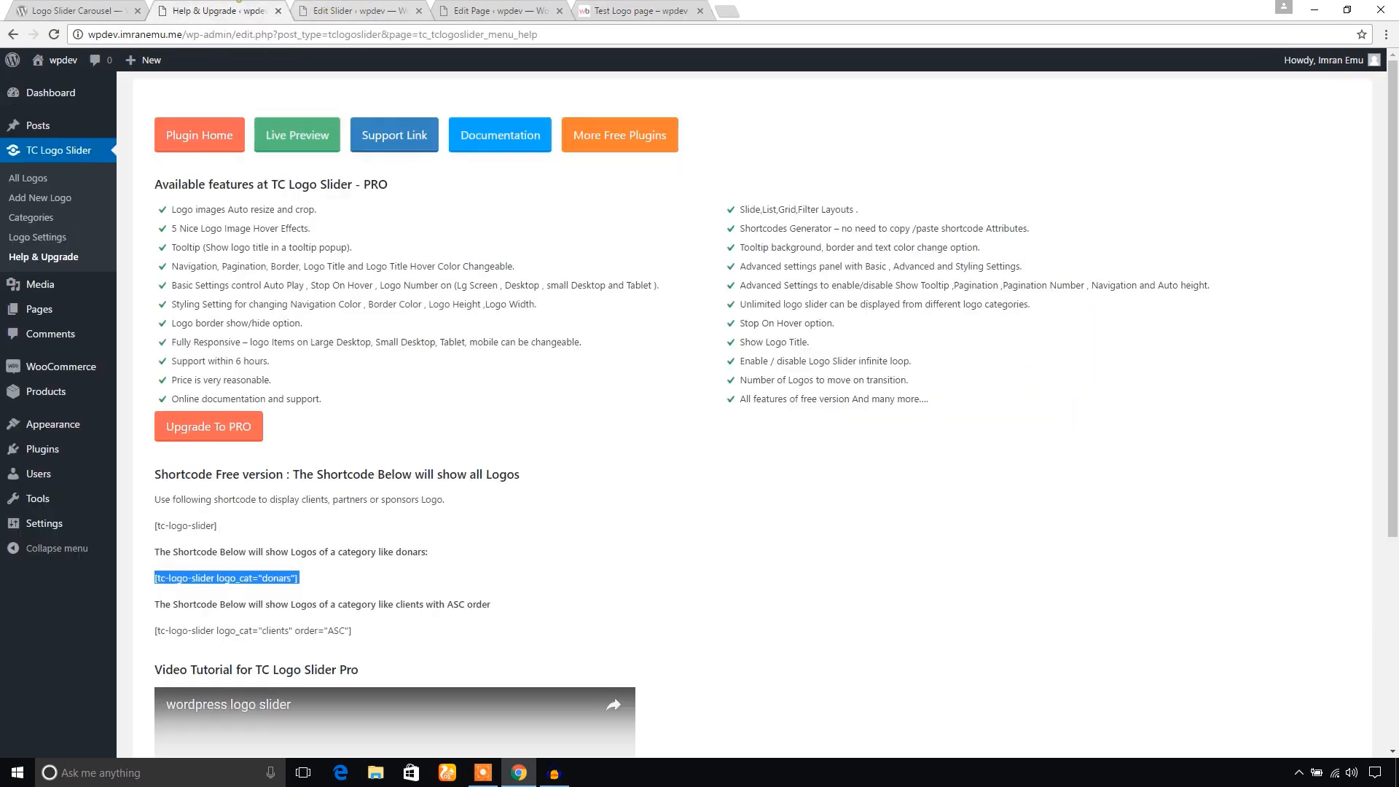
pyautogui.scroll(-3)
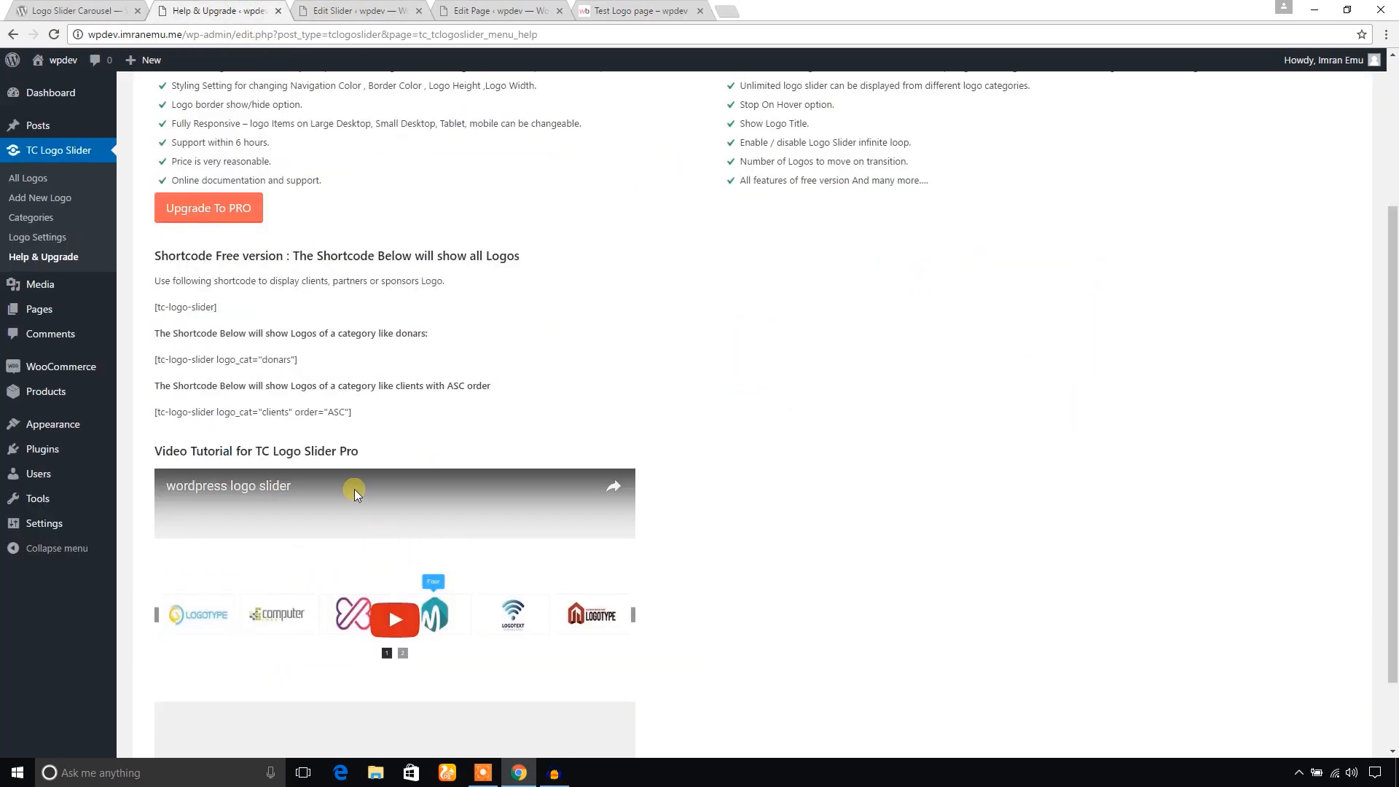
pyautogui.doubleClick(336, 412)
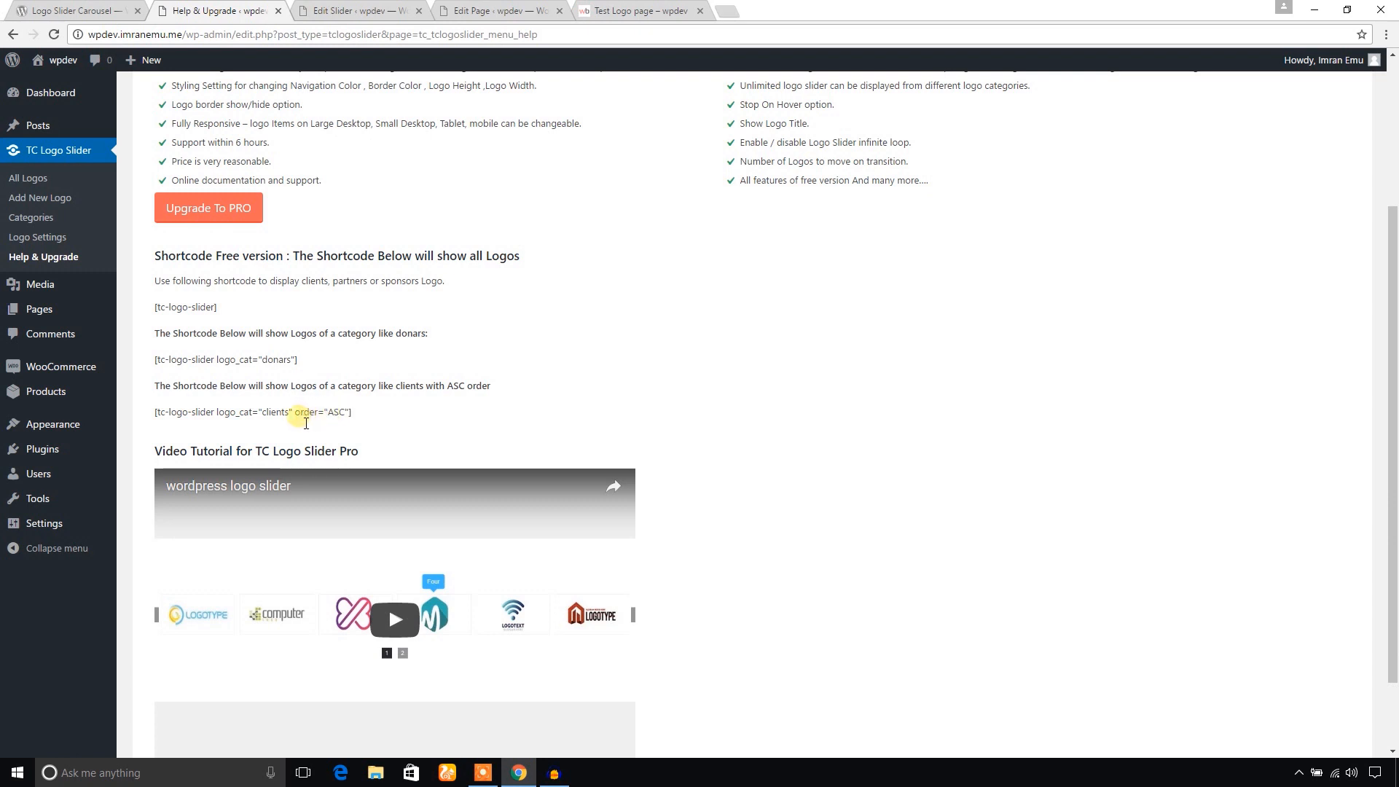
pyautogui.moveTo(294, 413); pyautogui.dragTo(354, 413)
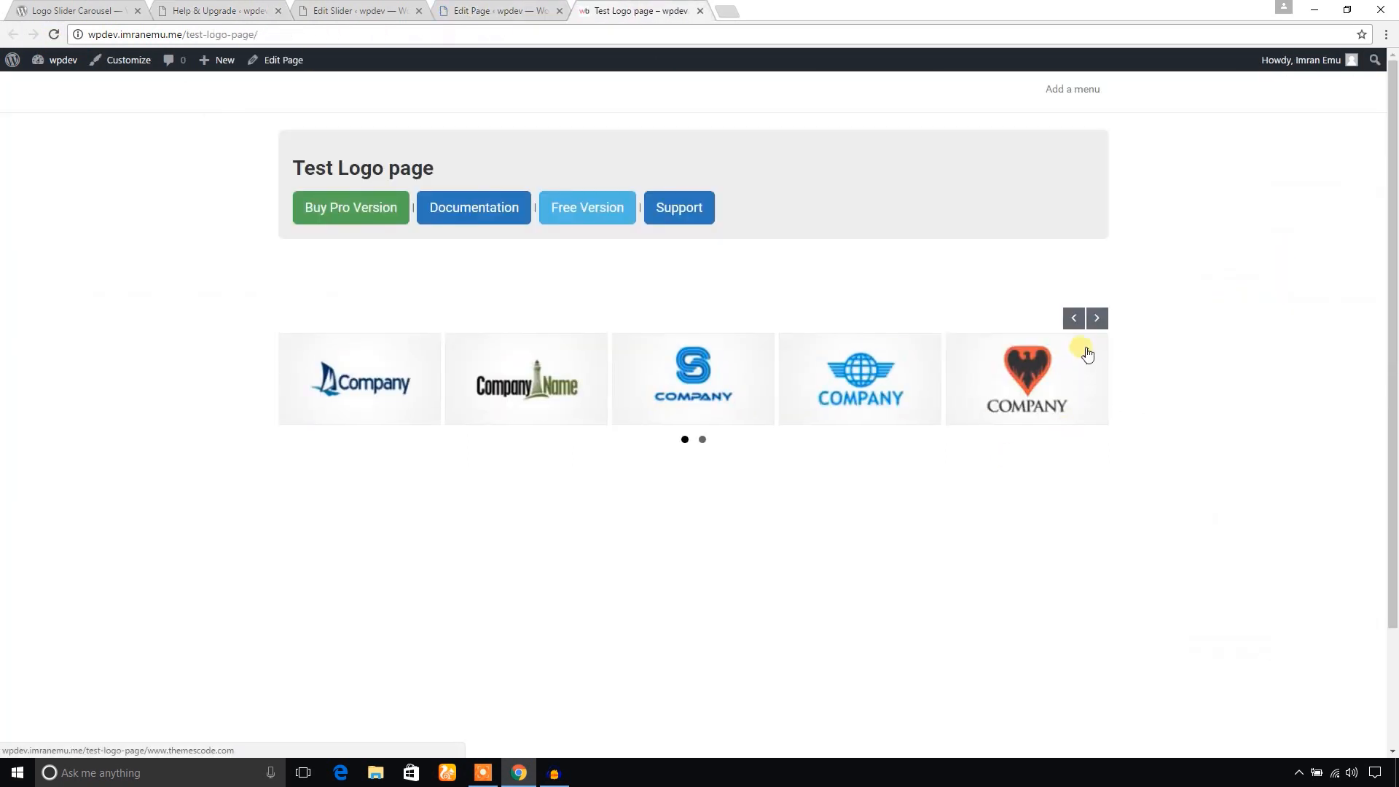
pyautogui.moveTo(1040, 761)
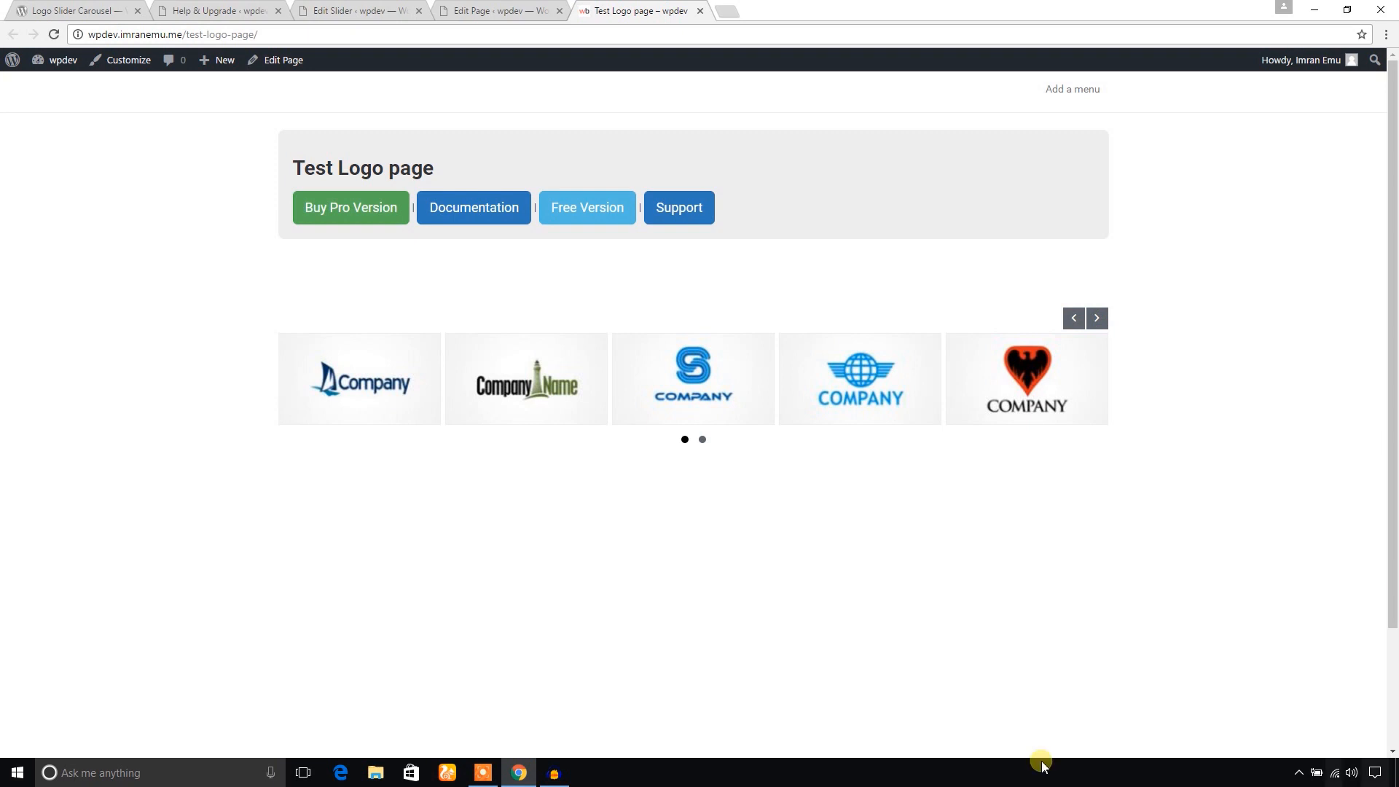
pyautogui.moveTo(611, 403)
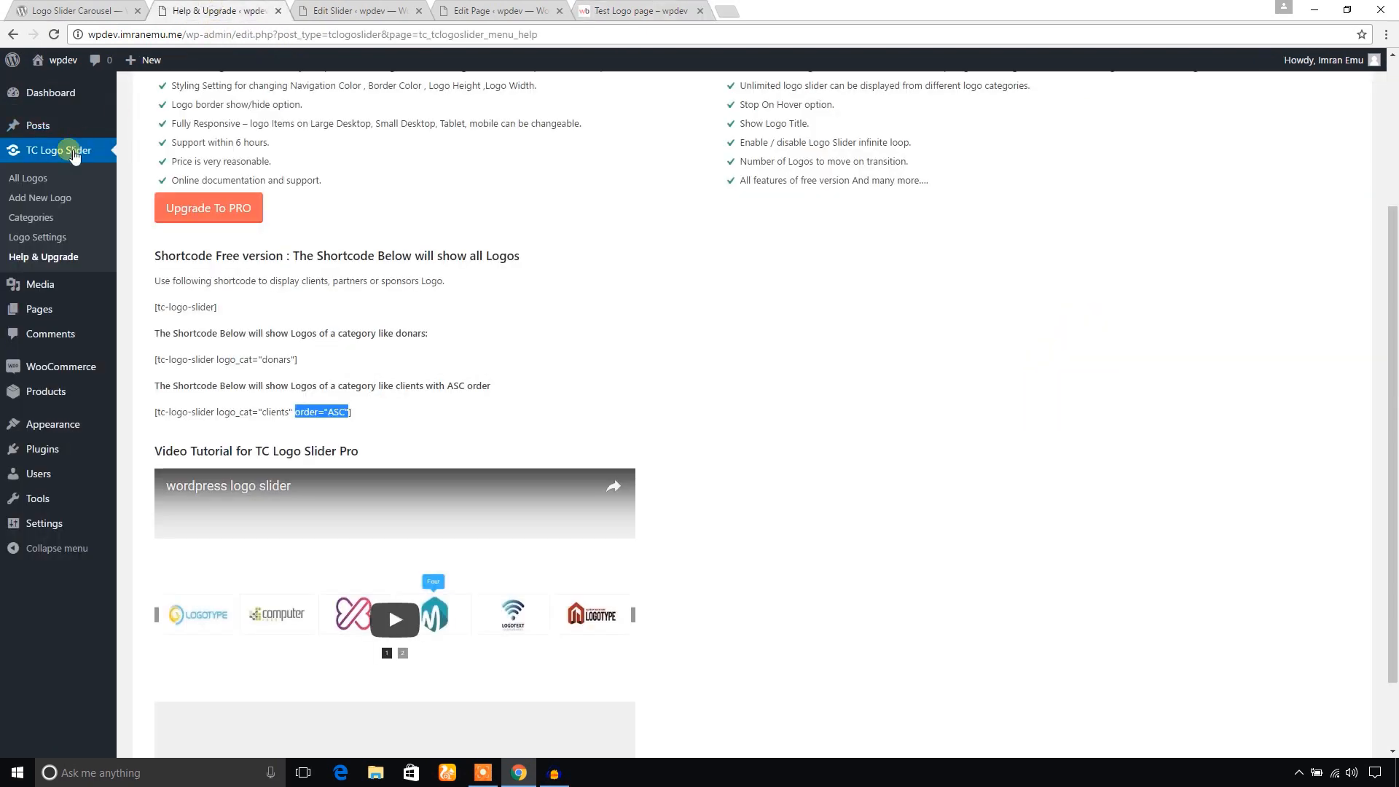
# - Show the TC Logo Slider Basic Settings and compare against the live carousel
pyautogui.click(38, 237)
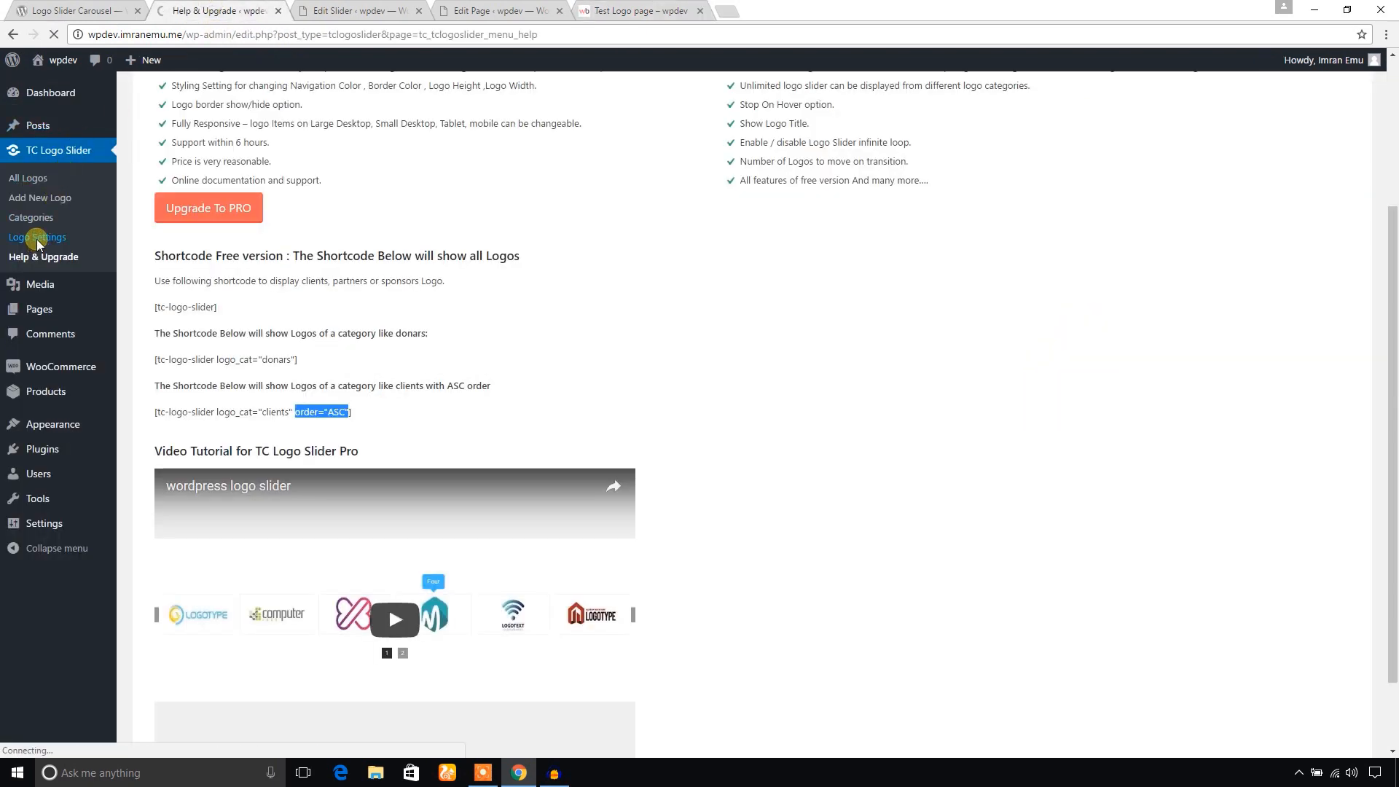
pyautogui.click(38, 236)
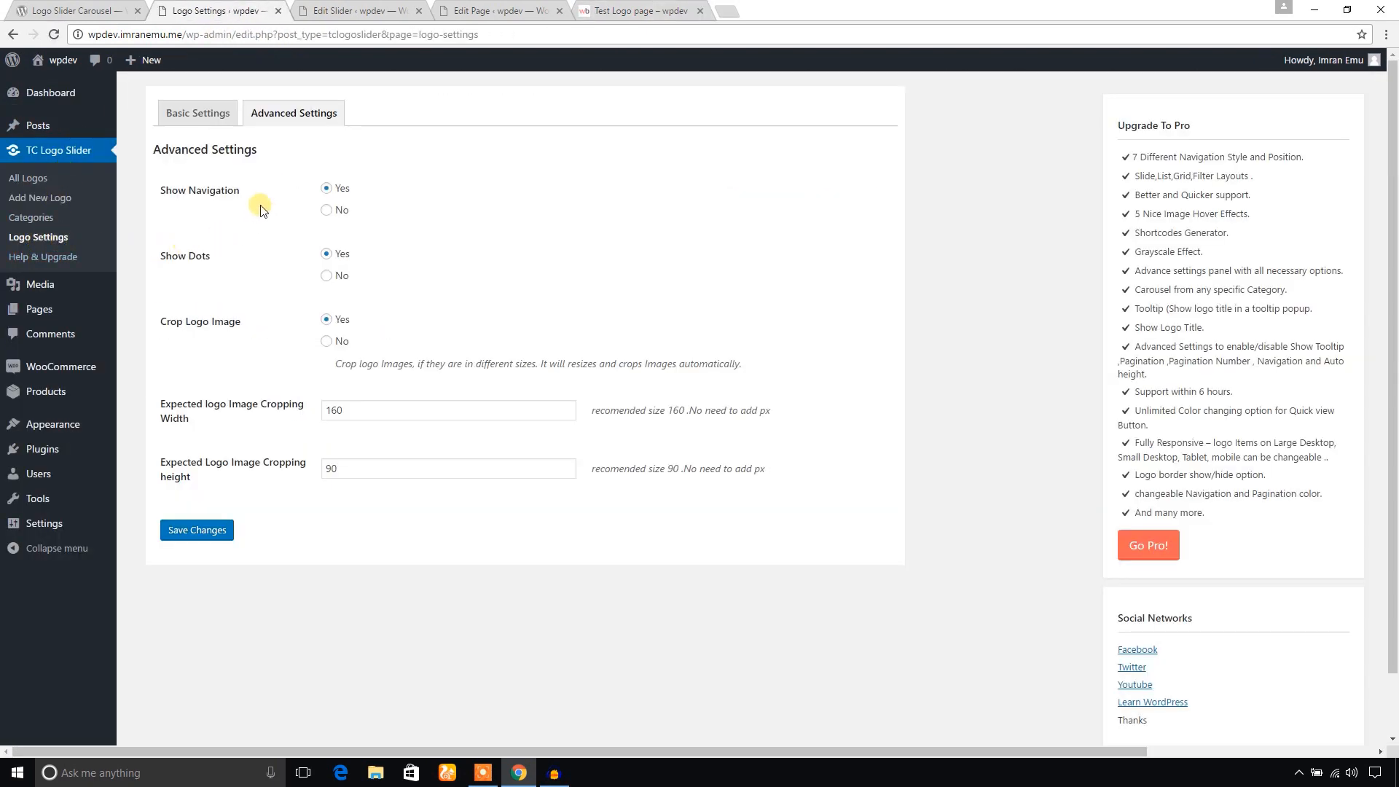
pyautogui.click(197, 114)
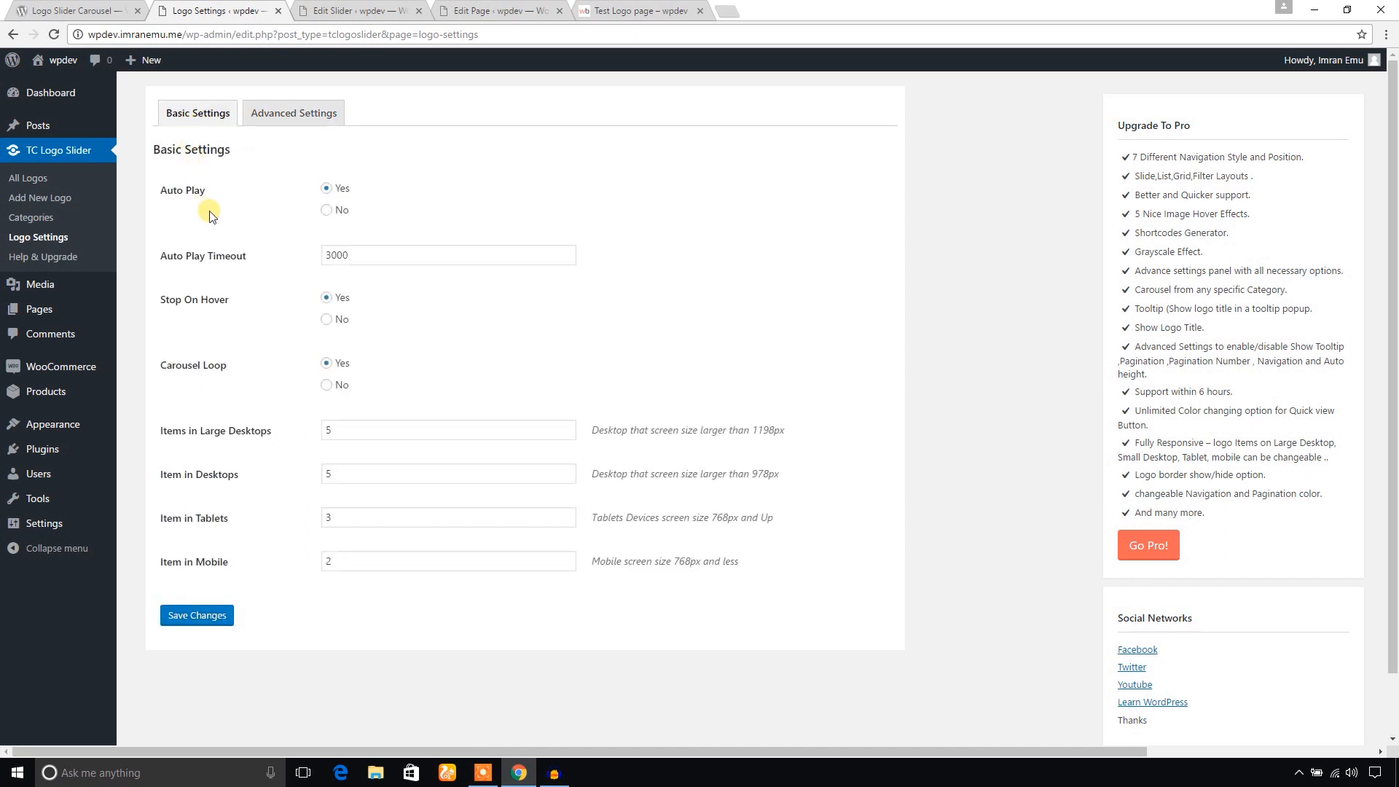
pyautogui.moveTo(282, 201)
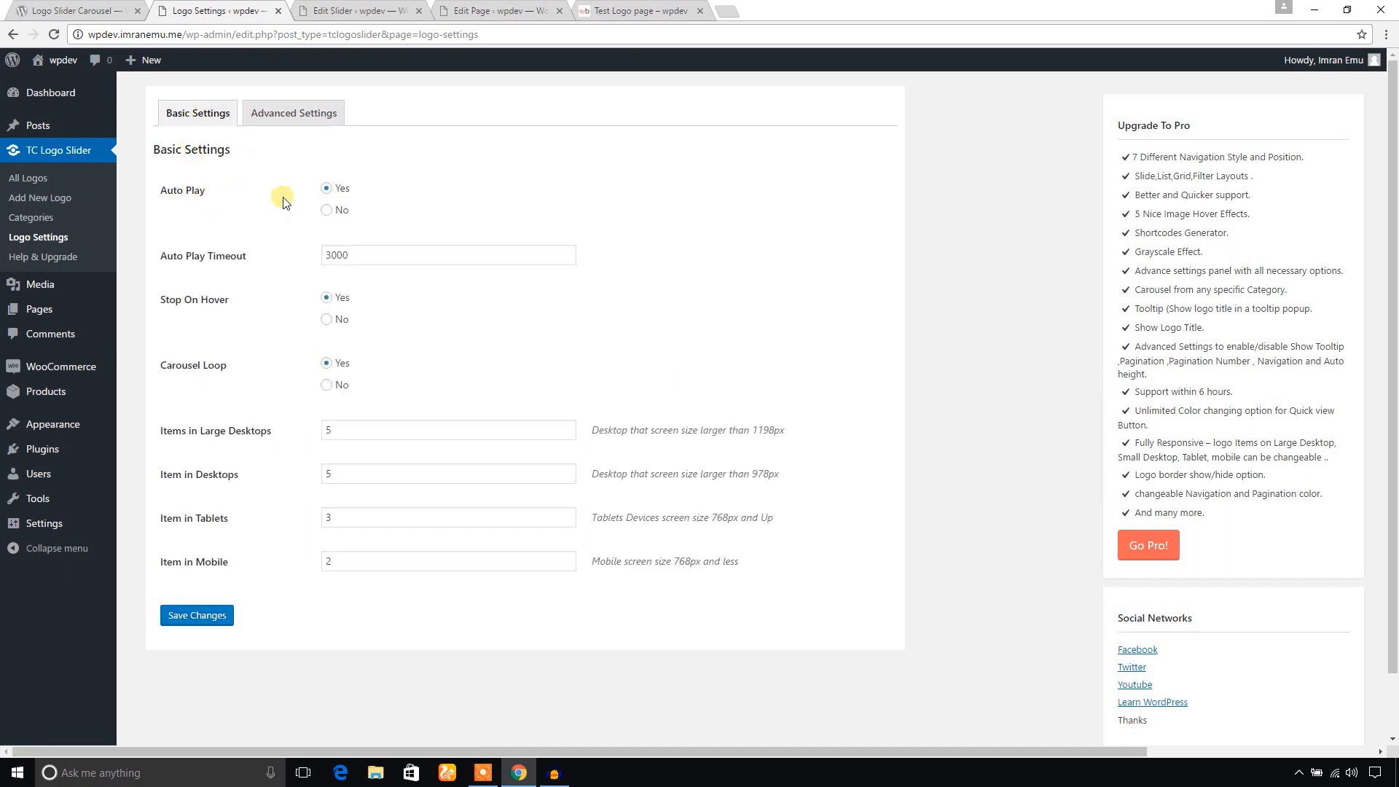
pyautogui.moveTo(194, 198)
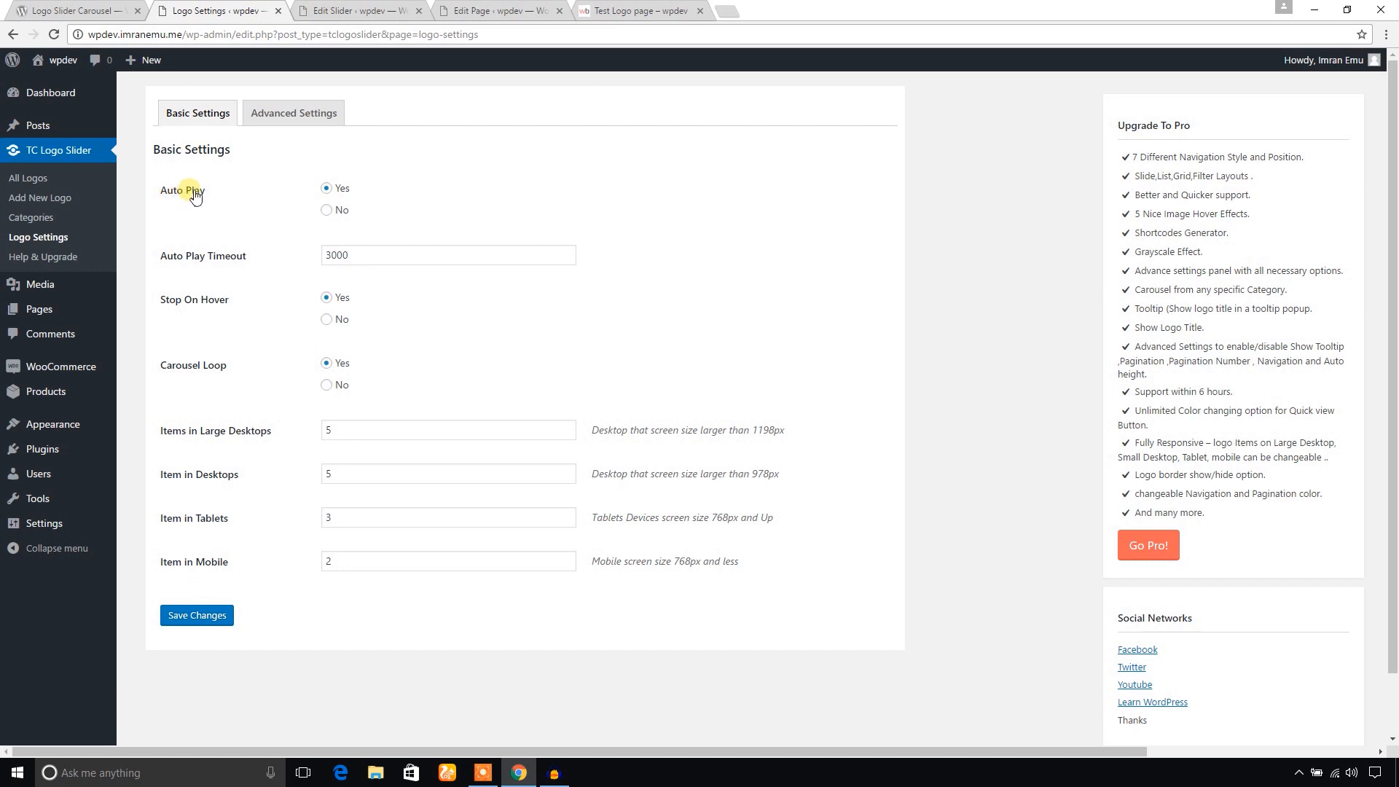
pyautogui.moveTo(254, 266)
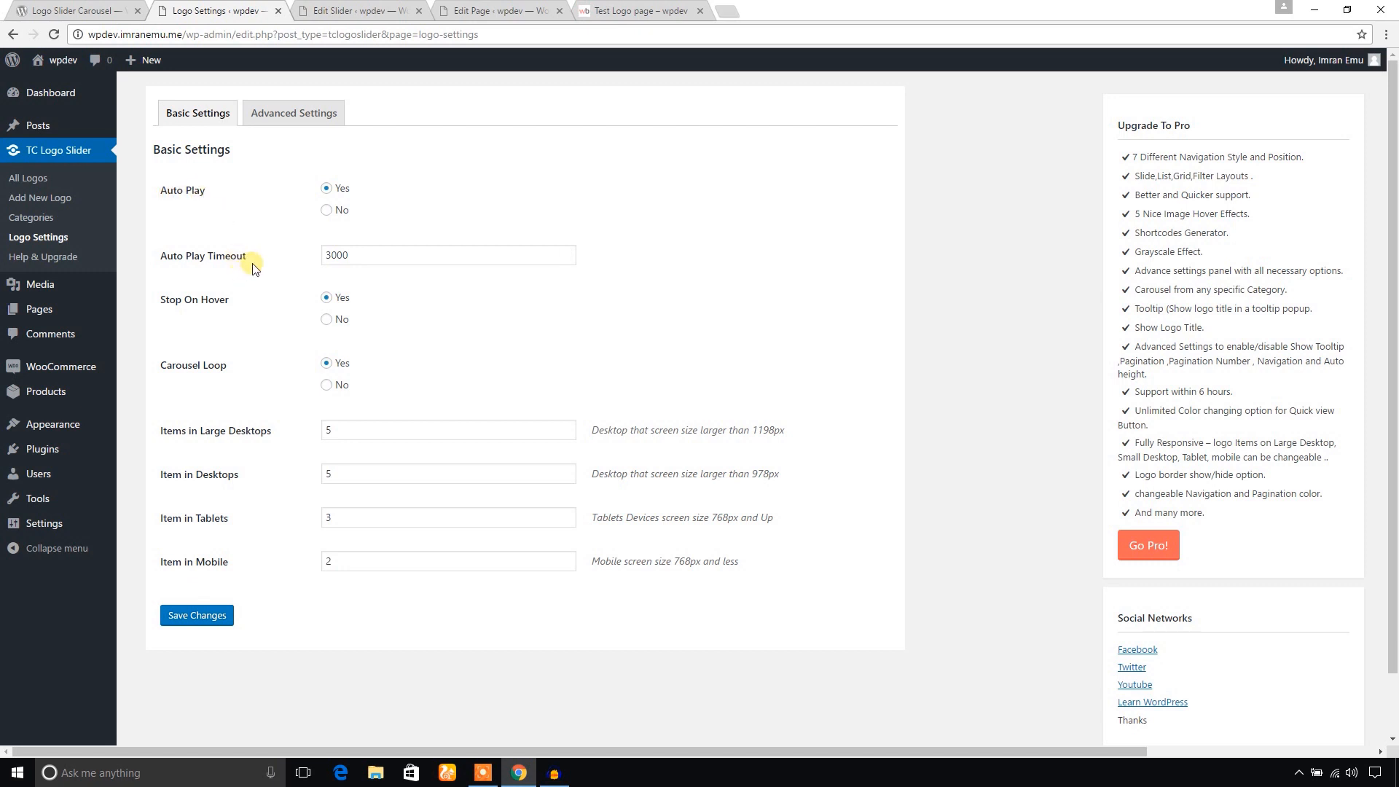
pyautogui.moveTo(210, 310)
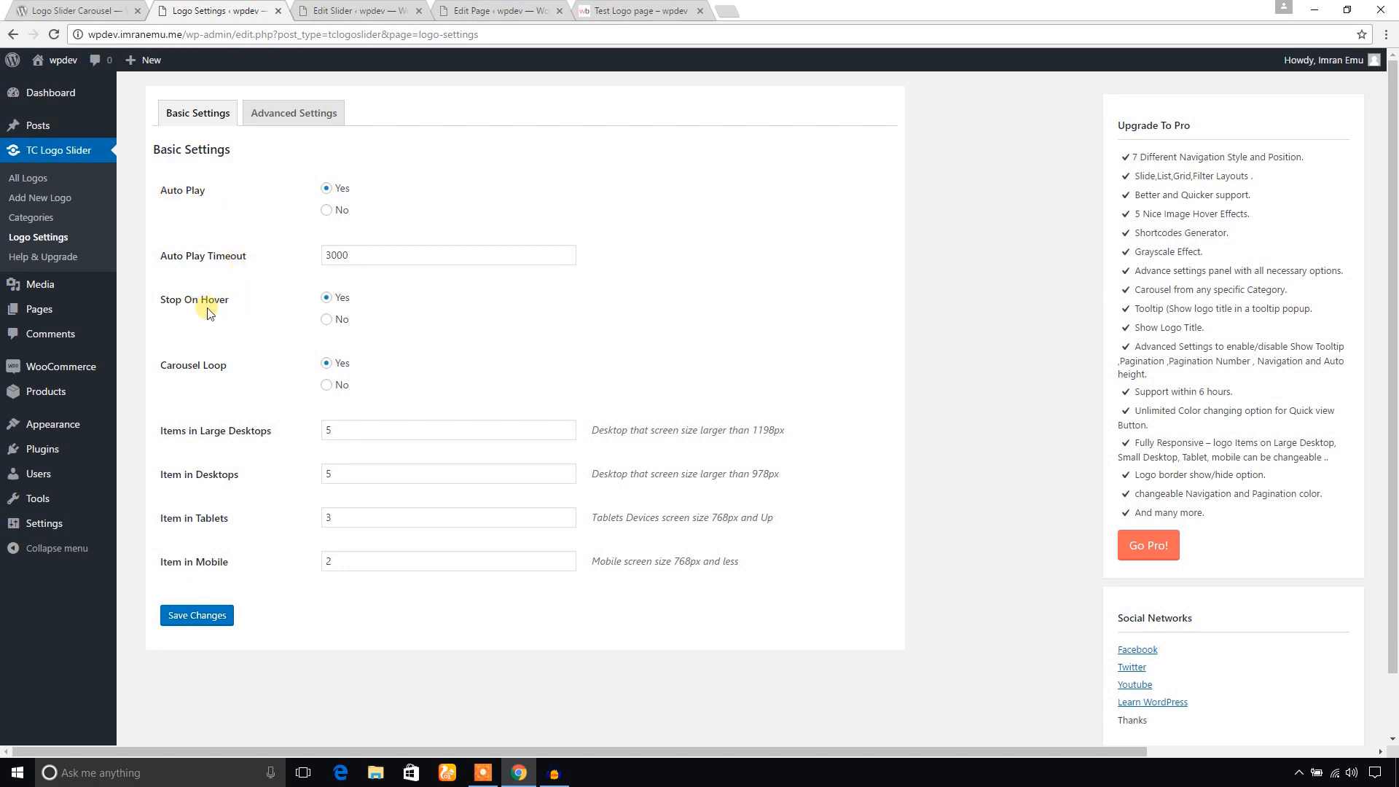
pyautogui.click(645, 11)
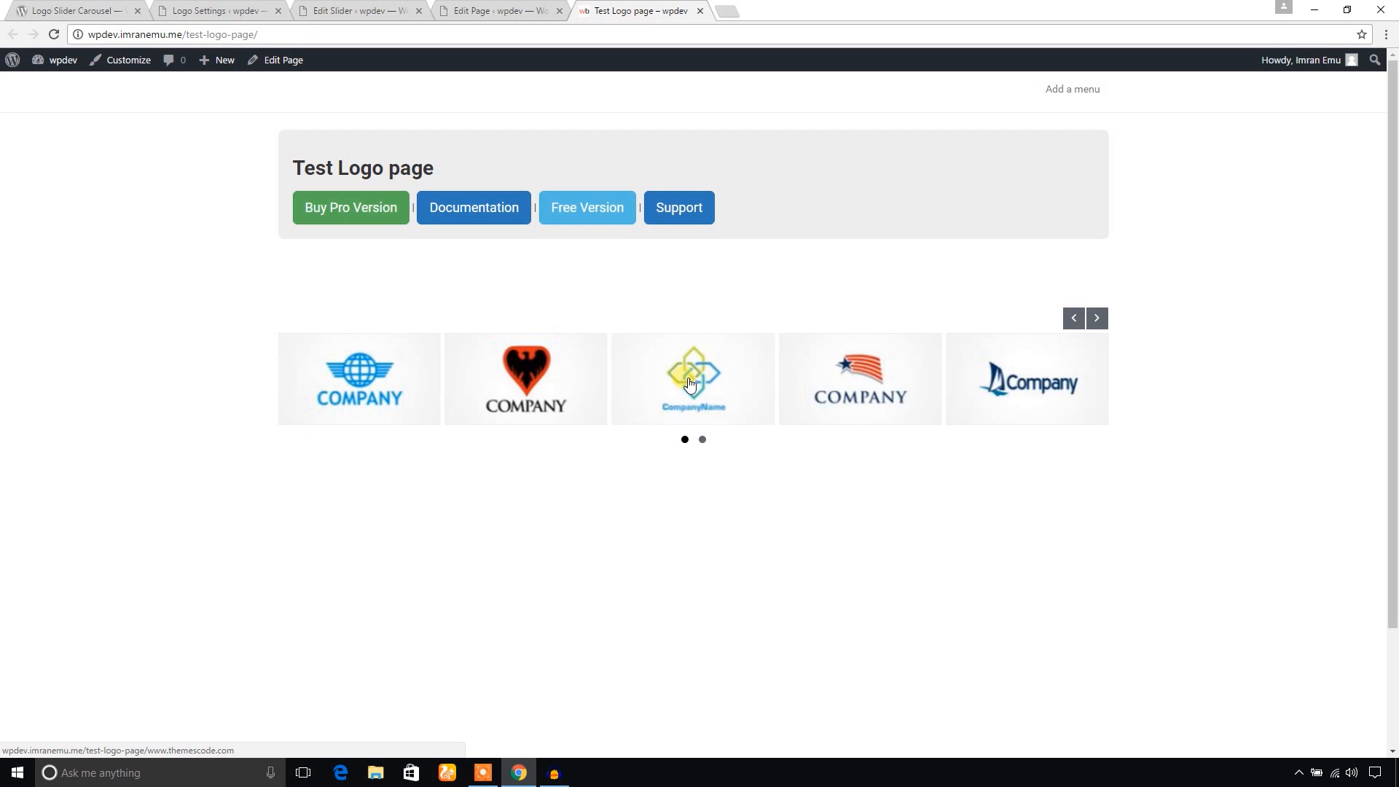
pyautogui.click(212, 12)
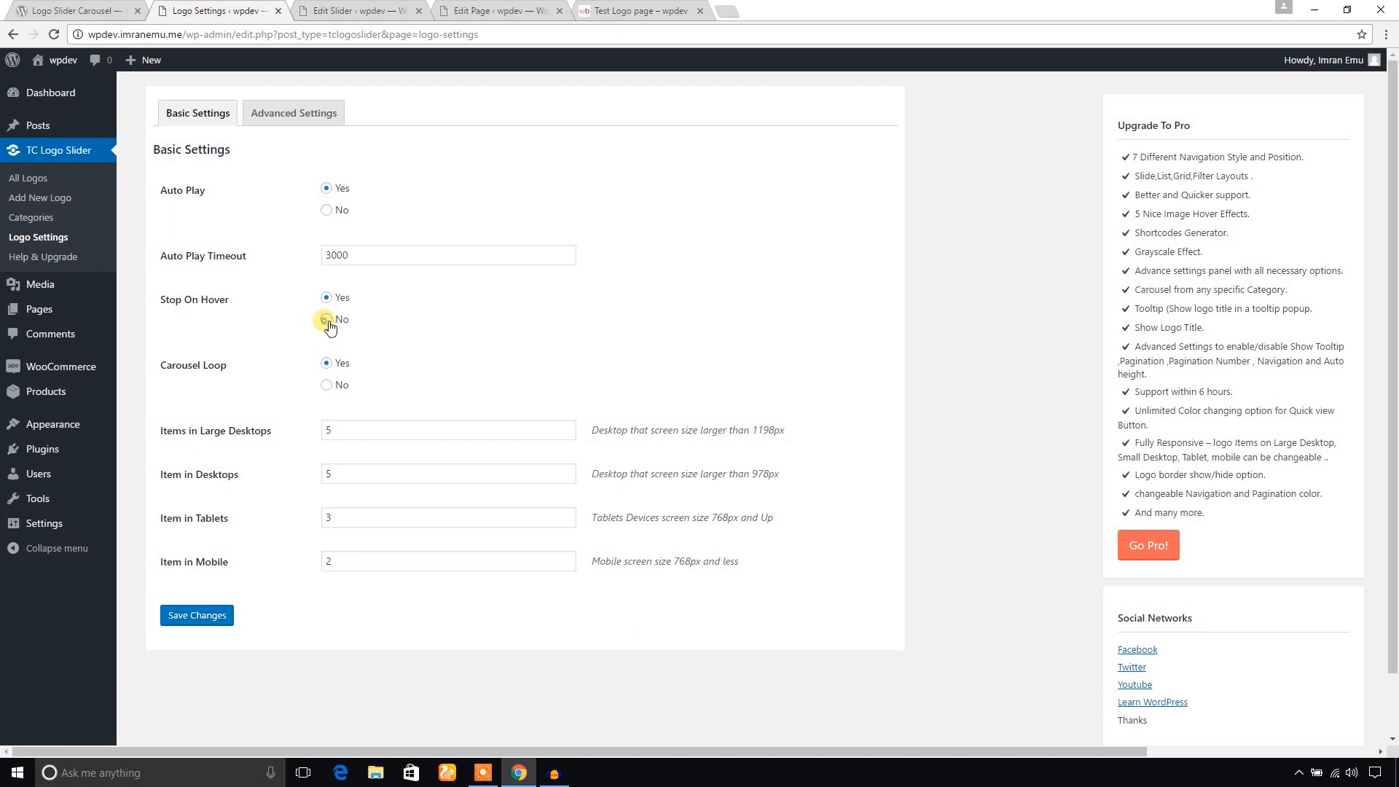
# - Set Stop On Hover to No and recheck the live Test Logo carousel
pyautogui.click(327, 319)
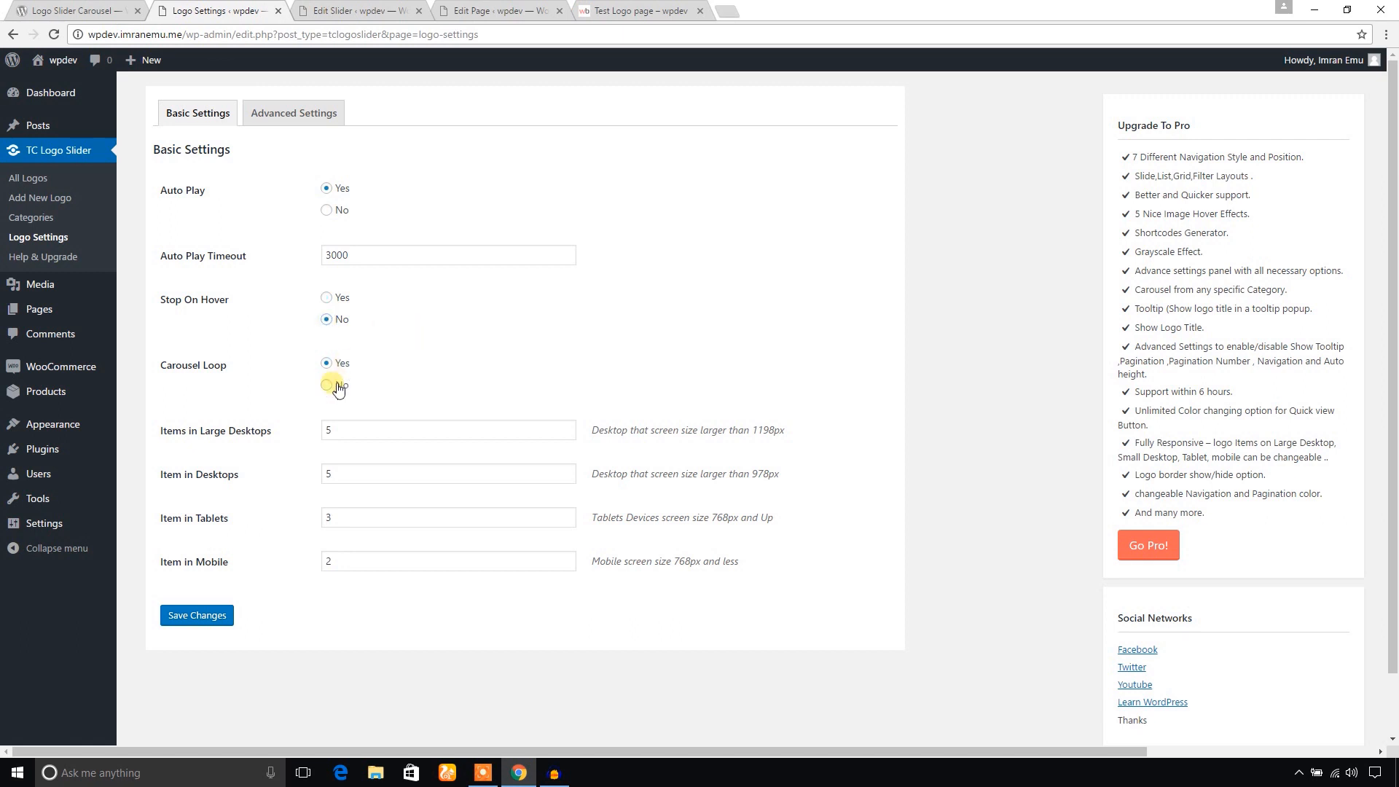
pyautogui.click(644, 12)
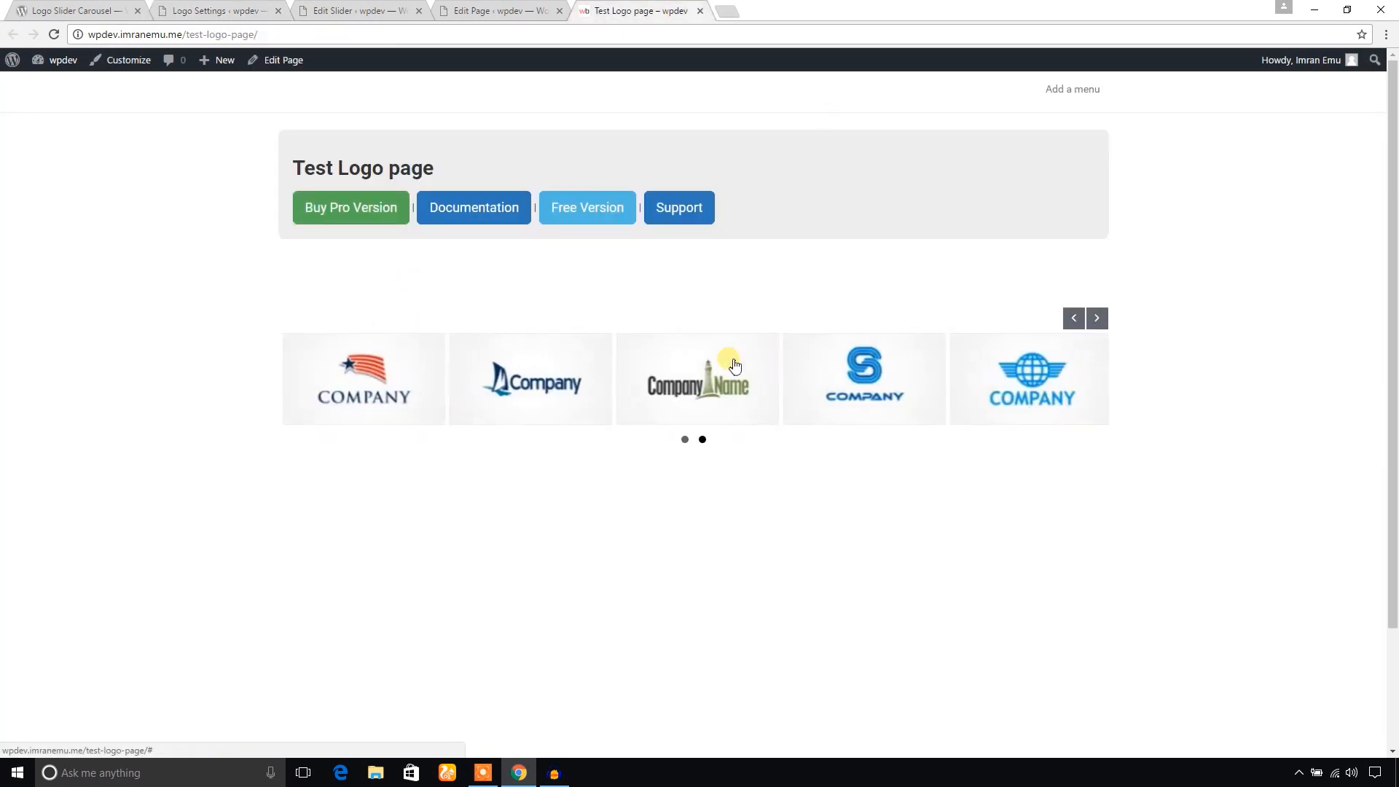
pyautogui.click(211, 12)
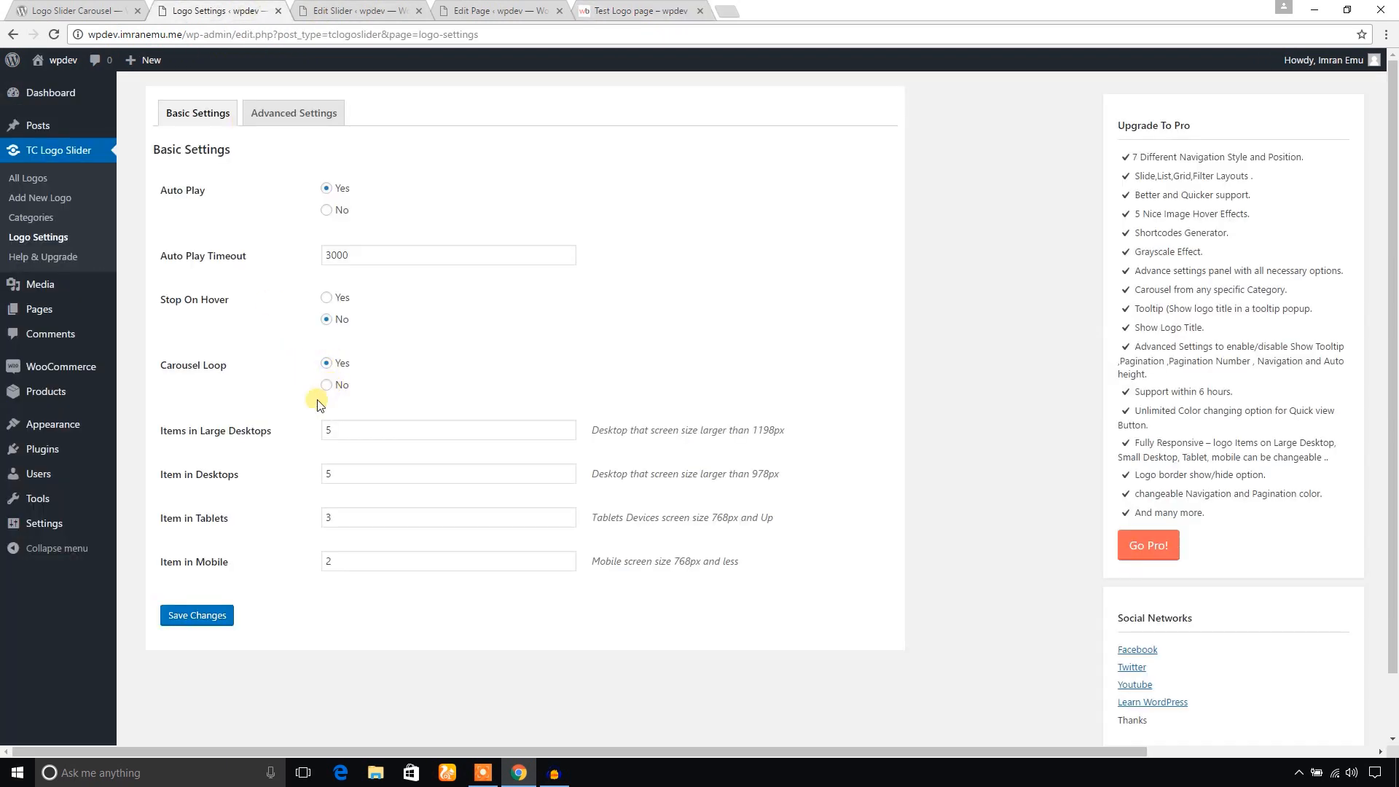
pyautogui.moveTo(236, 455)
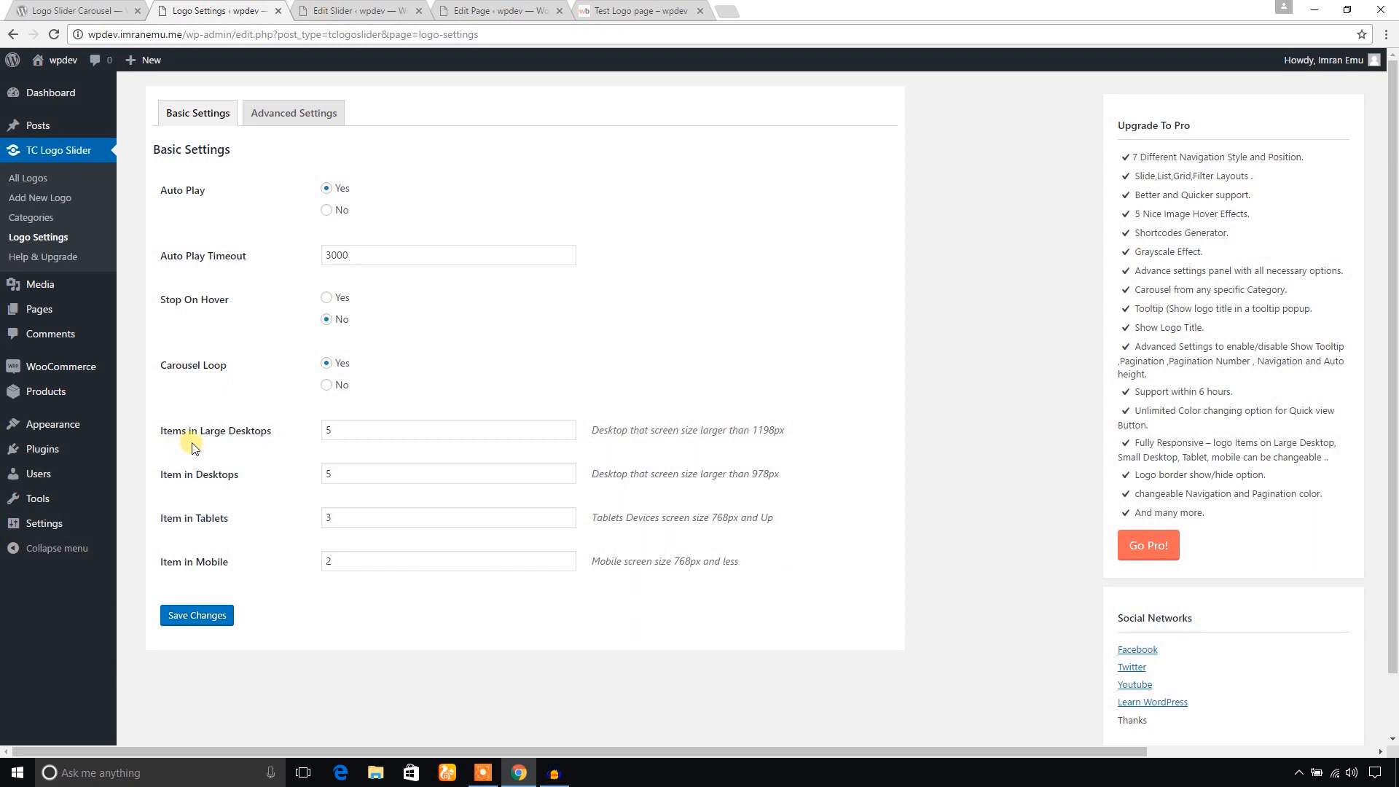
pyautogui.moveTo(248, 473)
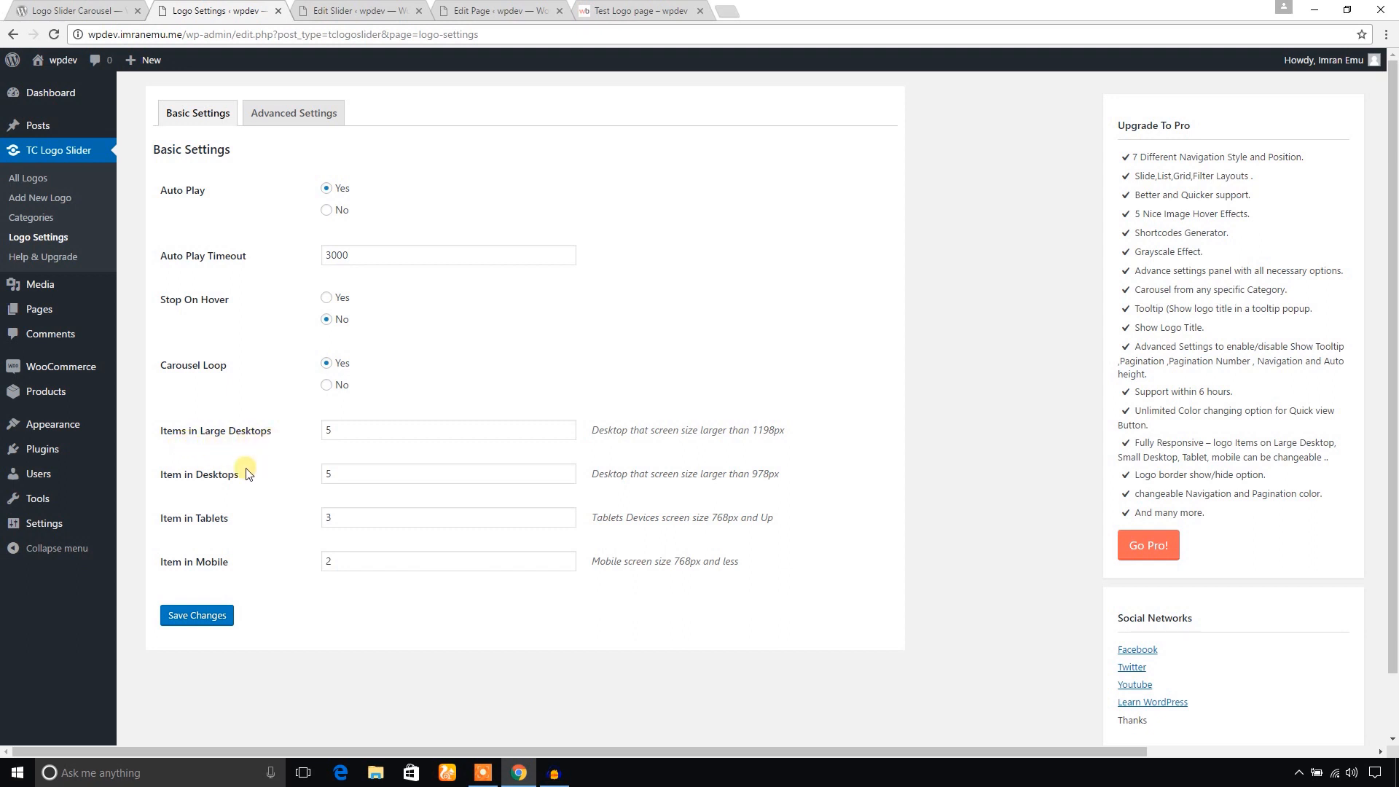
pyautogui.moveTo(228, 532)
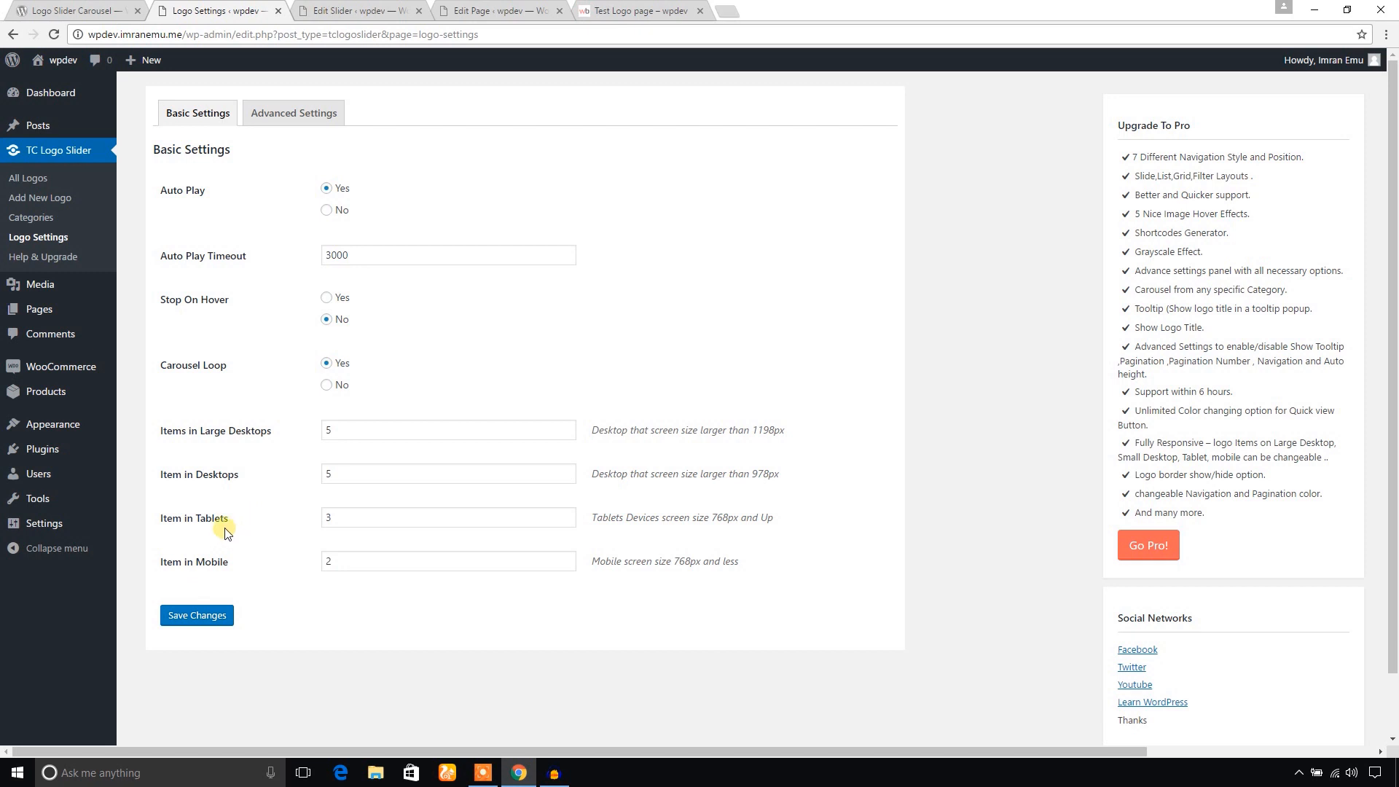
pyautogui.moveTo(597, 136)
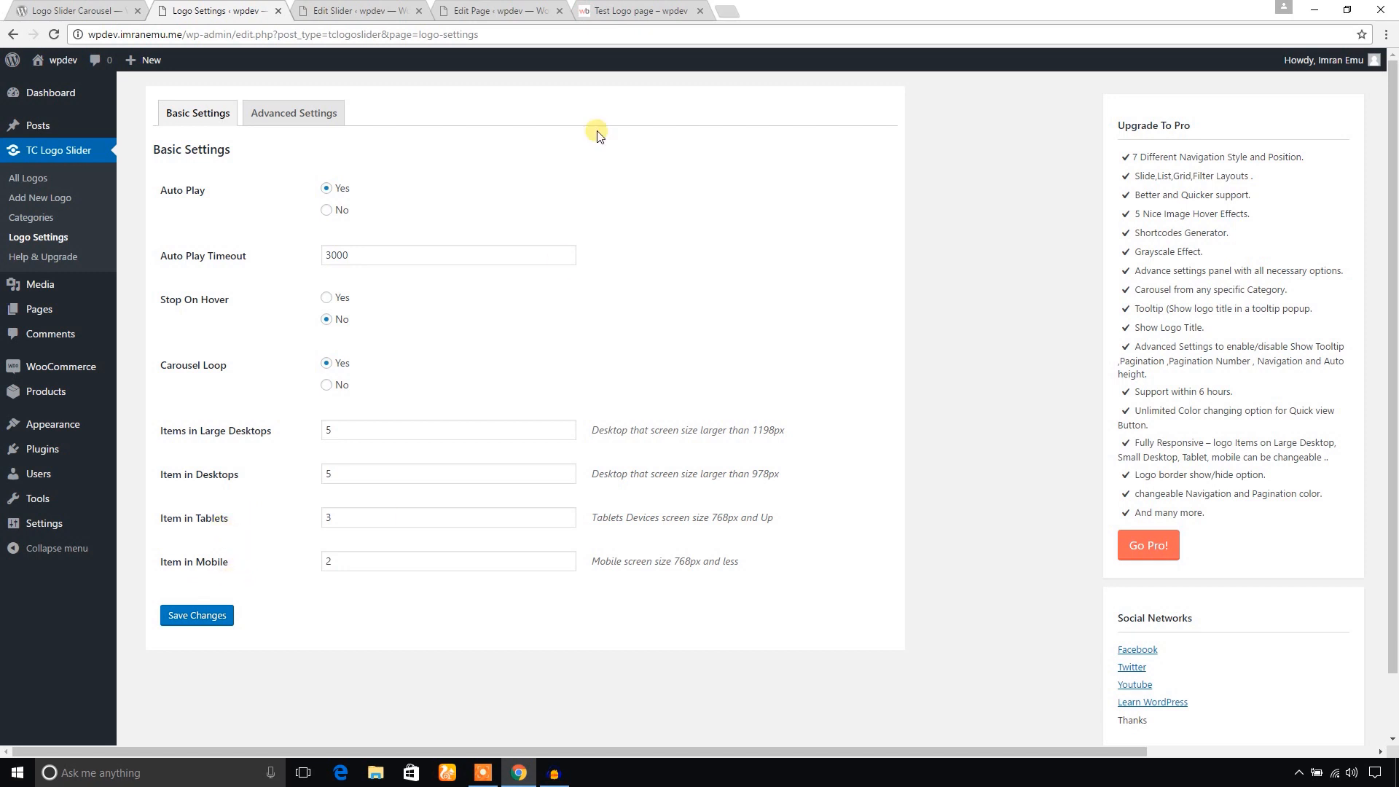
# - Save Items in Large Desktops as 6 and preview the Test Logo carousel
pyautogui.click(644, 12)
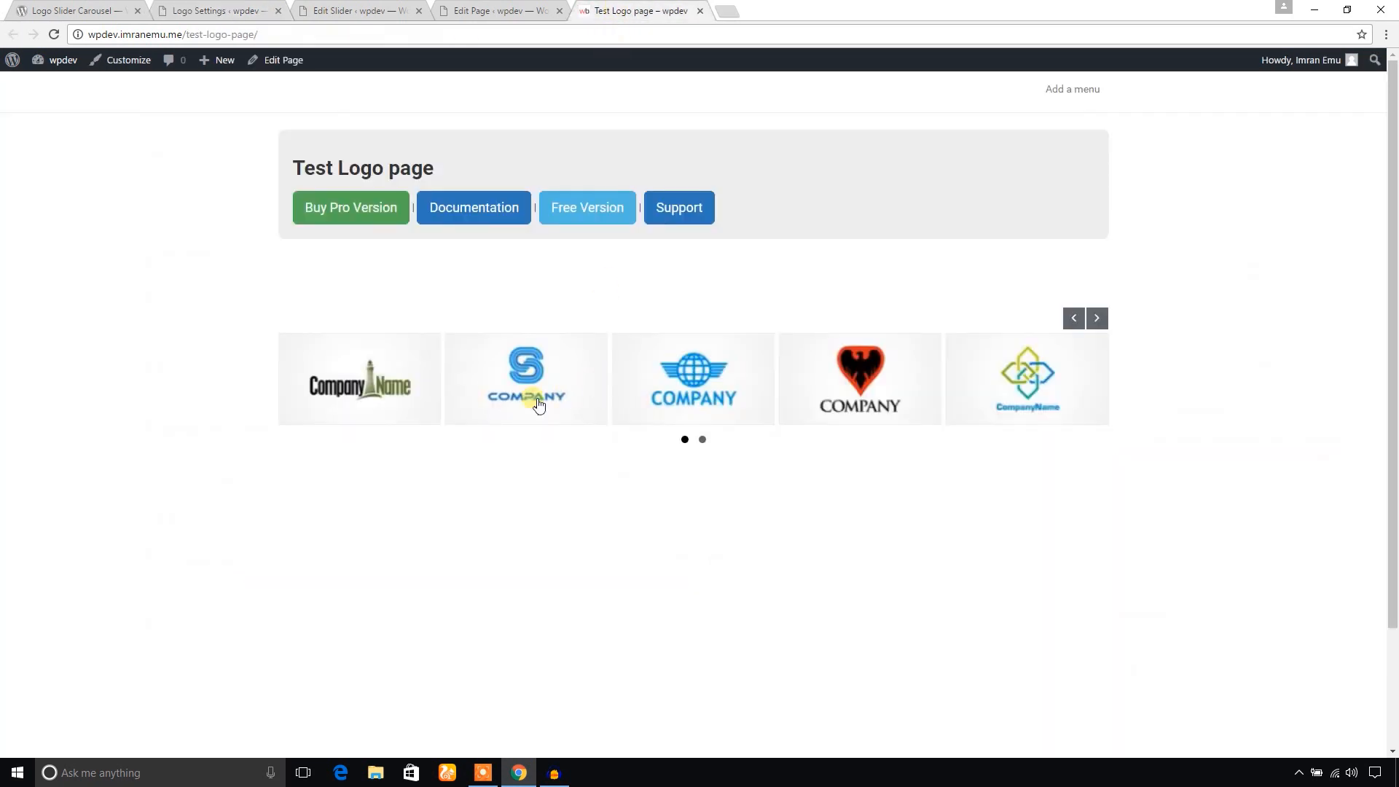
pyautogui.moveTo(1024, 422)
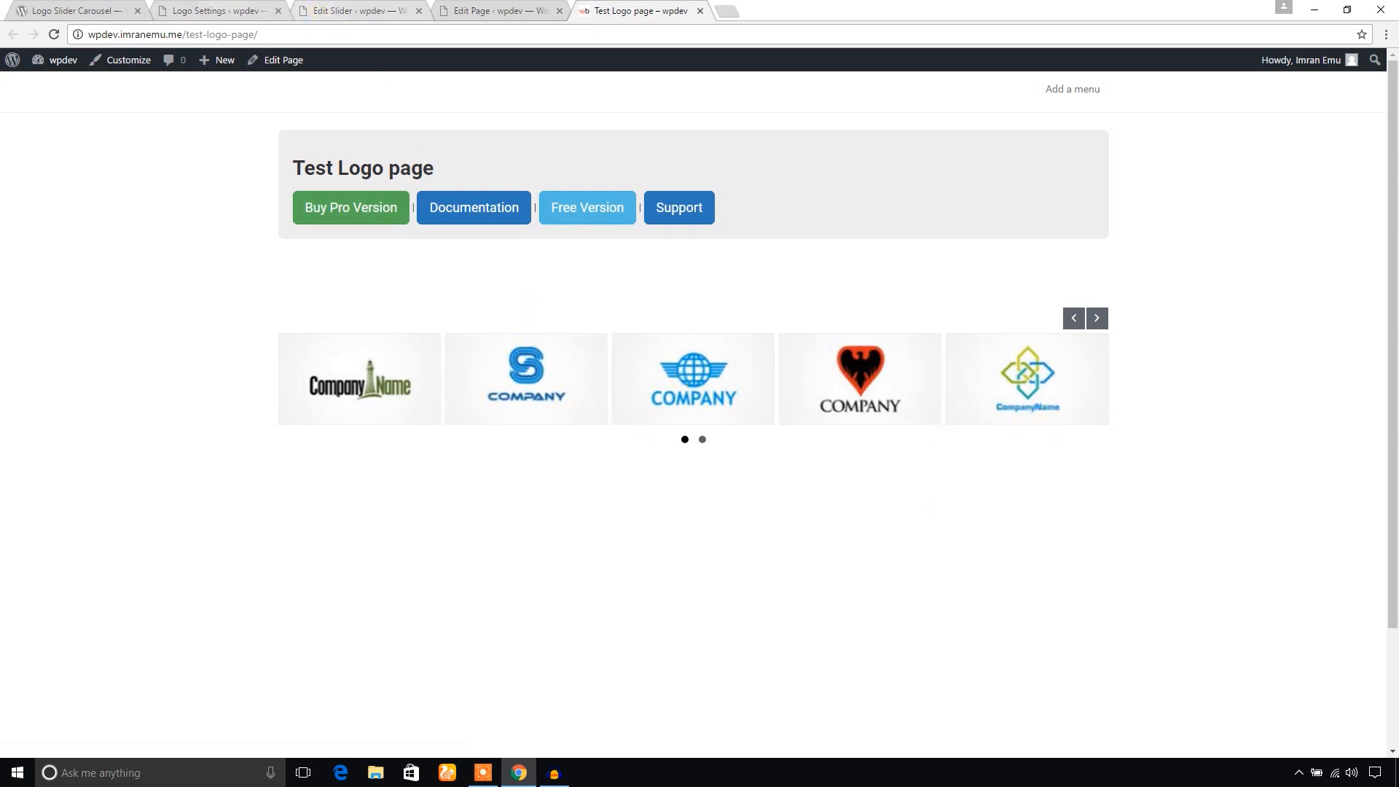
pyautogui.click(211, 12)
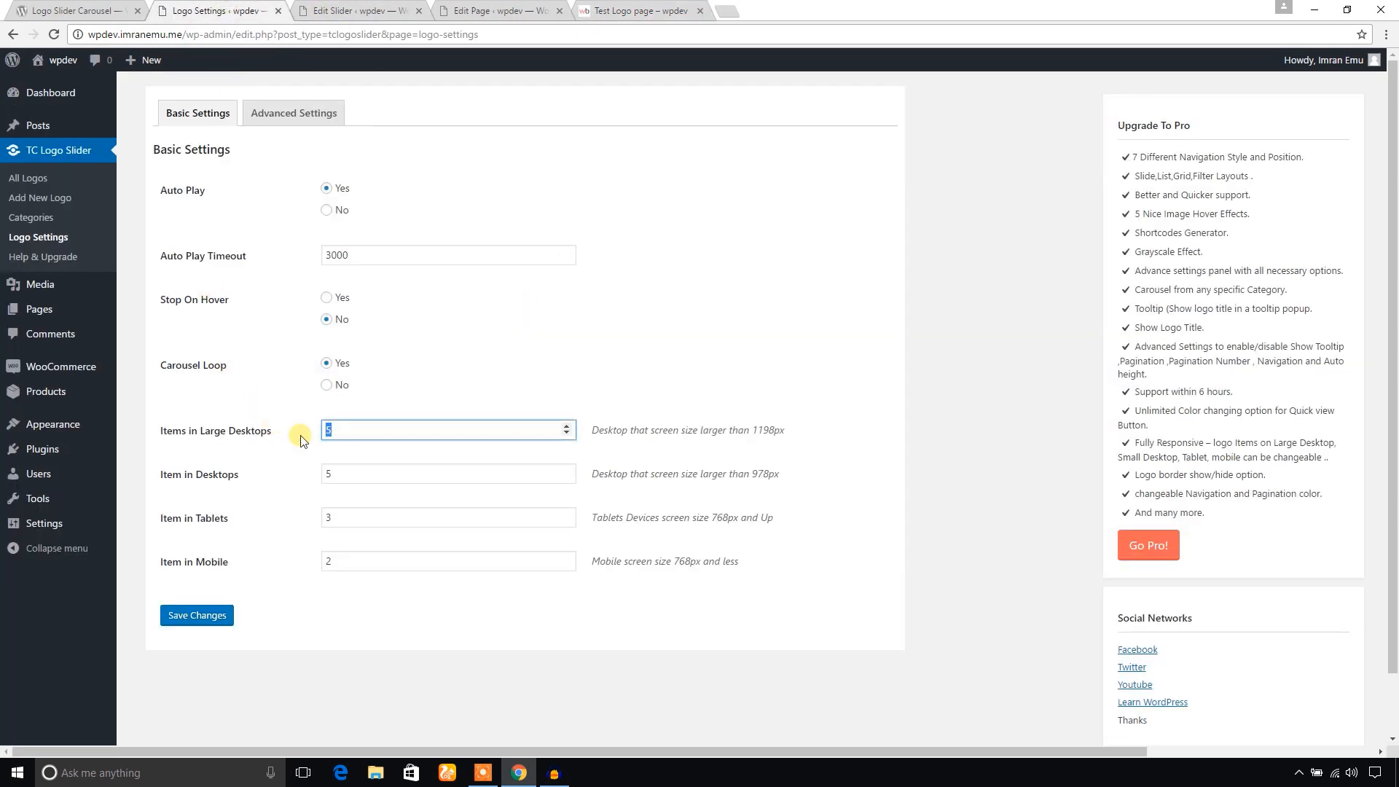
pyautogui.click(197, 615)
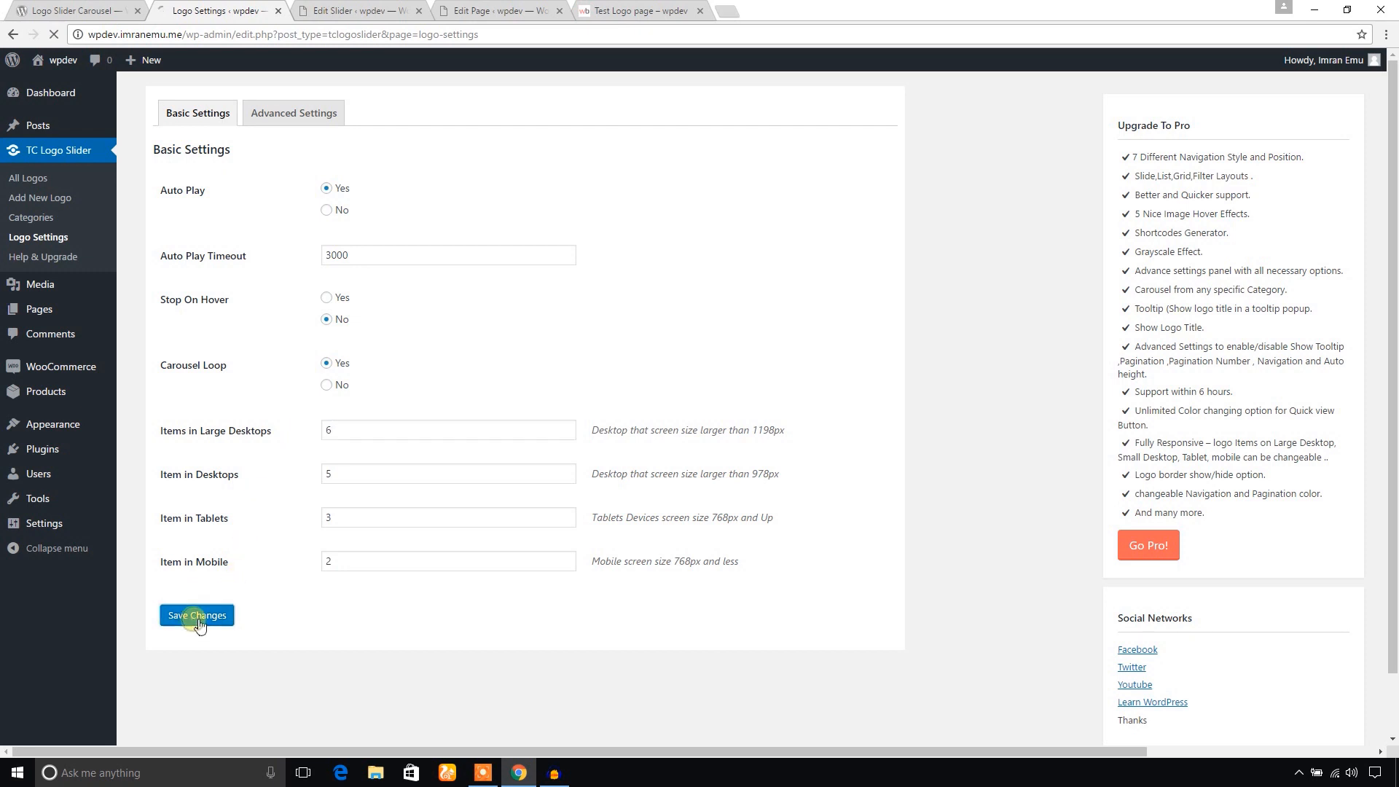
pyautogui.click(645, 12)
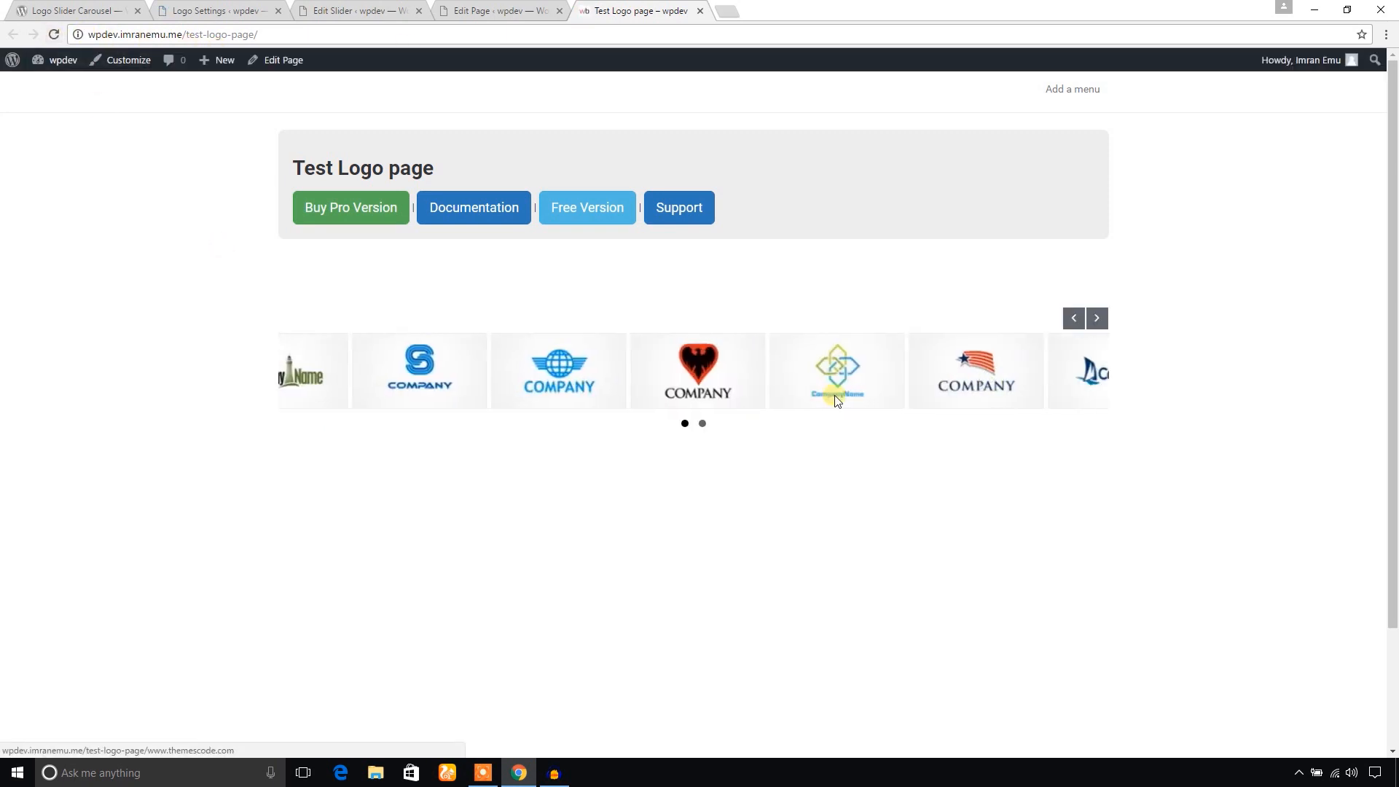
# - Save Items in Large Desktops as 4 and view the four-logo carousel on the Test Logo page
pyautogui.click(219, 11)
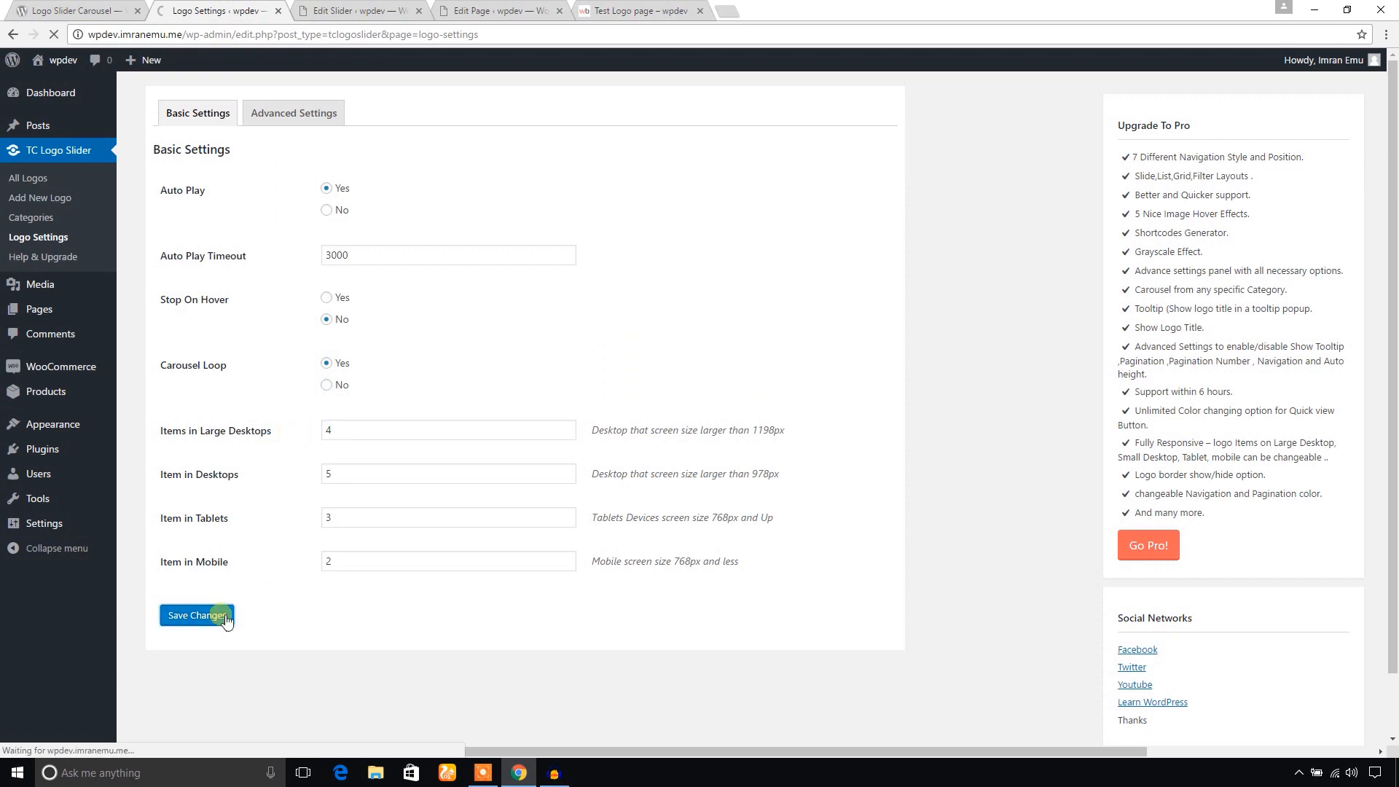
pyautogui.click(644, 12)
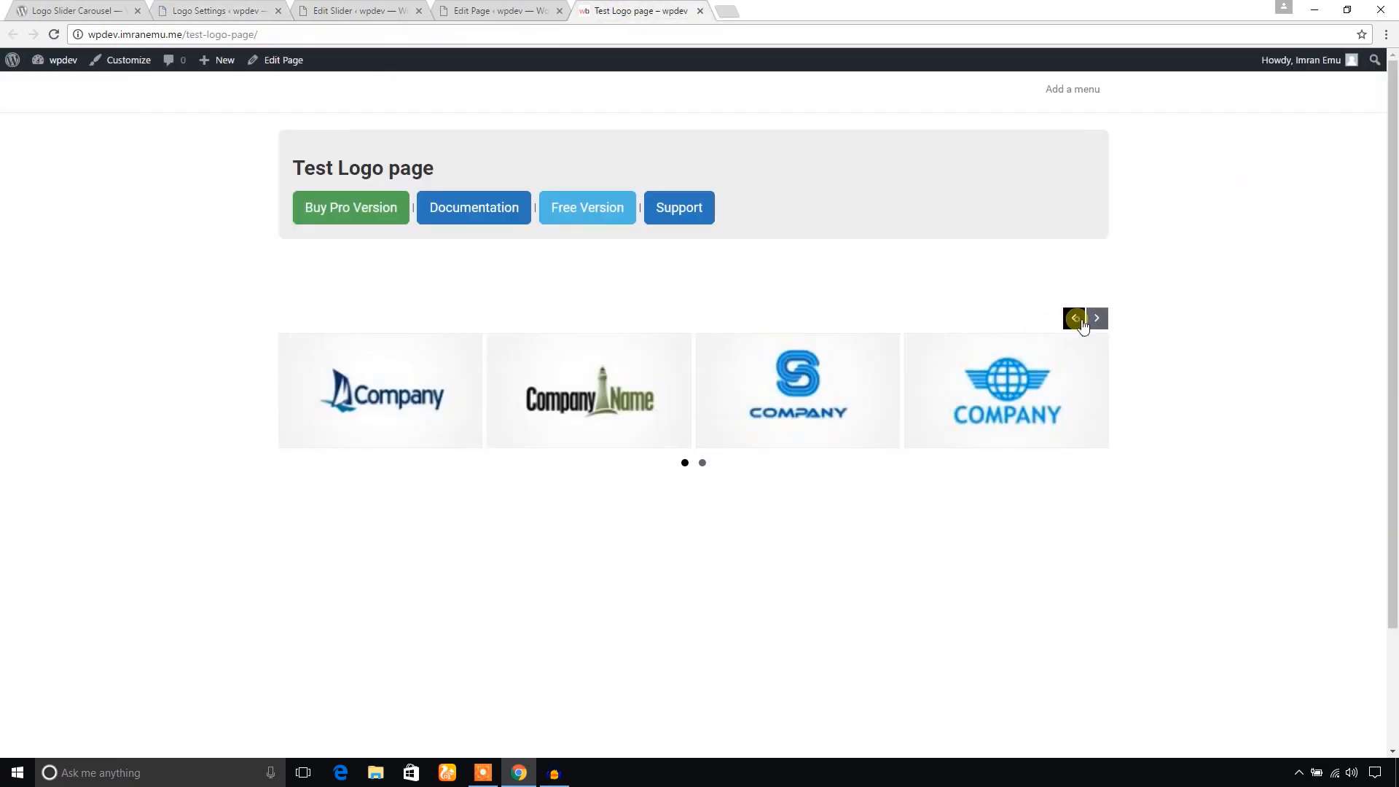
pyautogui.click(219, 11)
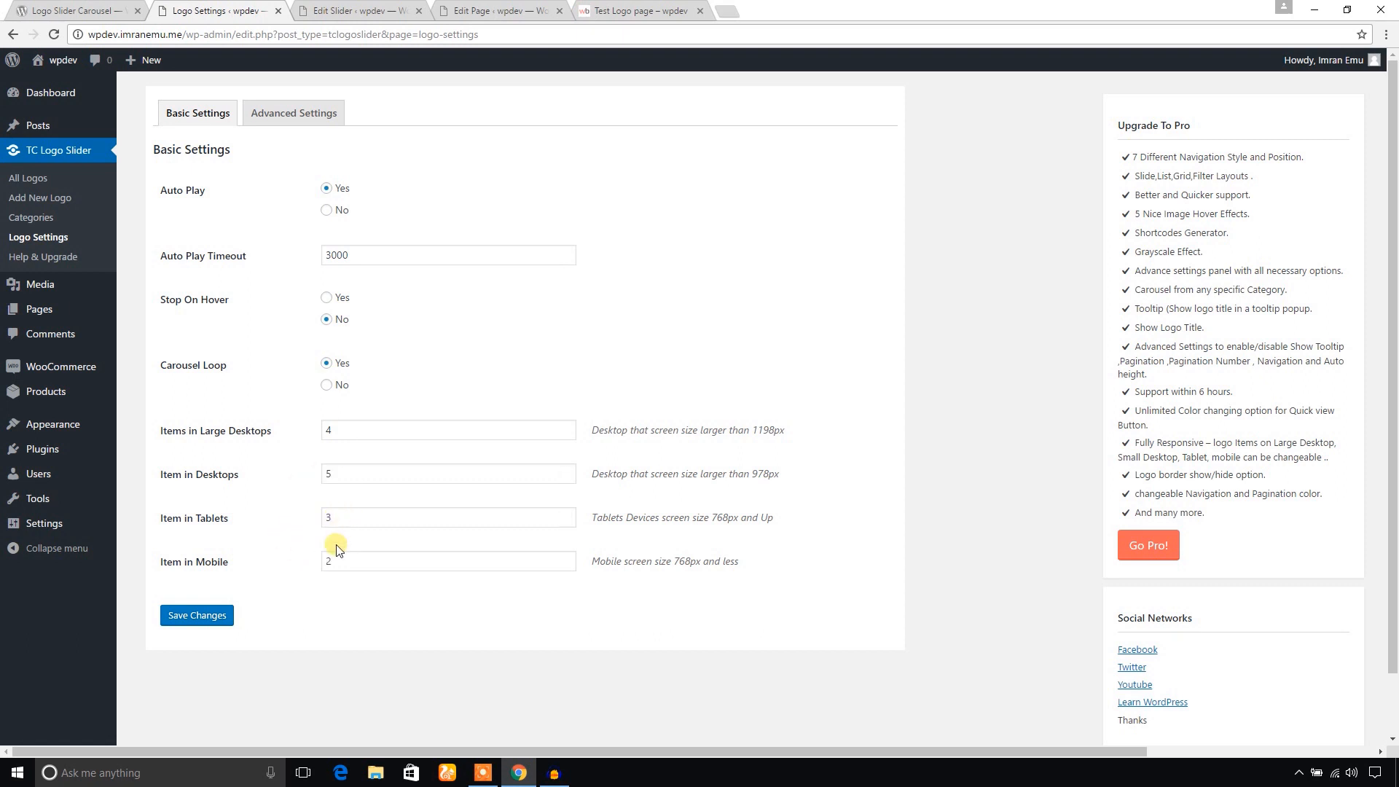
pyautogui.moveTo(242, 566)
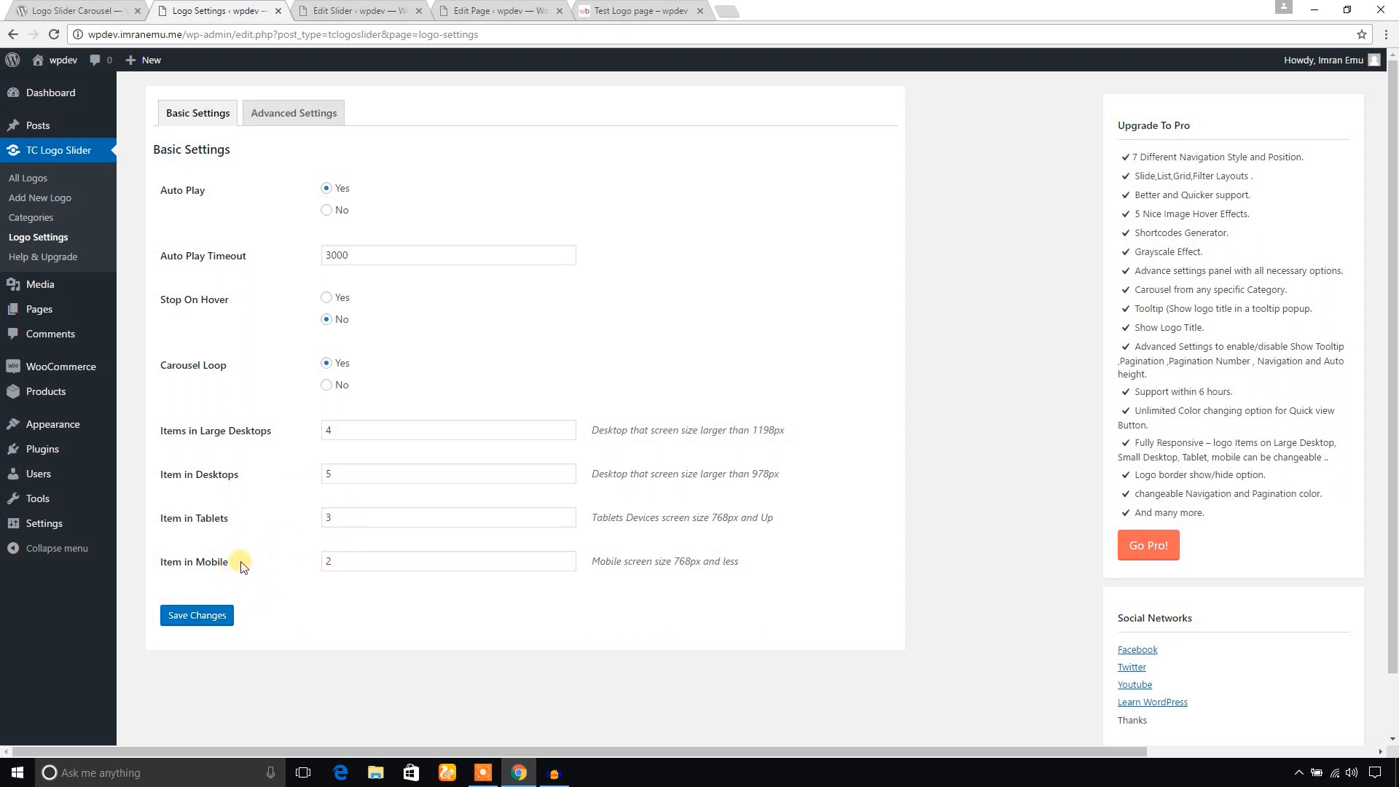
pyautogui.moveTo(287, 145)
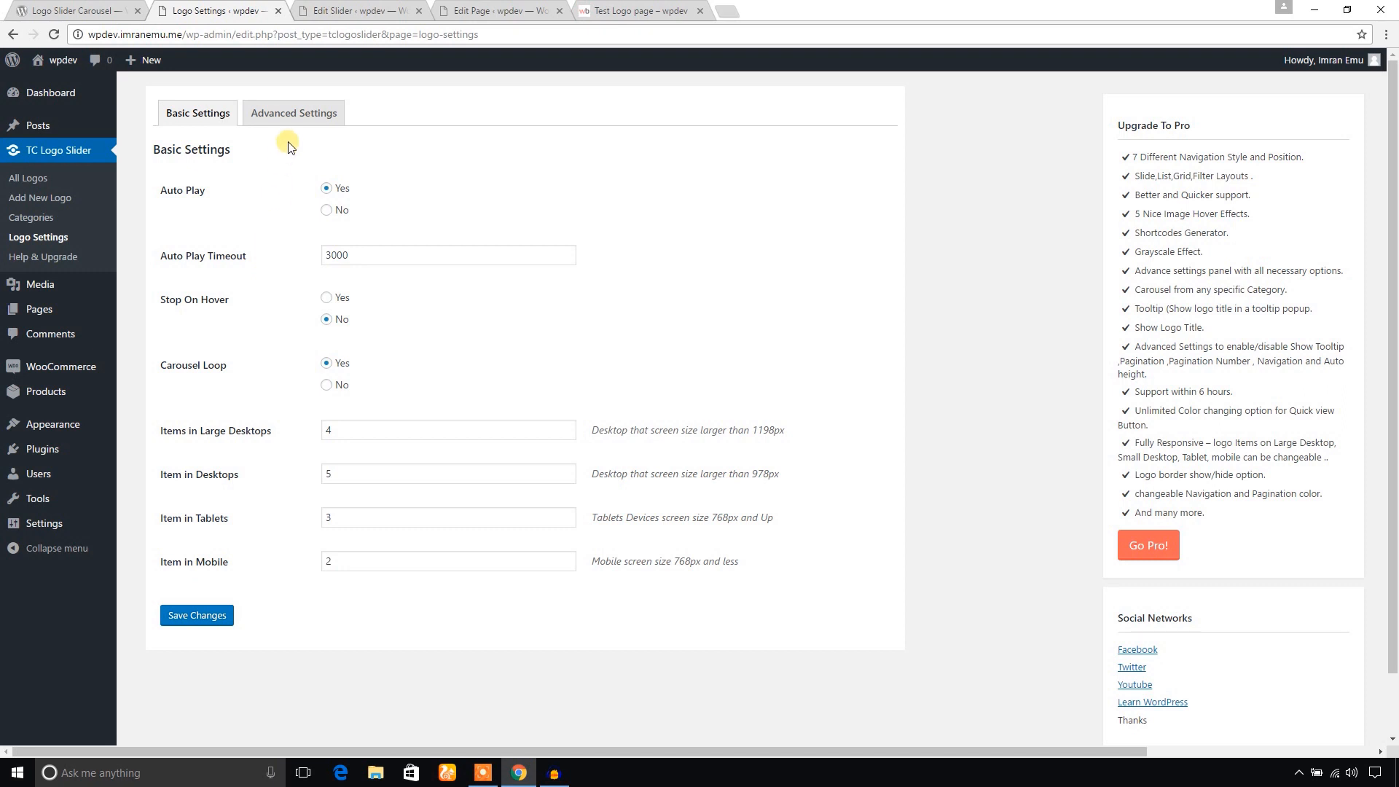
# - Show the Advanced Settings and look at the current Test Logo carousel
pyautogui.click(295, 114)
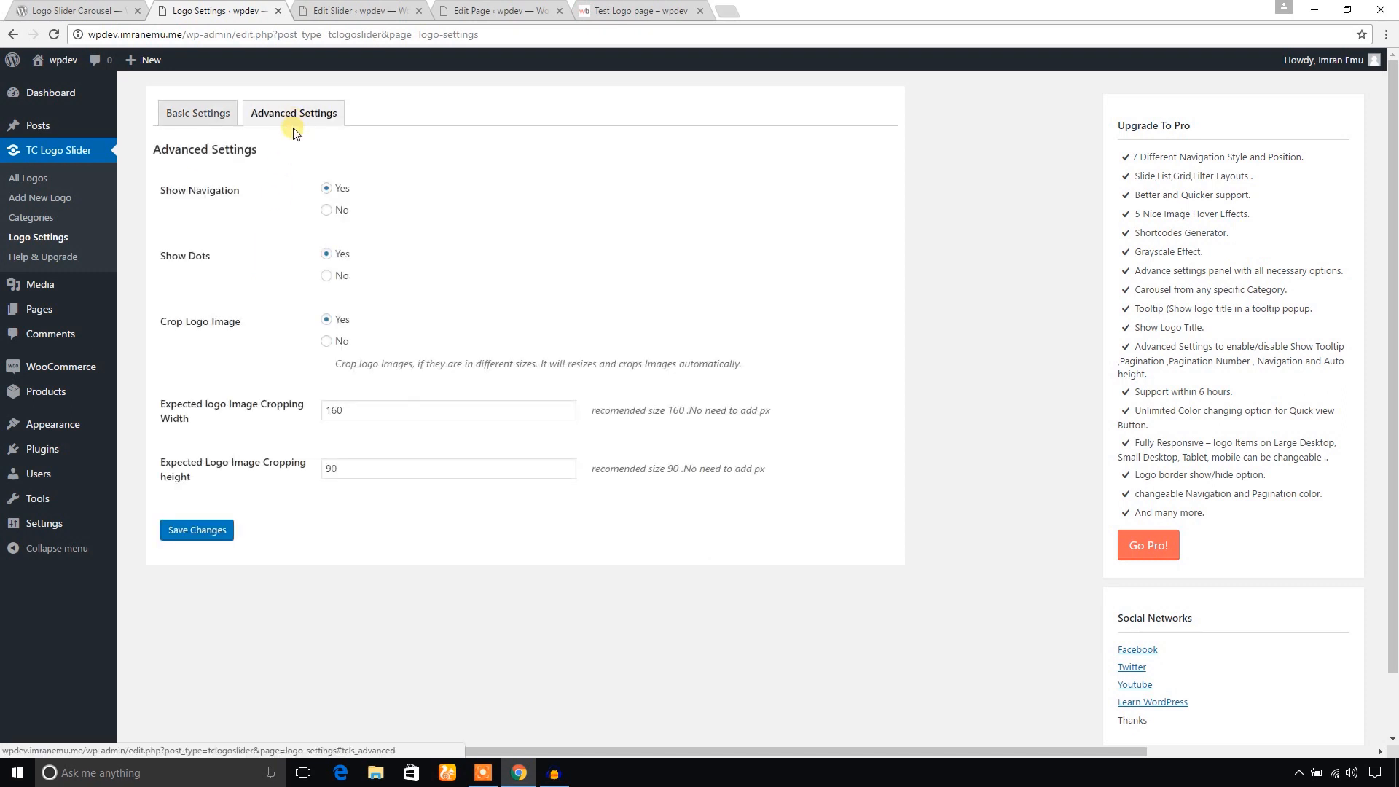
pyautogui.click(624, 12)
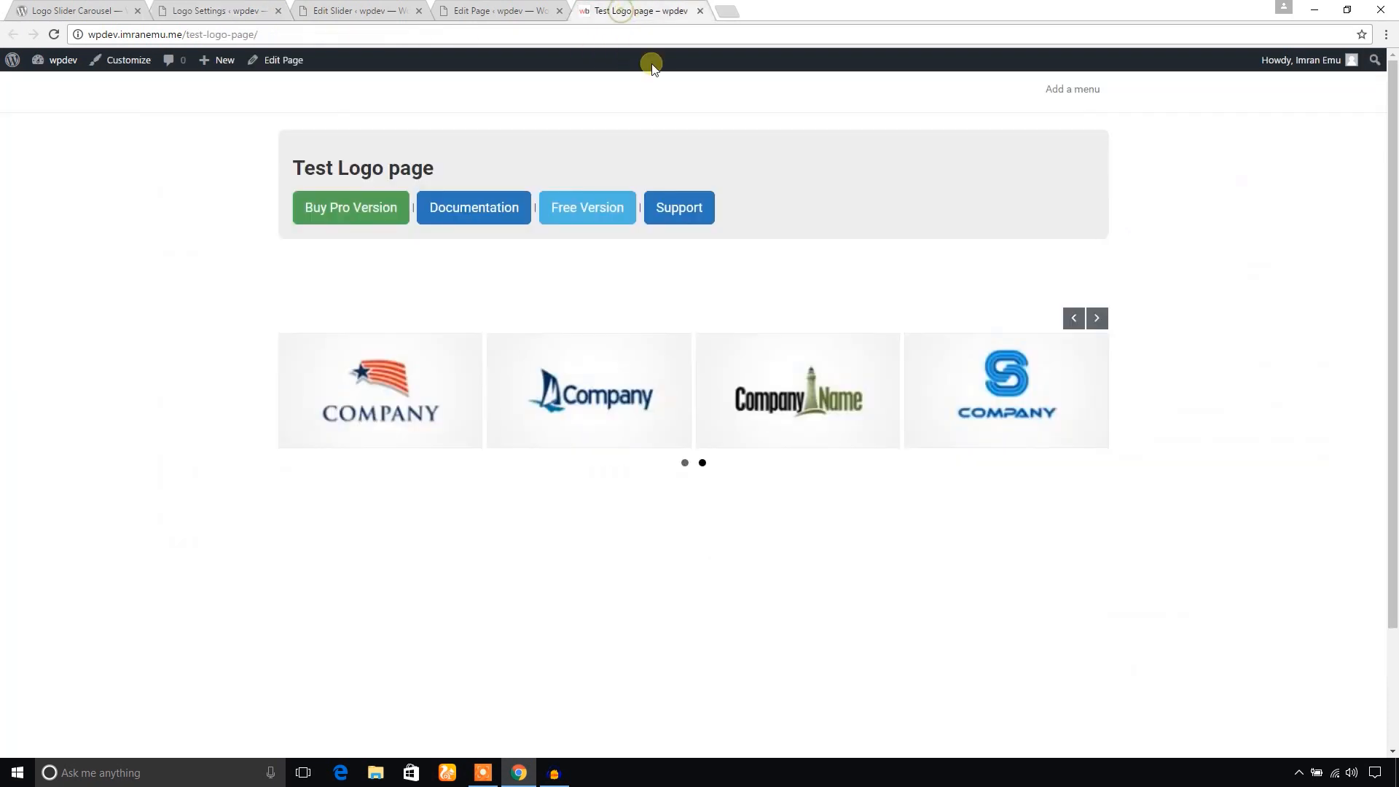
pyautogui.click(496, 11)
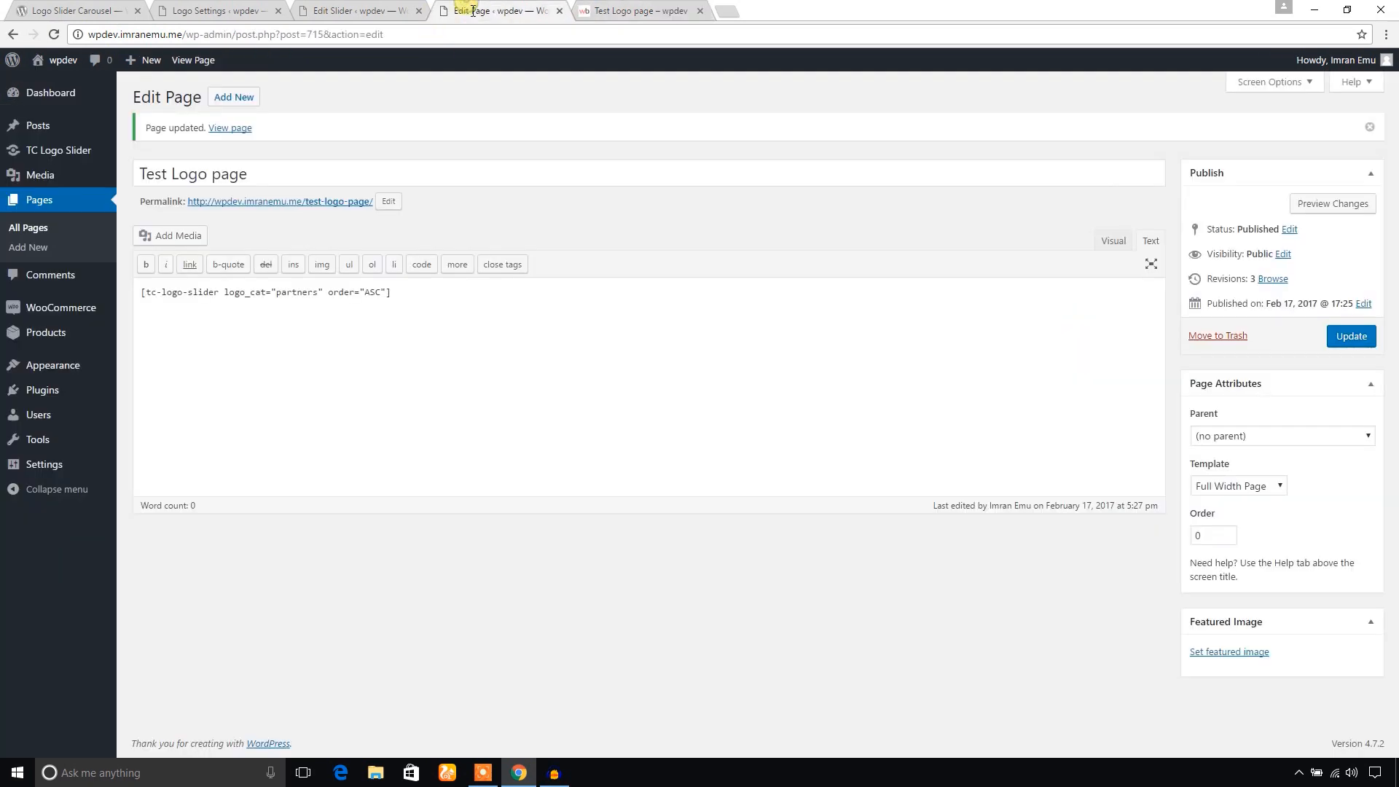
pyautogui.click(204, 12)
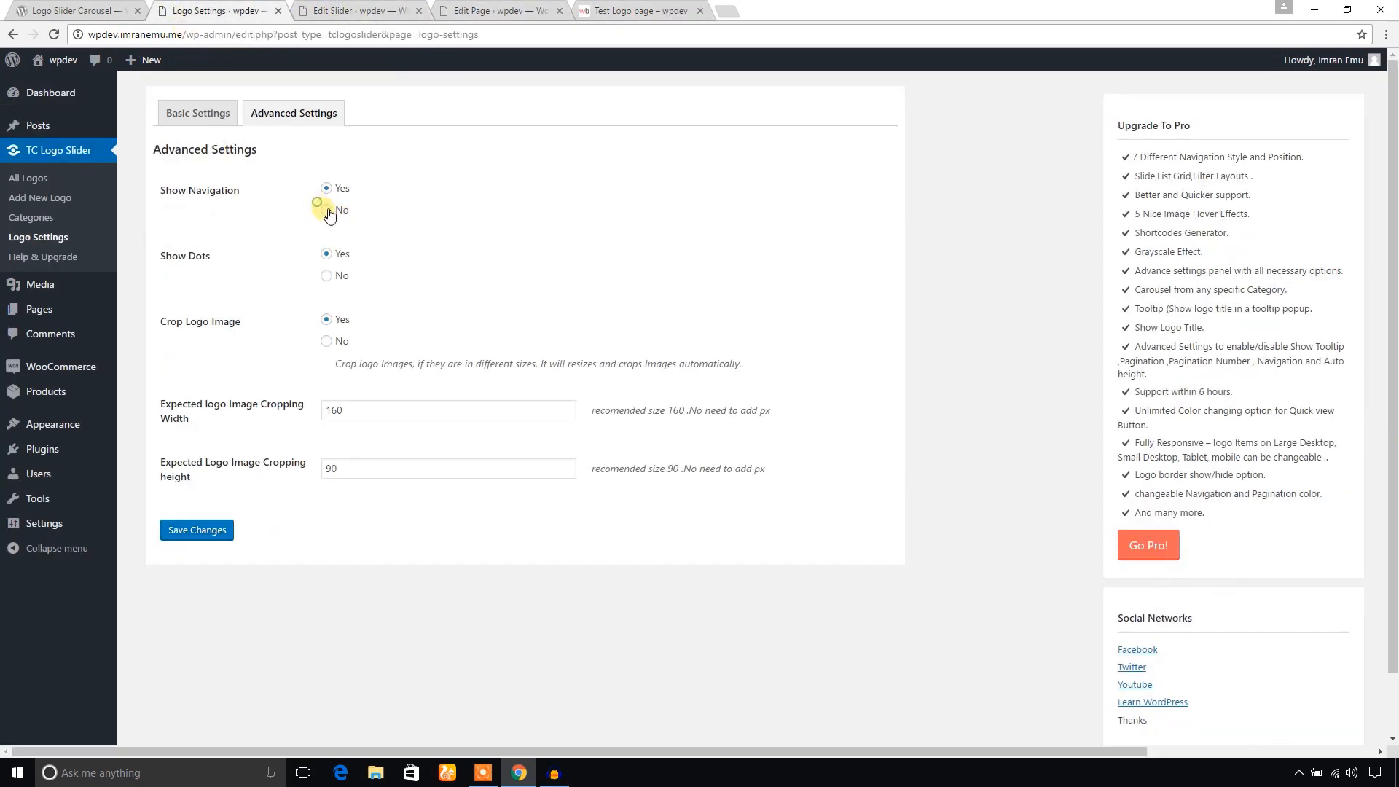
# - Set Show Navigation and Show Dots to No, save, and reload the Test Logo page
pyautogui.click(649, 12)
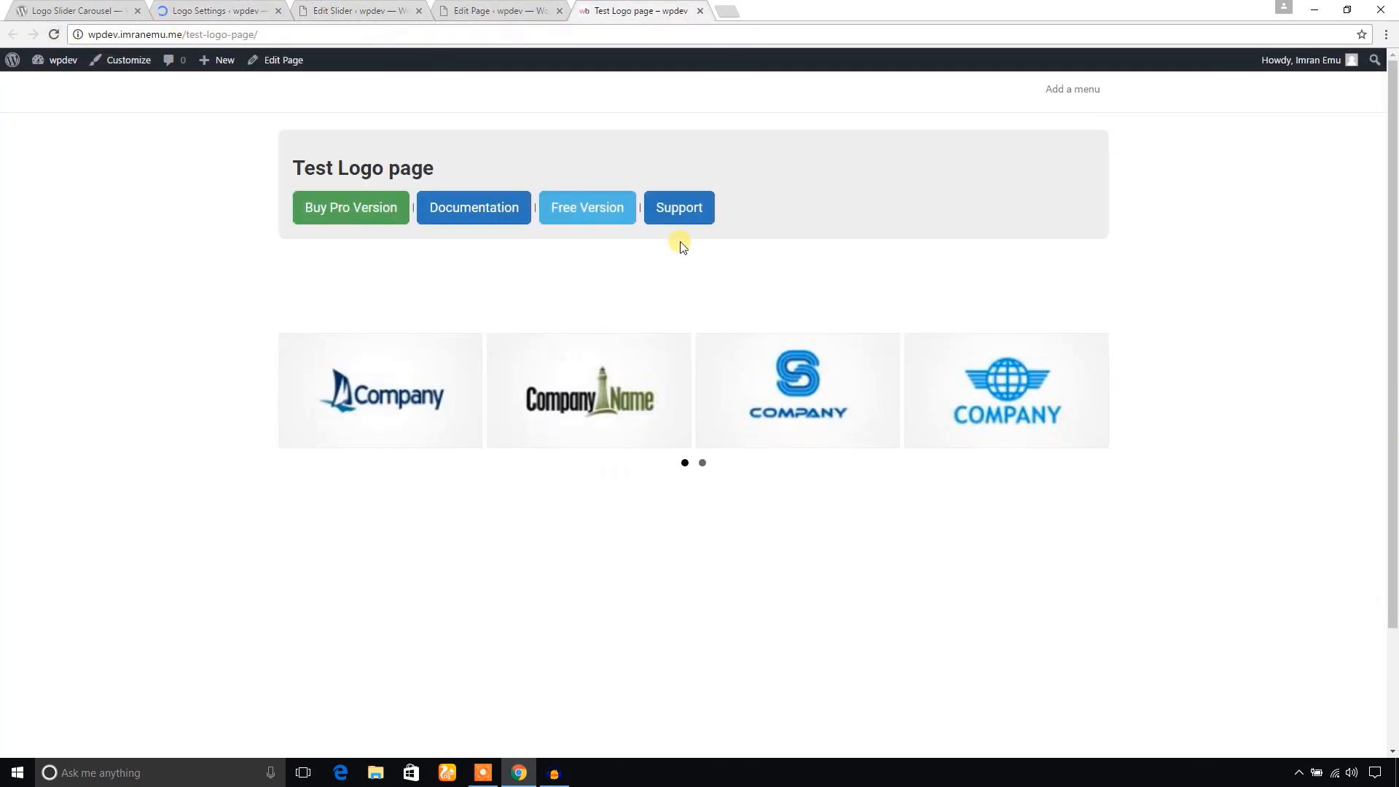
pyautogui.moveTo(883, 415)
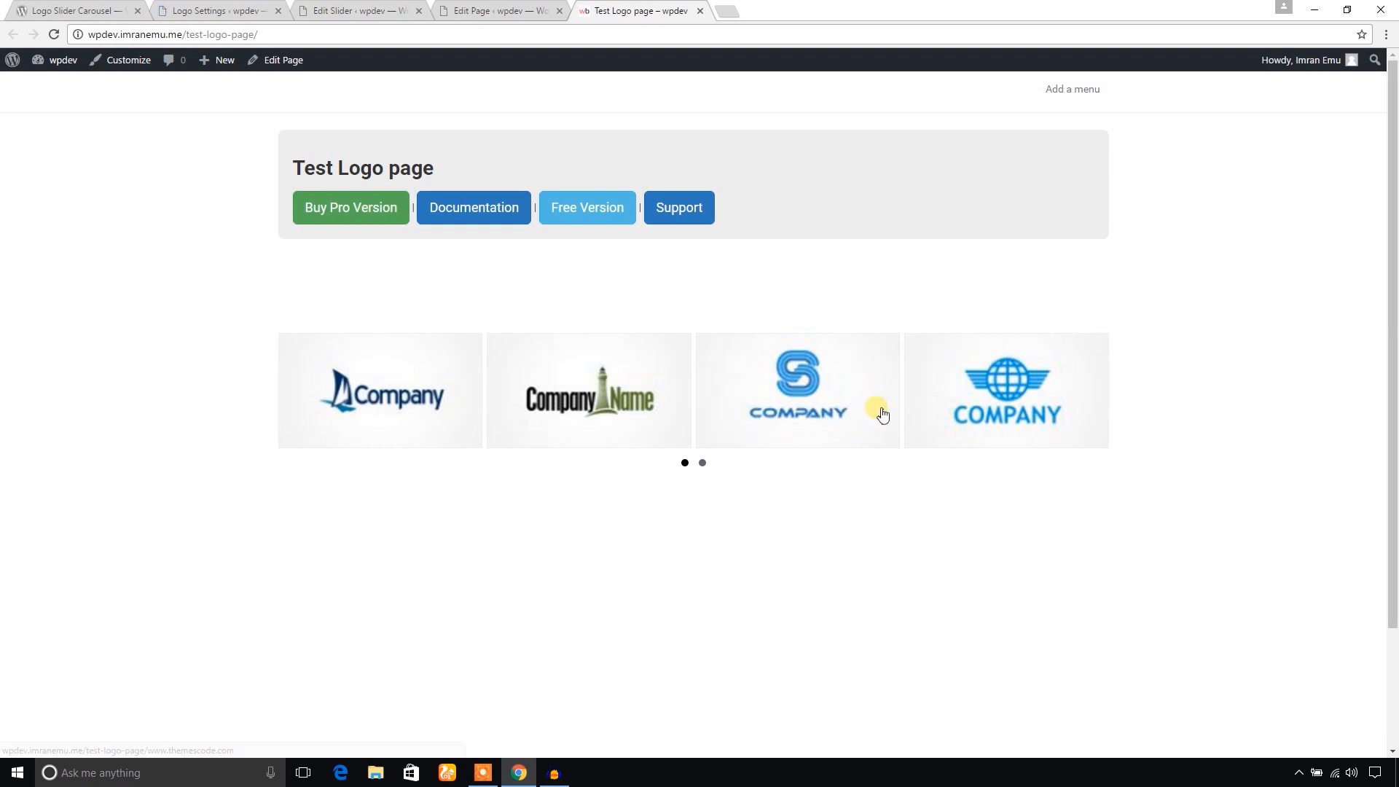
pyautogui.click(703, 464)
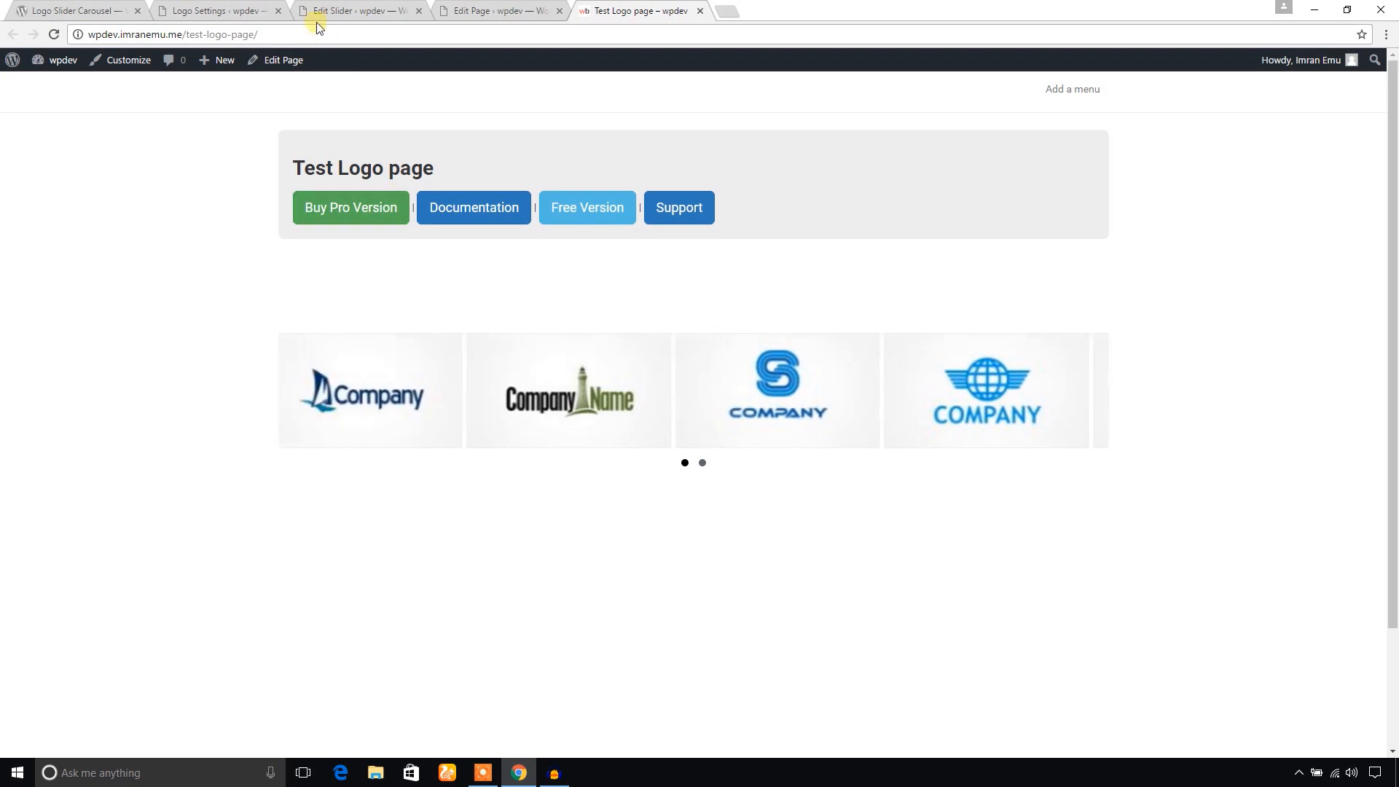
pyautogui.click(219, 11)
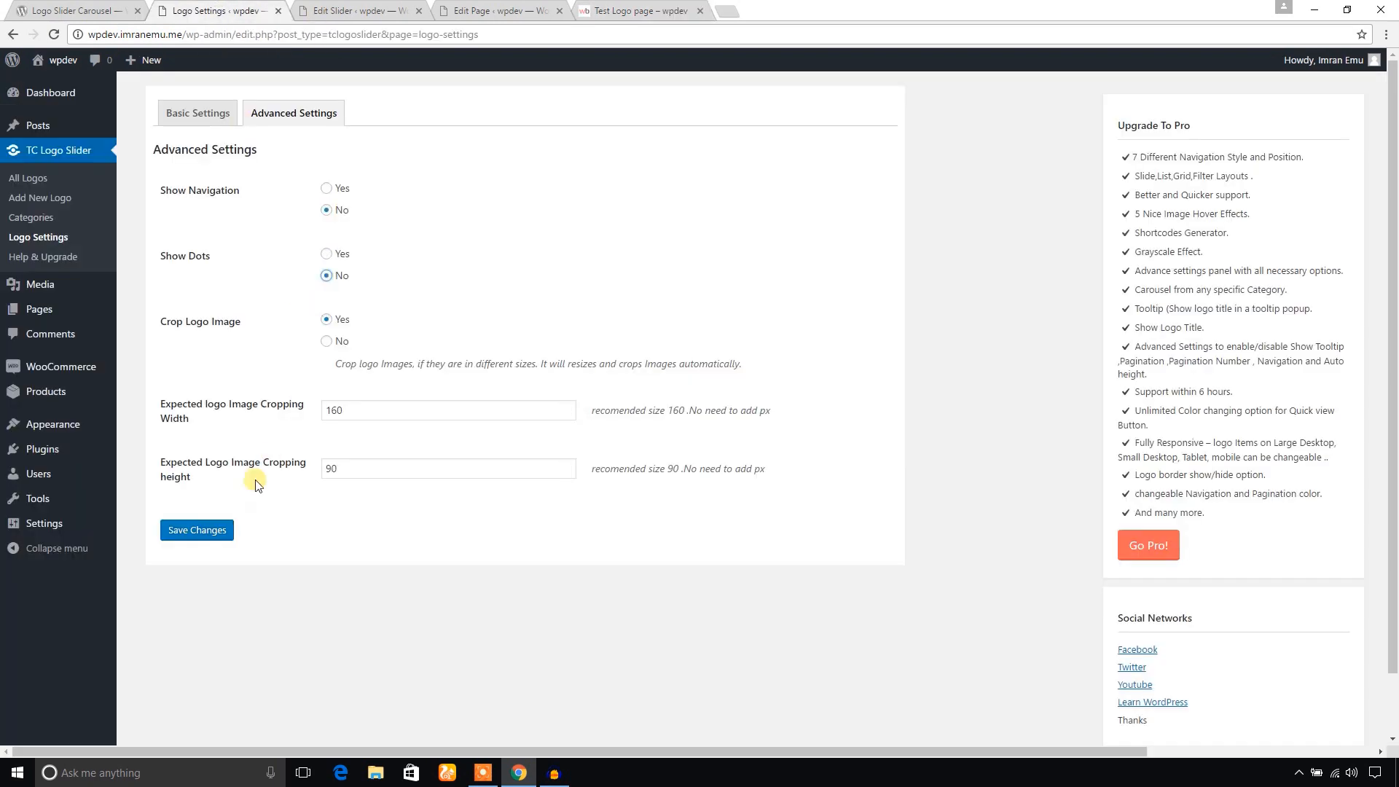
pyautogui.click(638, 12)
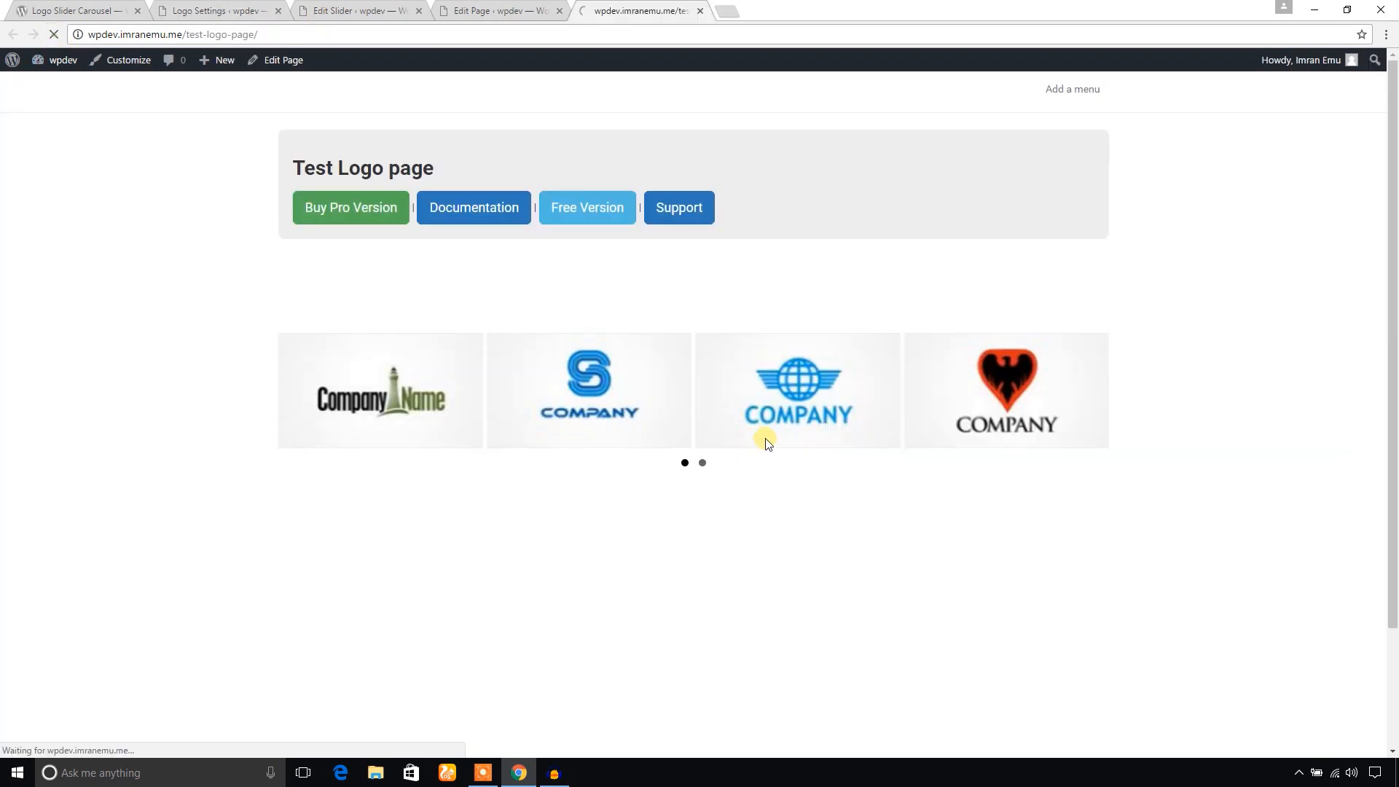
# - Set Crop Logo Image to No, save the advanced settings, and reload the Test Logo page
pyautogui.click(219, 11)
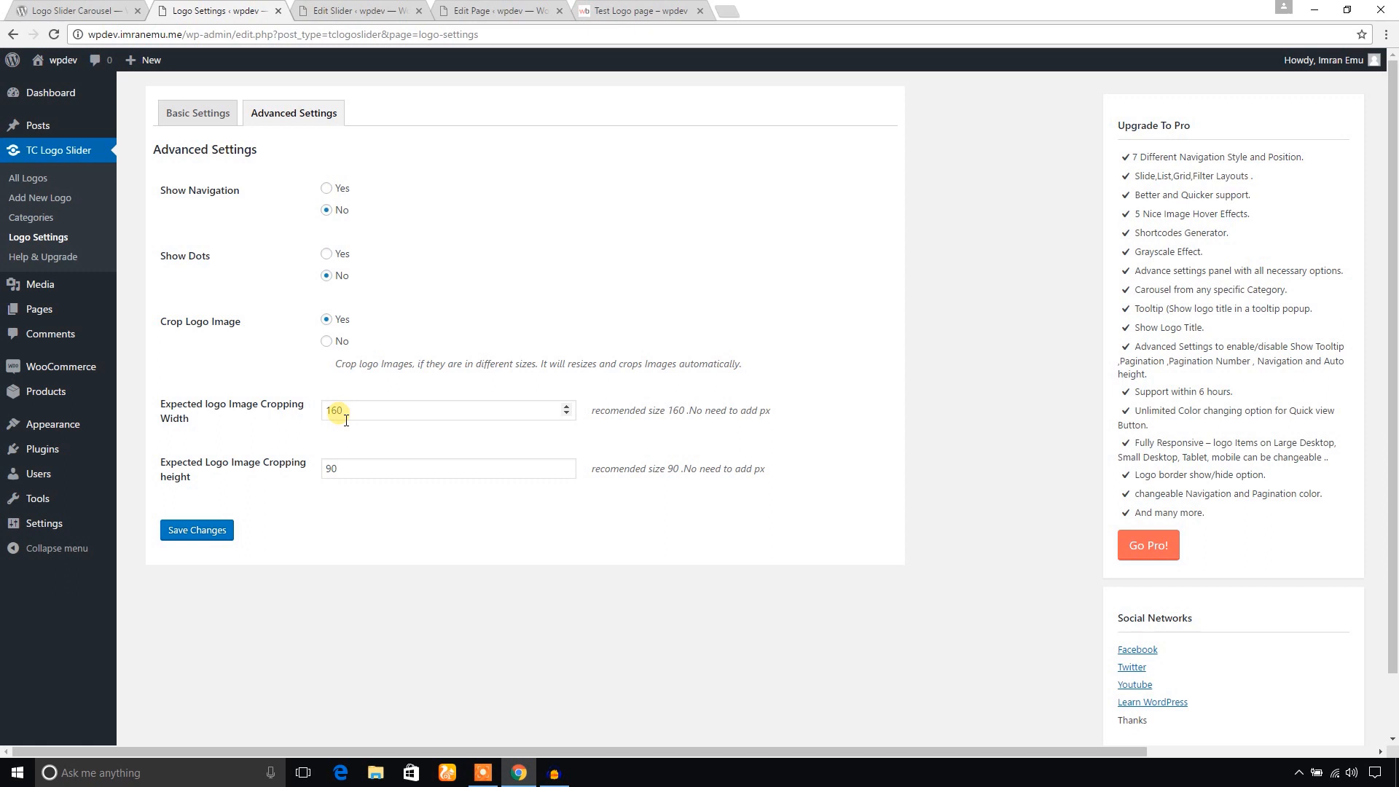
pyautogui.click(449, 469)
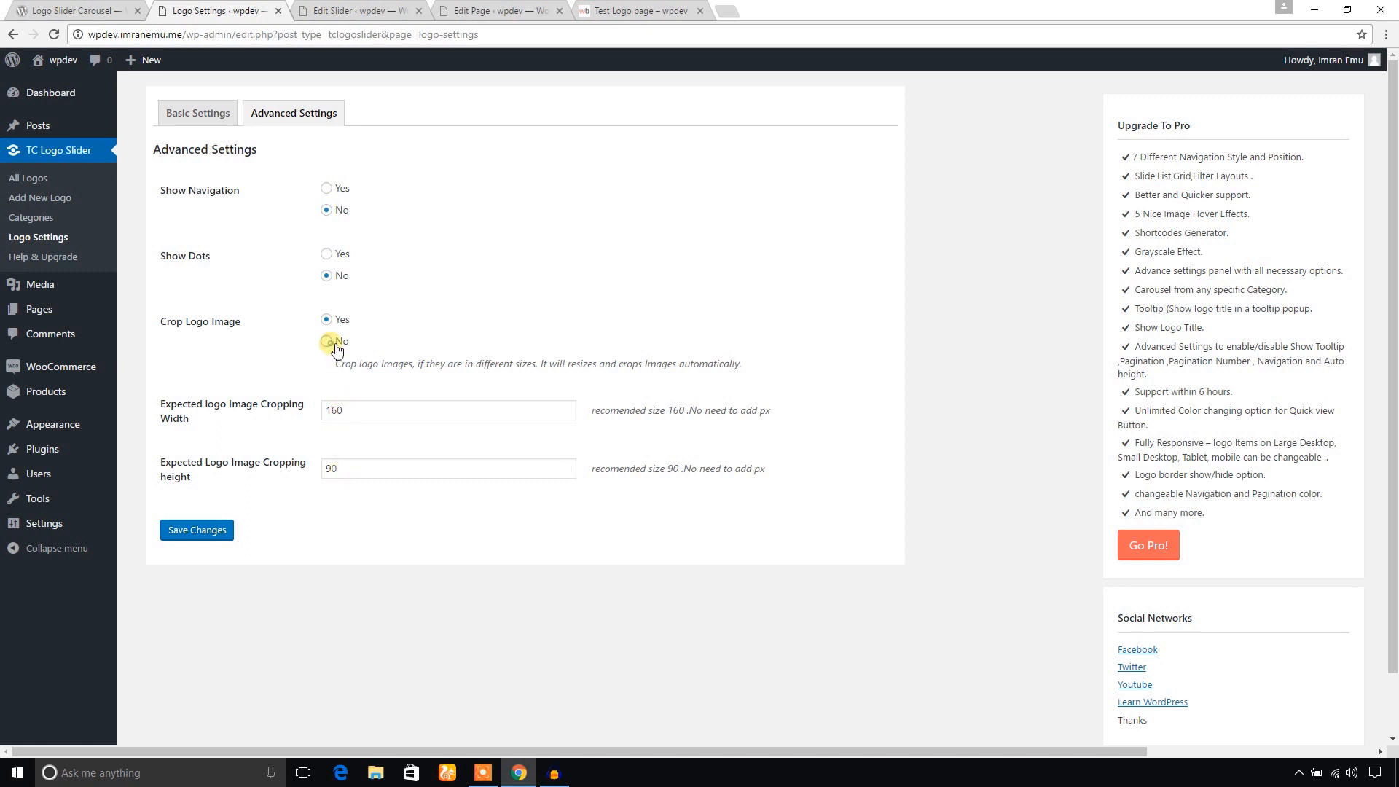
pyautogui.click(327, 341)
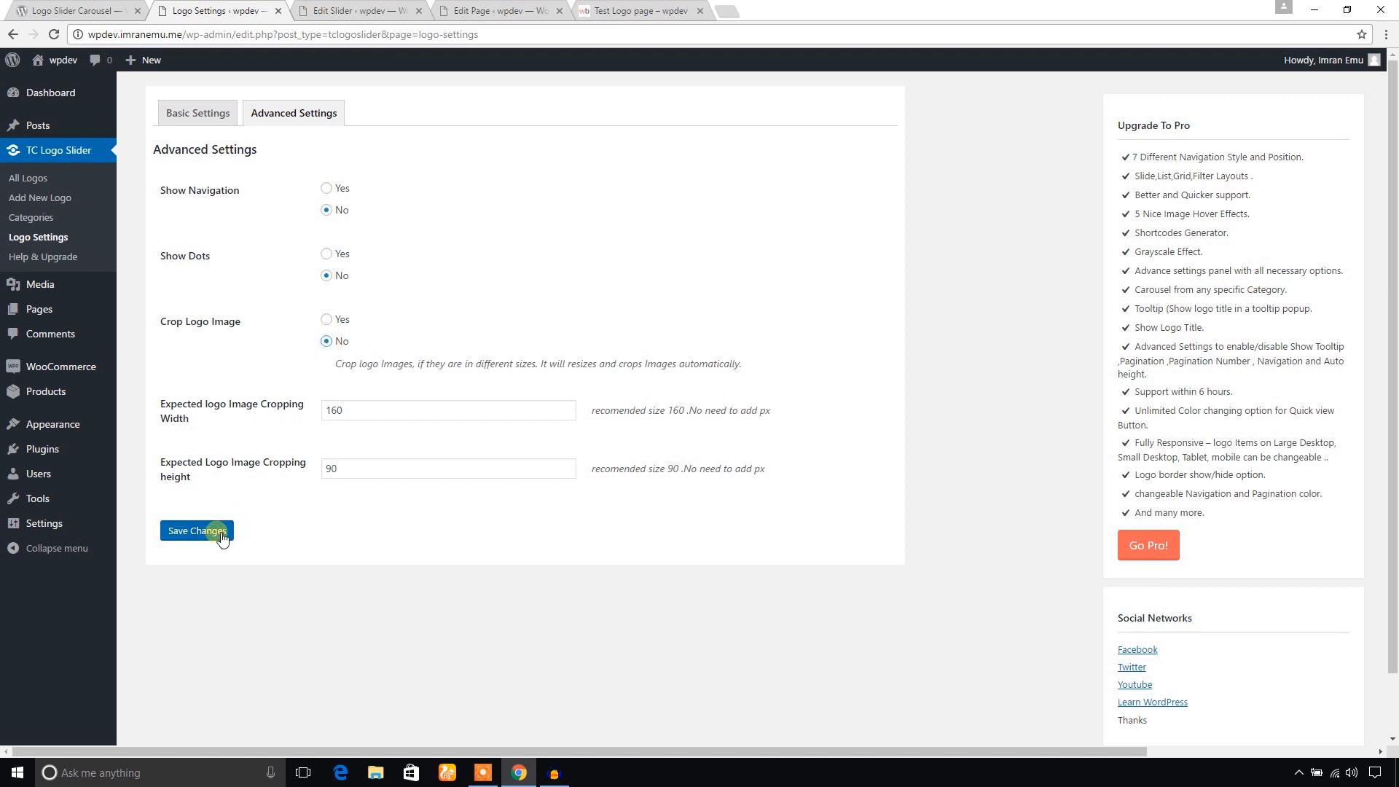
pyautogui.click(215, 534)
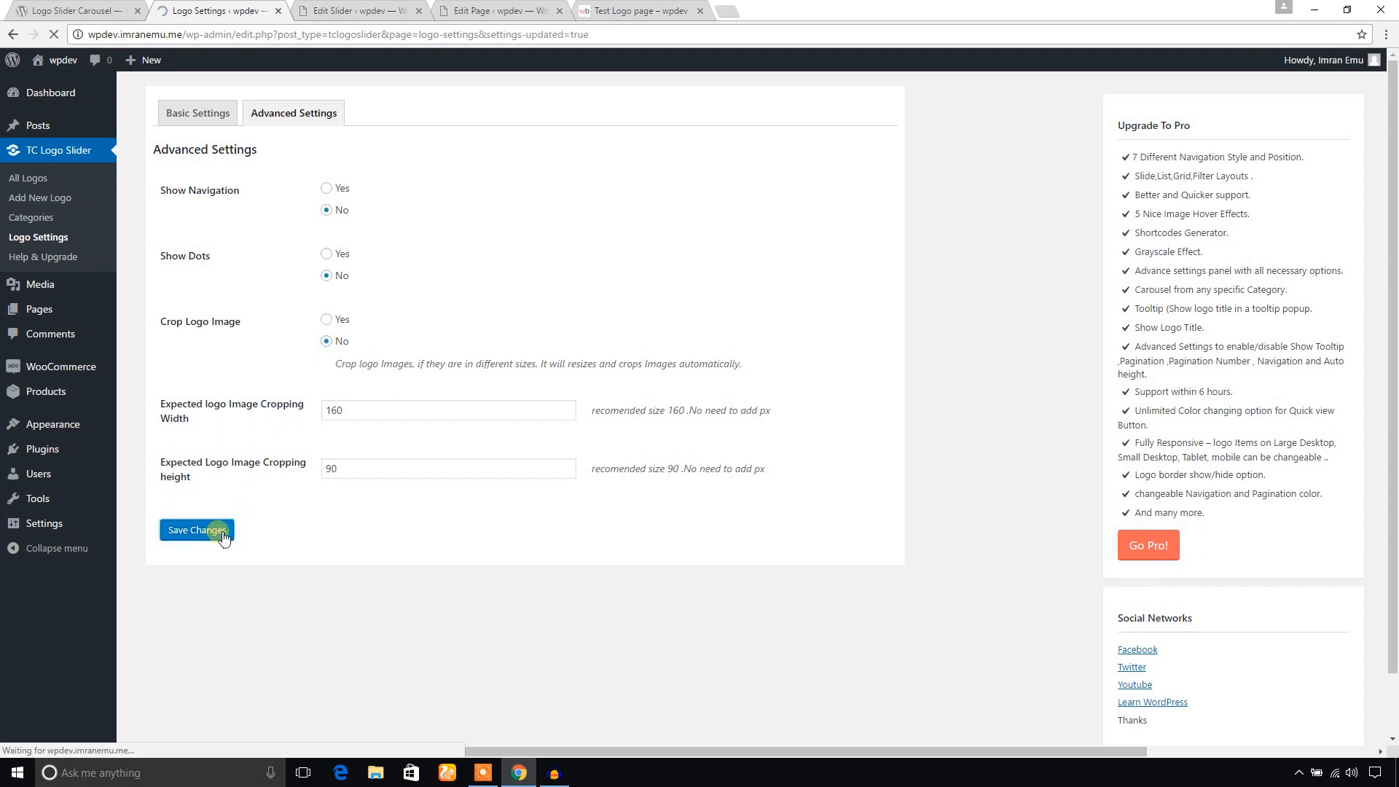
pyautogui.click(197, 531)
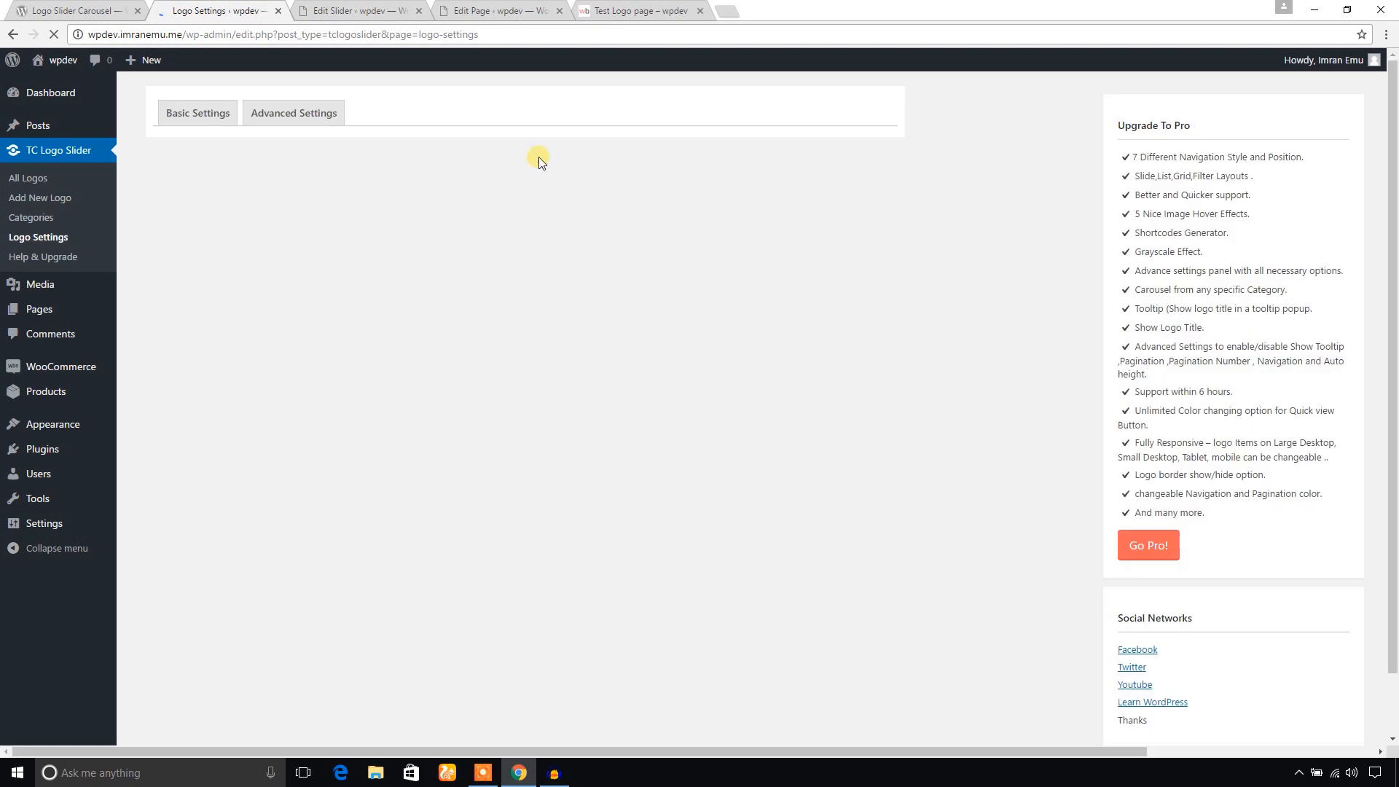
pyautogui.click(644, 12)
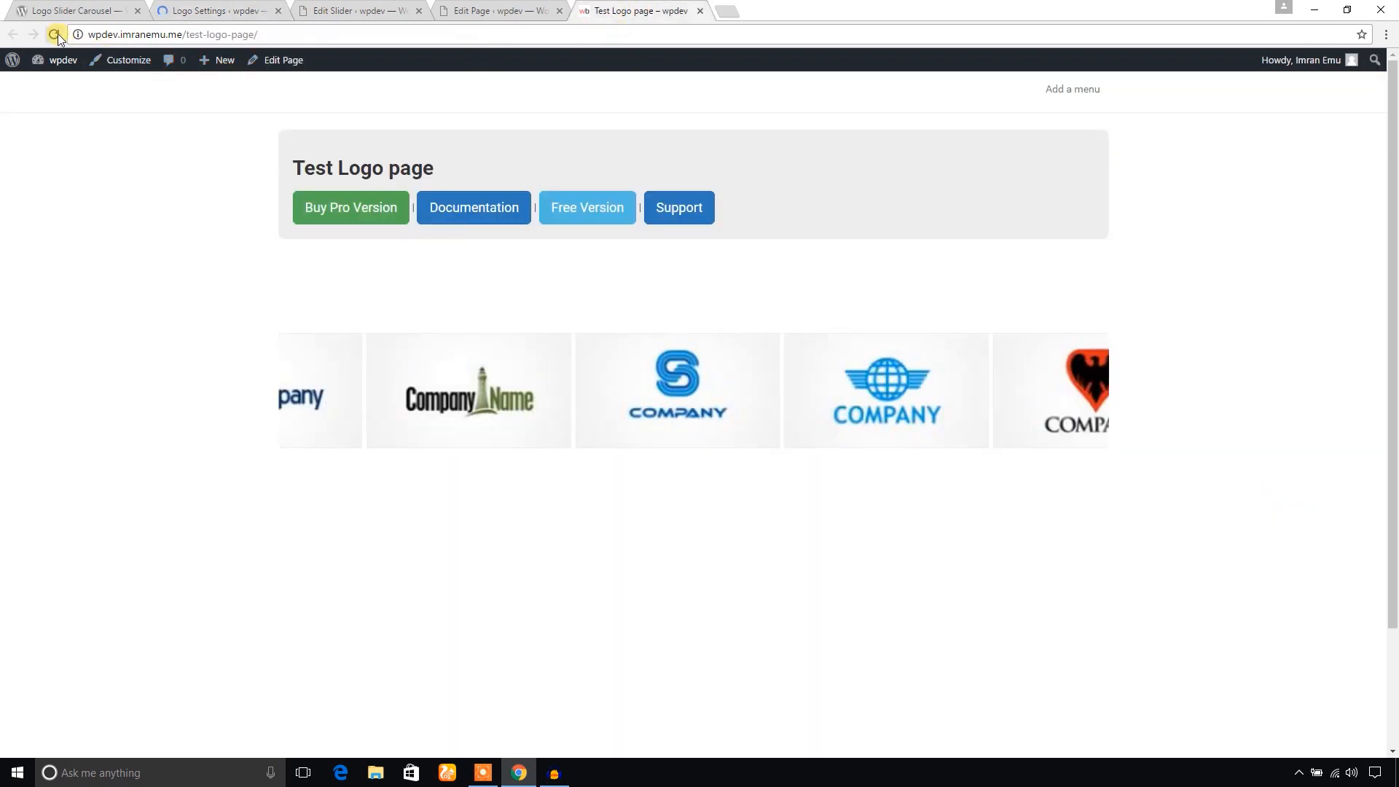
pyautogui.click(52, 35)
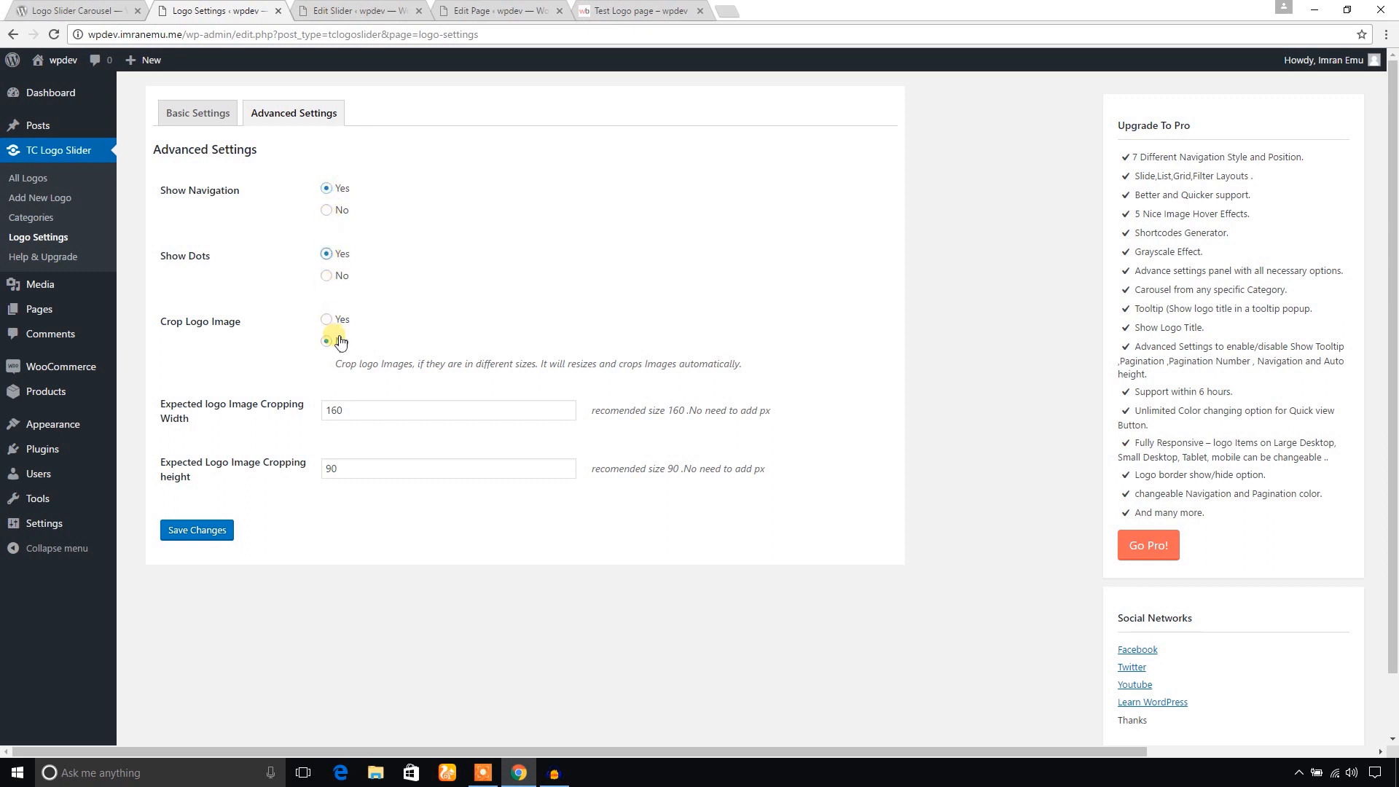
# - Turn Crop Logo Image back to Yes, save, and confirm arrows and dots on the live carousel
pyautogui.click(327, 319)
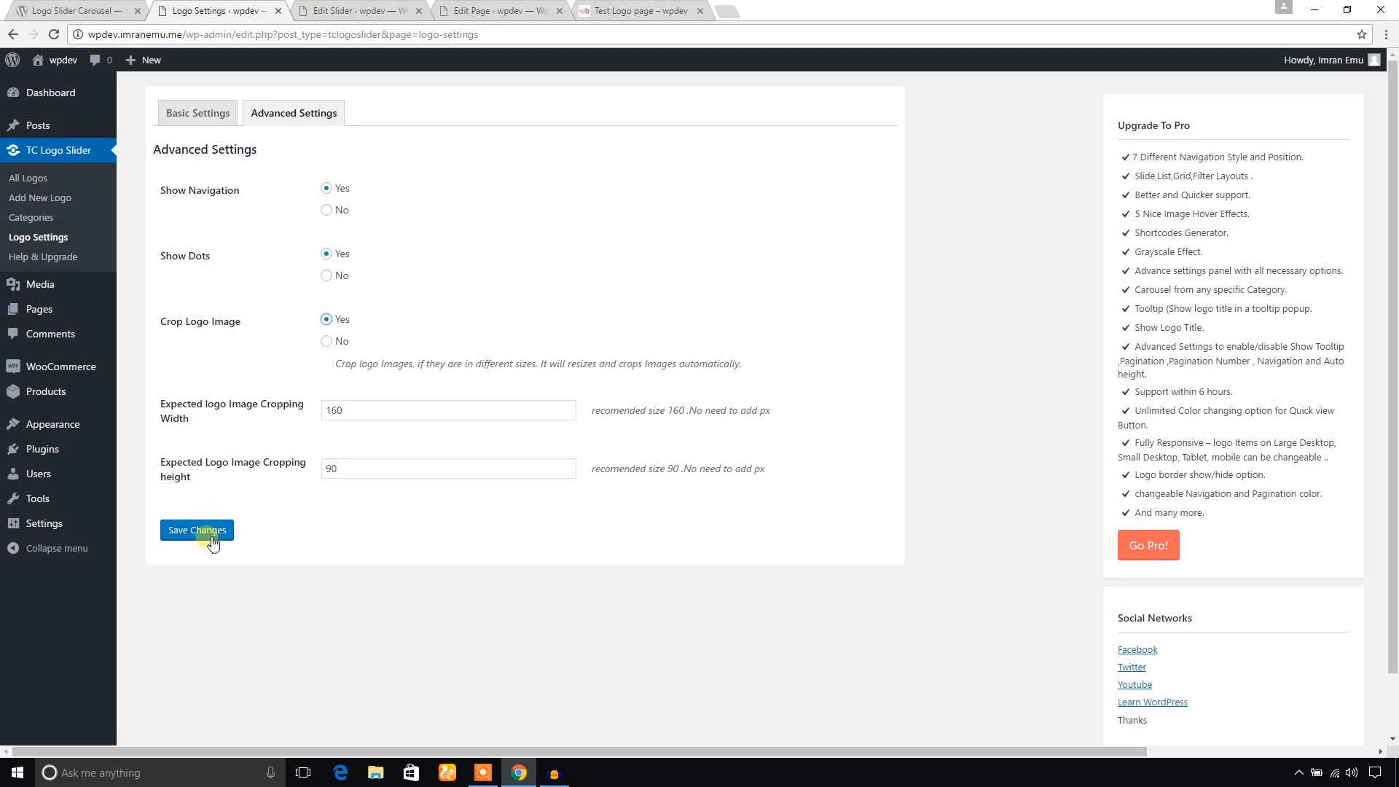
pyautogui.click(654, 11)
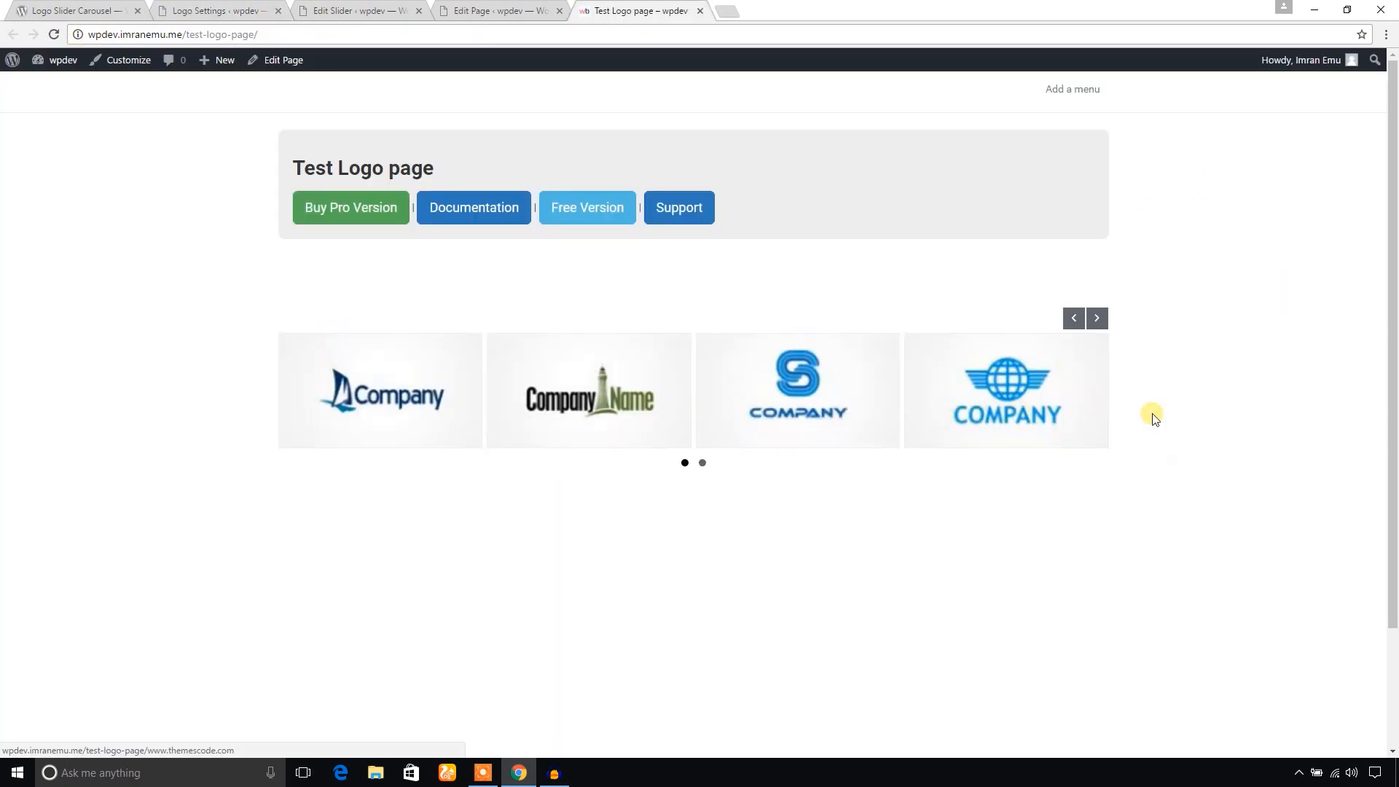
pyautogui.click(218, 11)
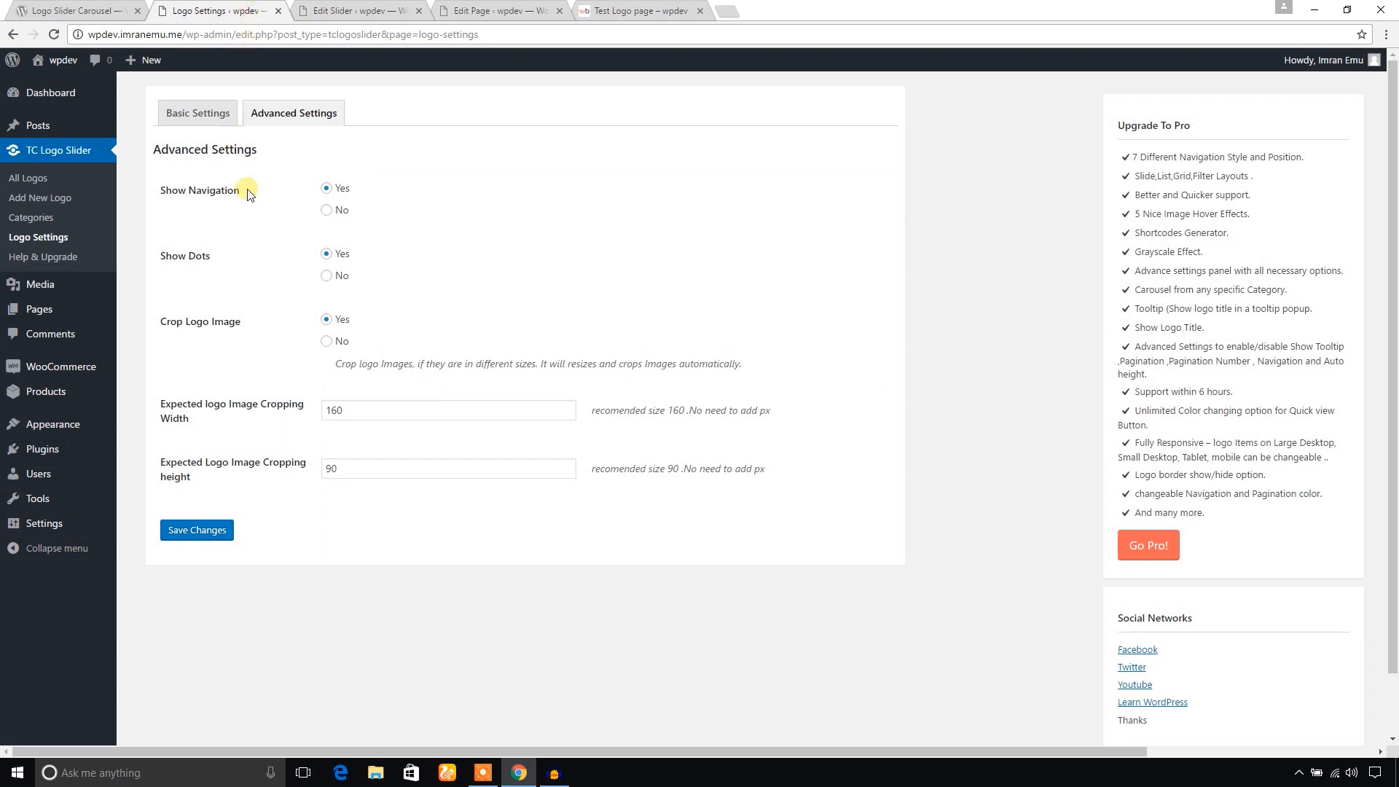